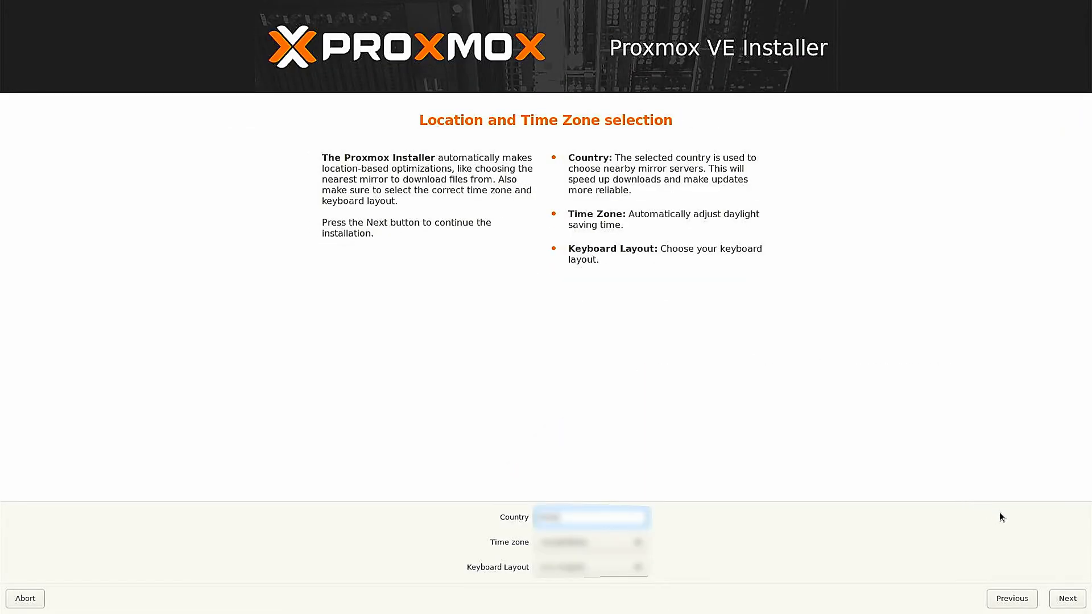
Check in System Configuration that Virtualization Technology shows Enabled, via the Security settings
left_click(1065, 598)
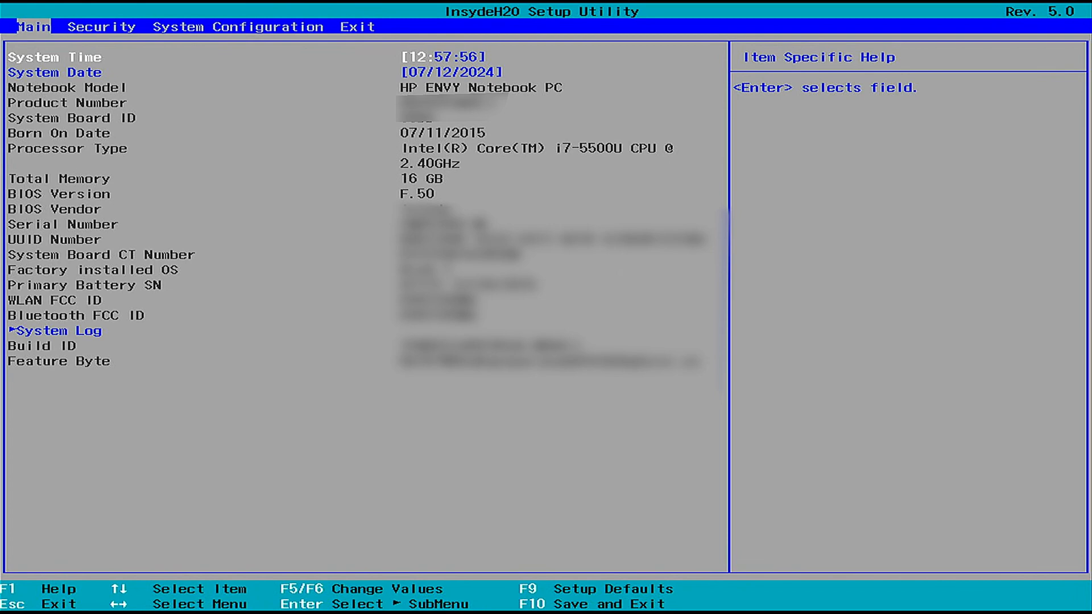
left_click(102, 26)
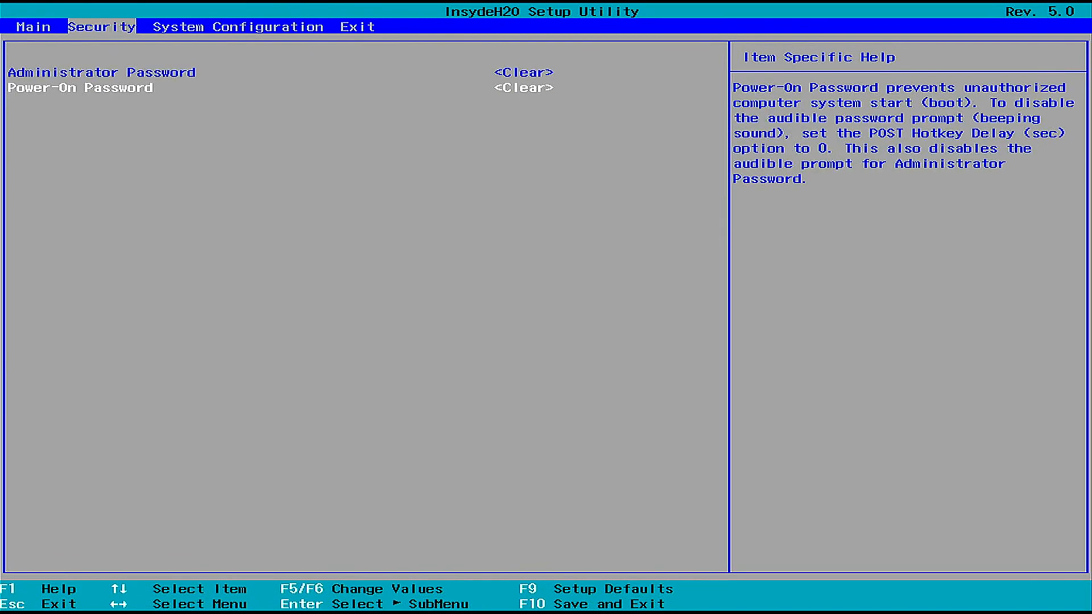
left_click(266, 26)
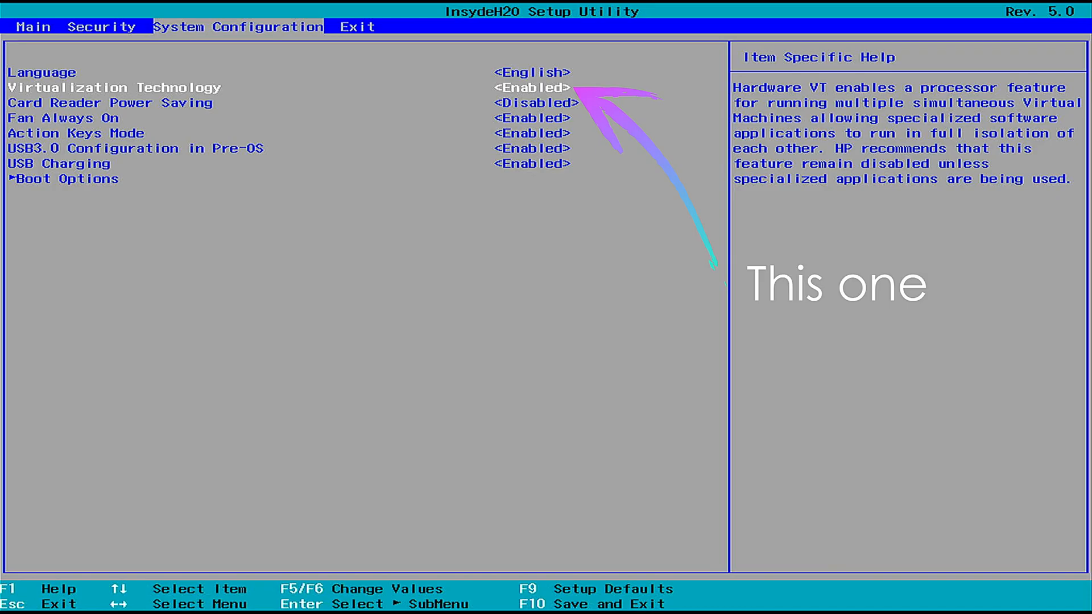
key("Return")
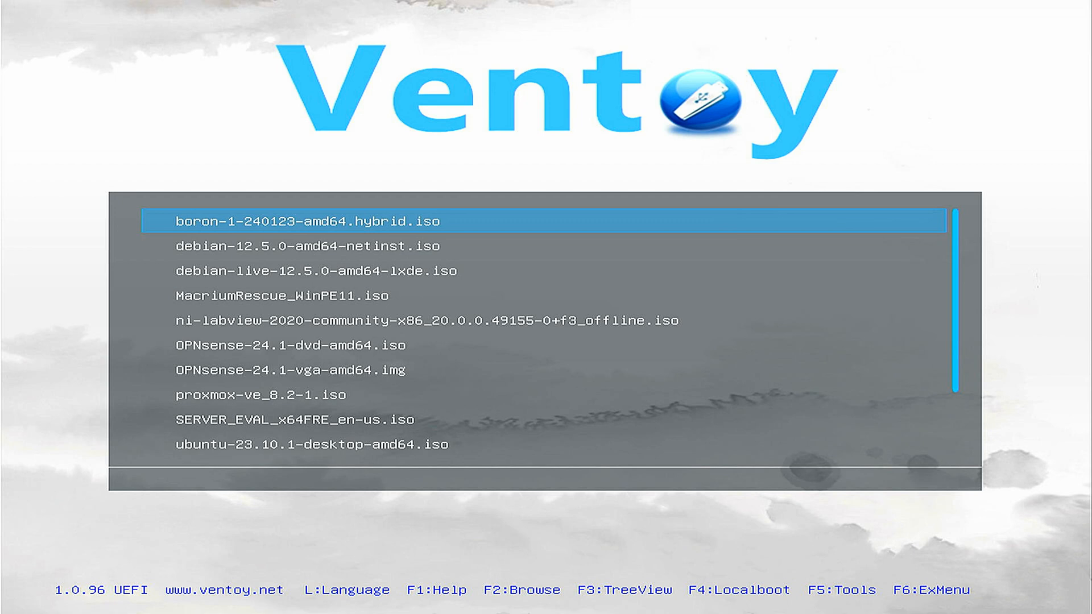
Highlight proxmox-ve_8.2-1.iso in the Ventoy ISO list and boot it
key("Down")
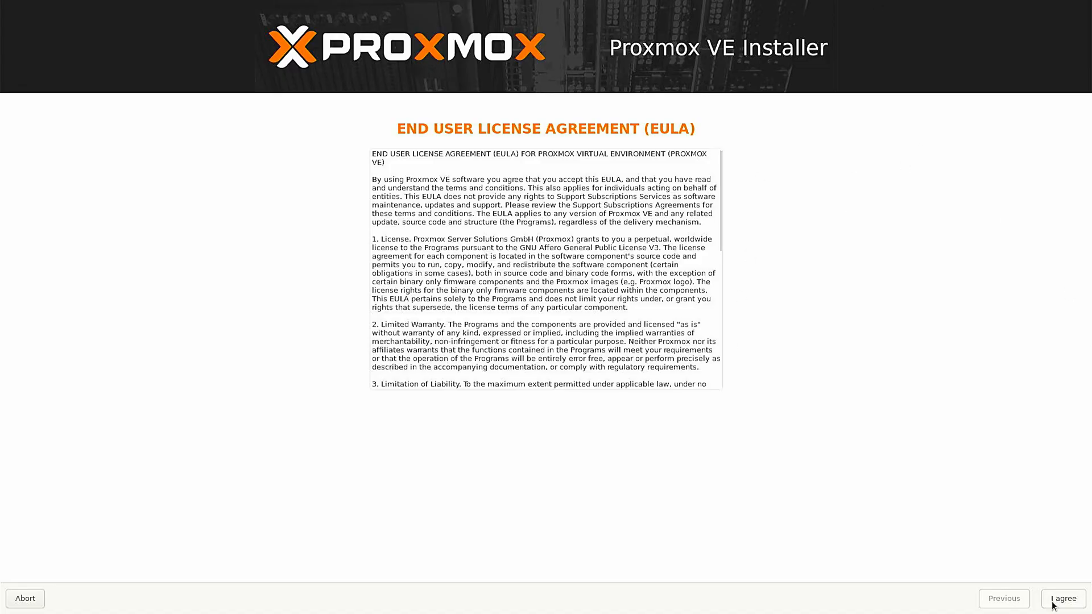
Accept the EULA and choose /dev/sda (232.89GiB WDC) as the target harddisk
left_click(1063, 599)
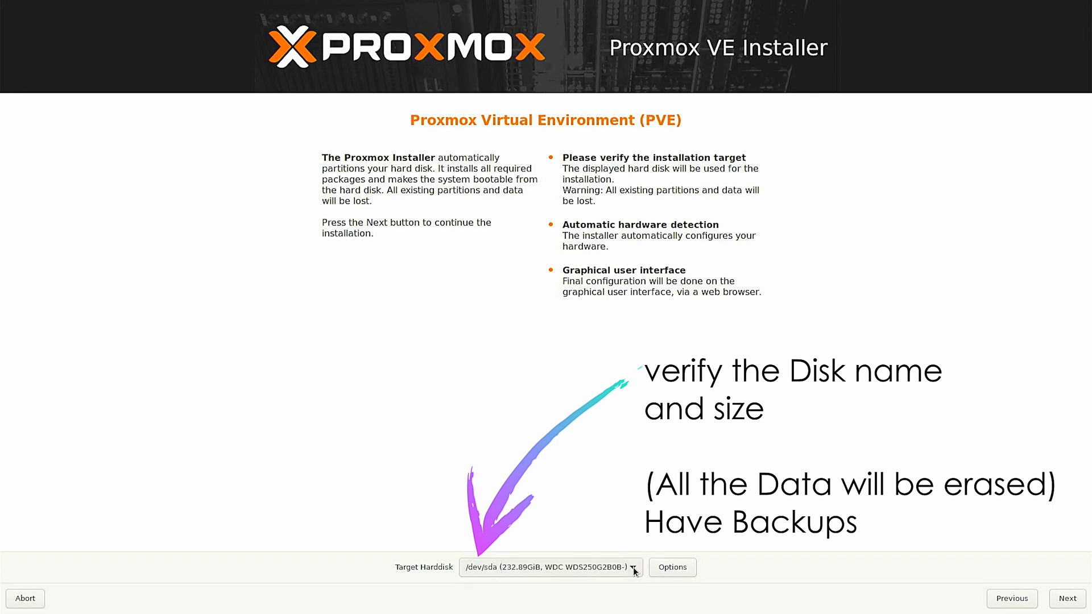
left_click(634, 566)
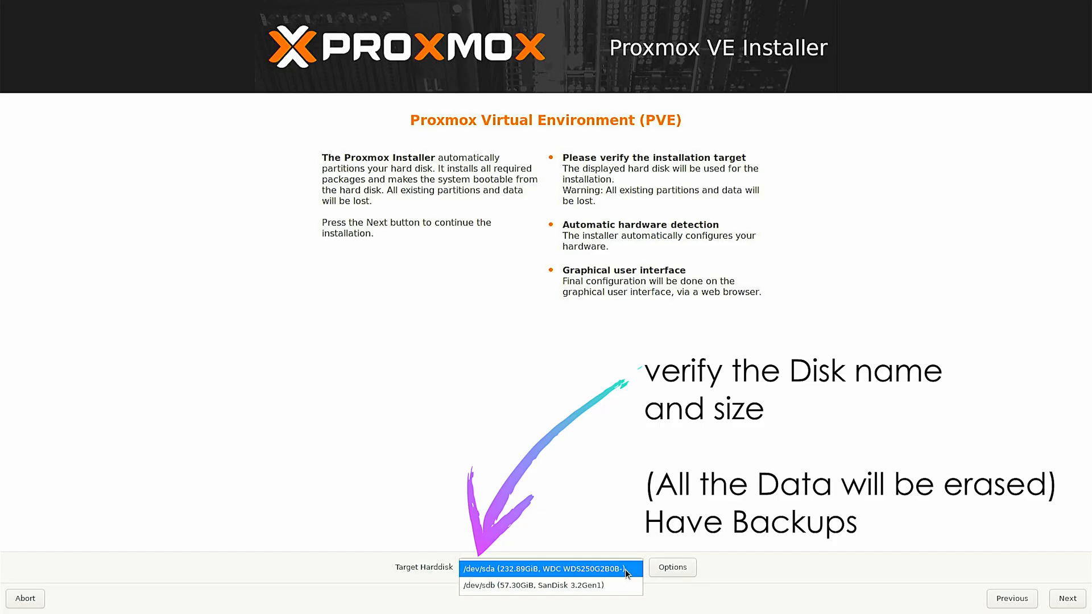
left_click(548, 566)
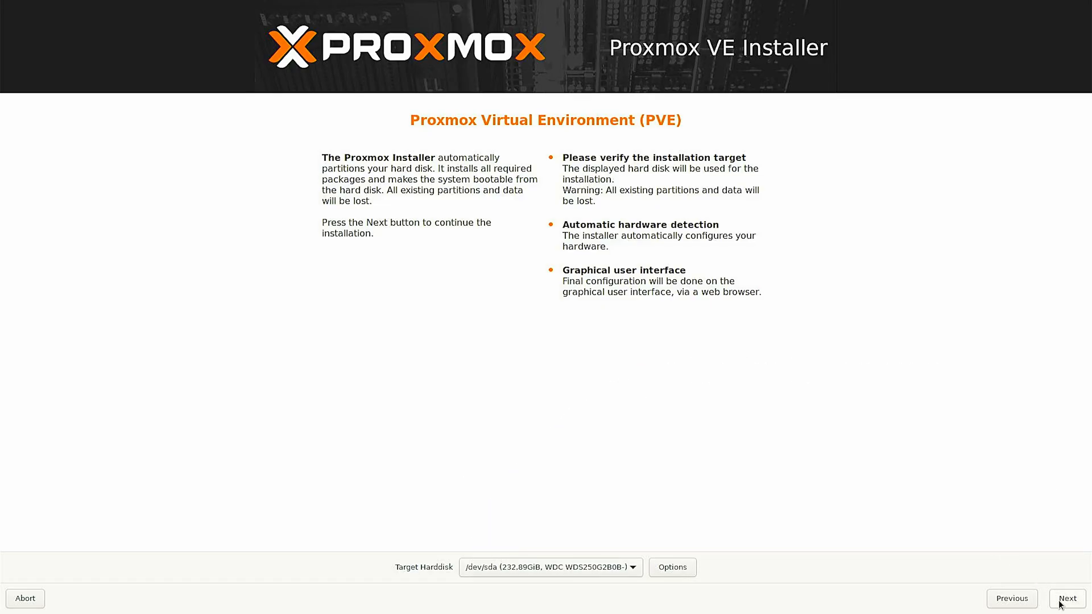
Keep location and keyboard layout, set the root password and email, and continue to network settings
left_click(1065, 598)
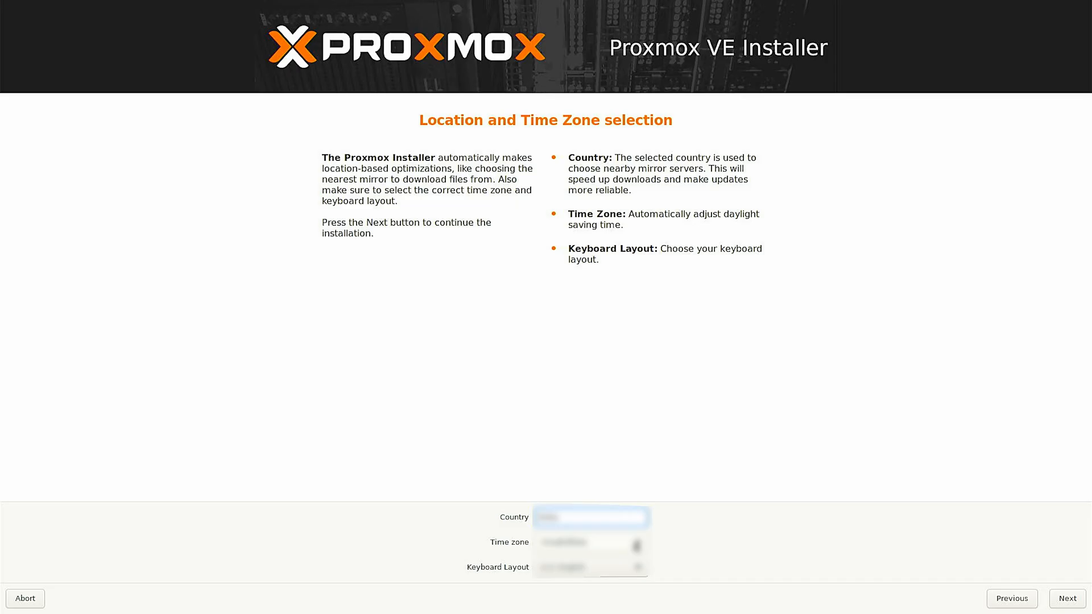
left_click(590, 518)
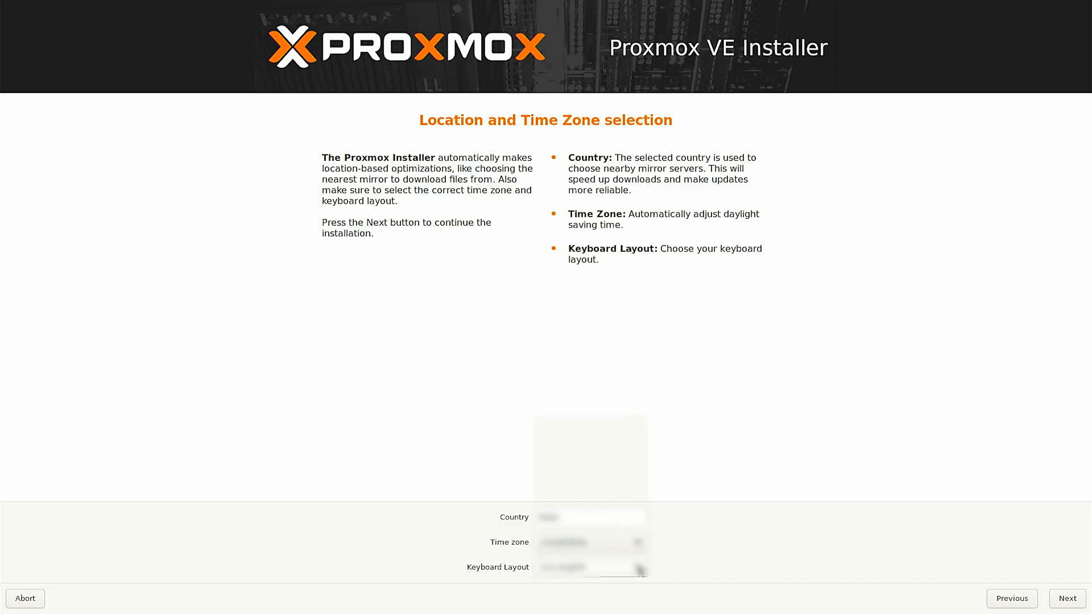
left_click(592, 516)
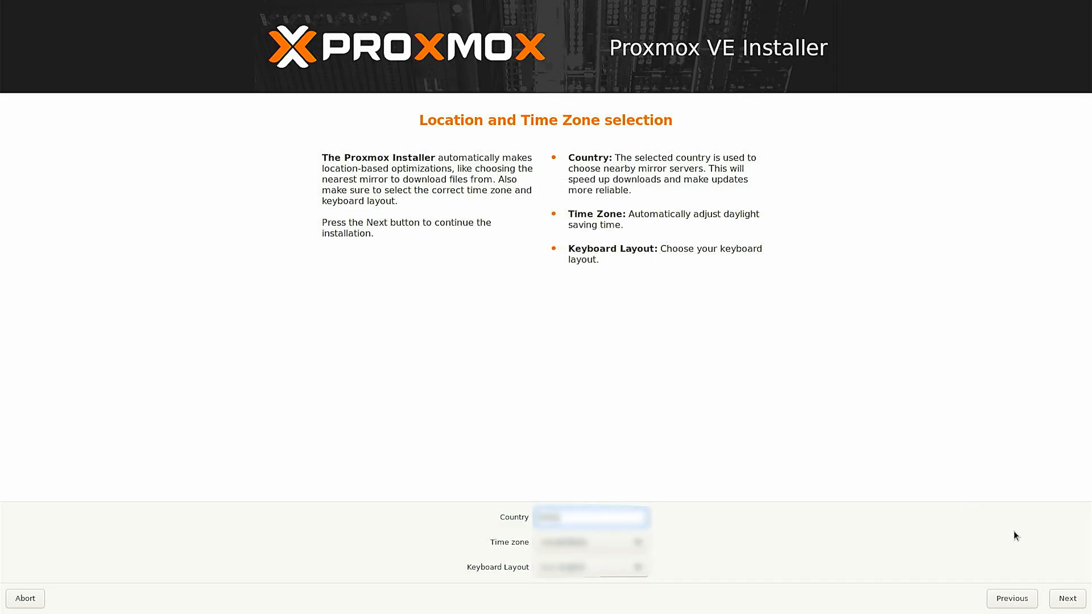
mouse_move(1066, 600)
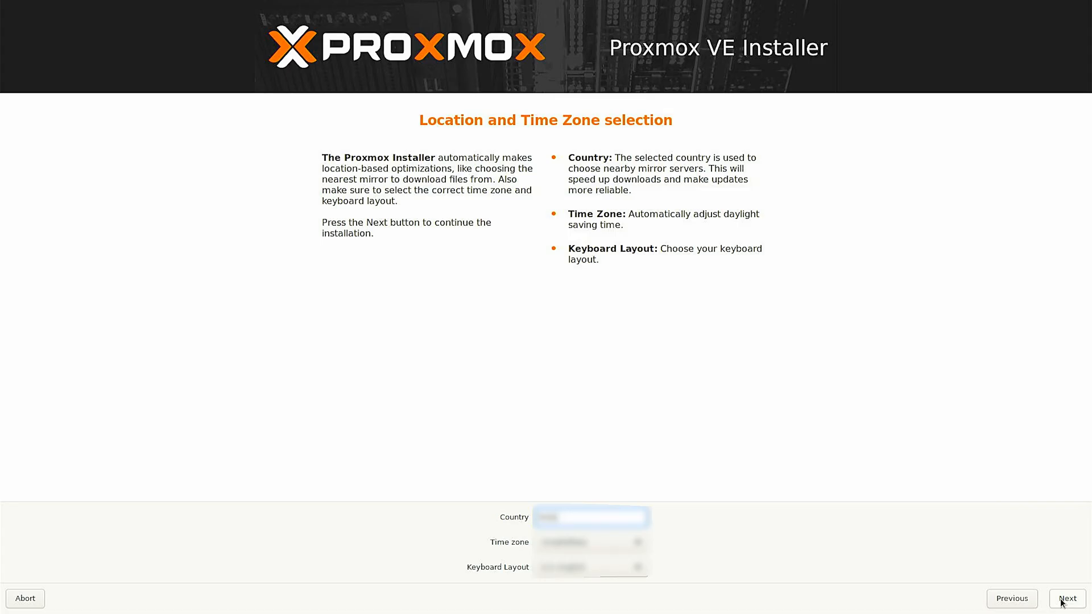
left_click(1067, 598)
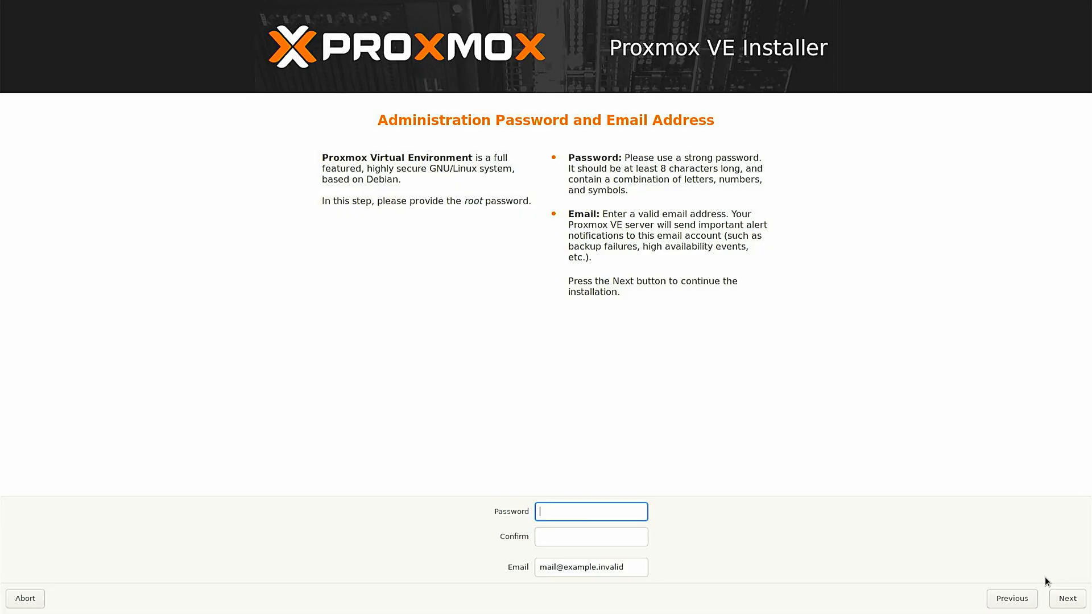
mouse_move(1027, 511)
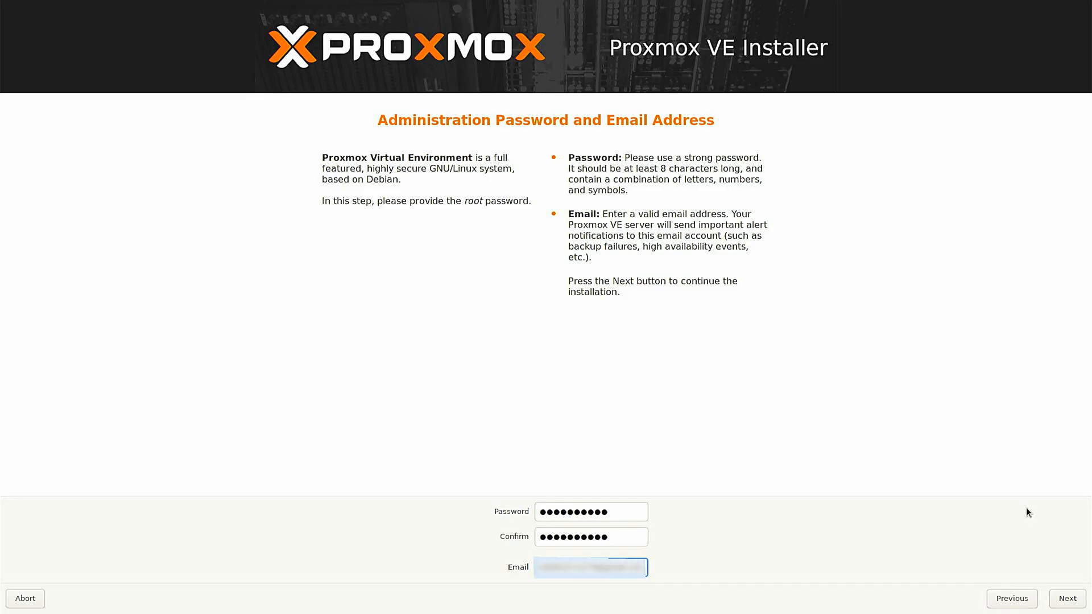
left_click(1065, 598)
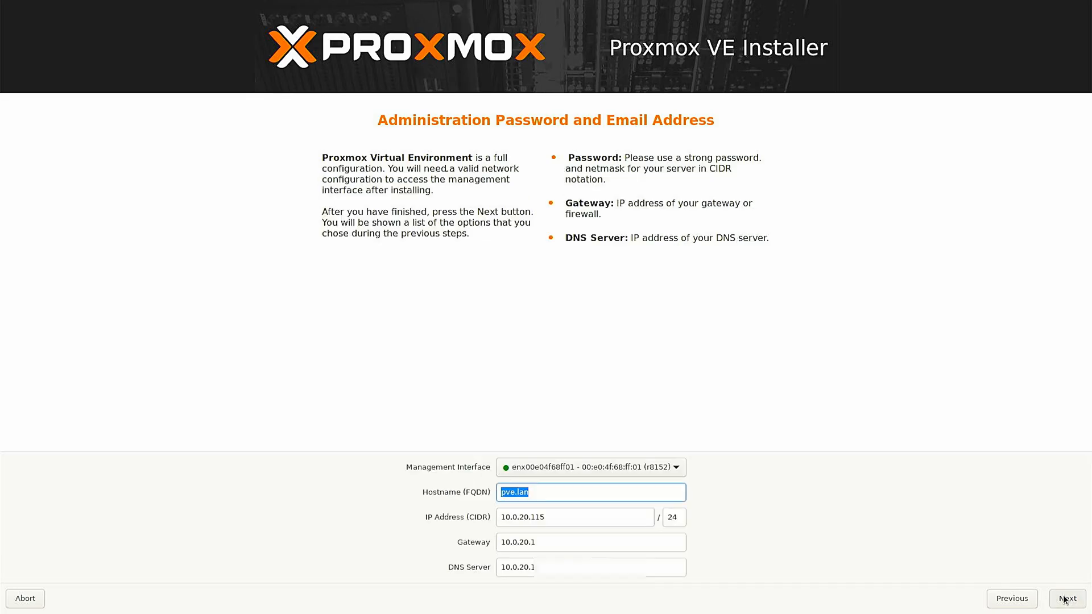
Keep enx00e04f68ff01 as the management network interface
left_click(1066, 598)
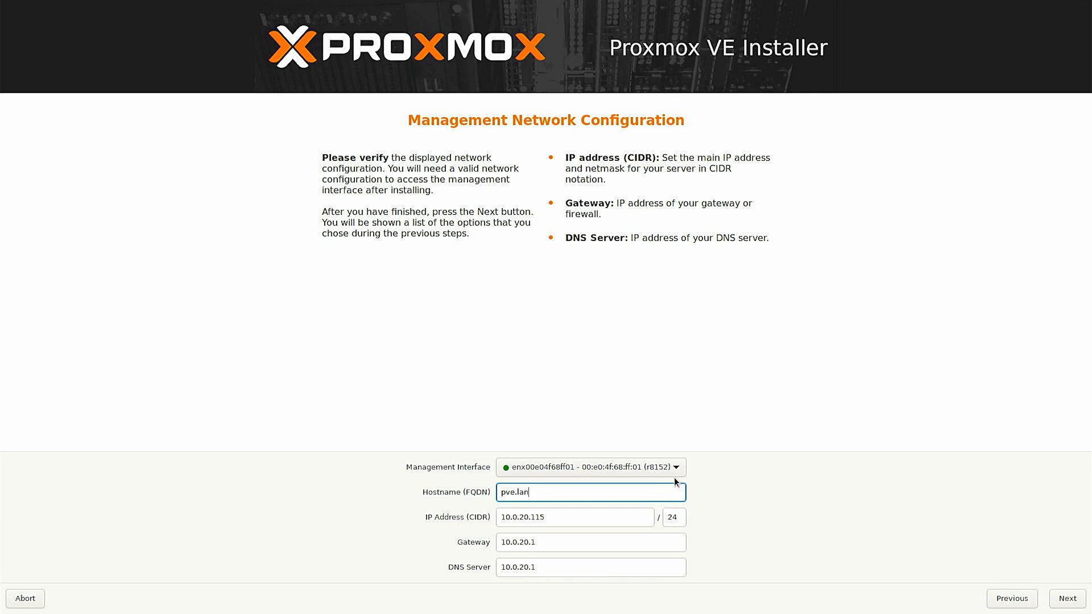
left_click(675, 468)
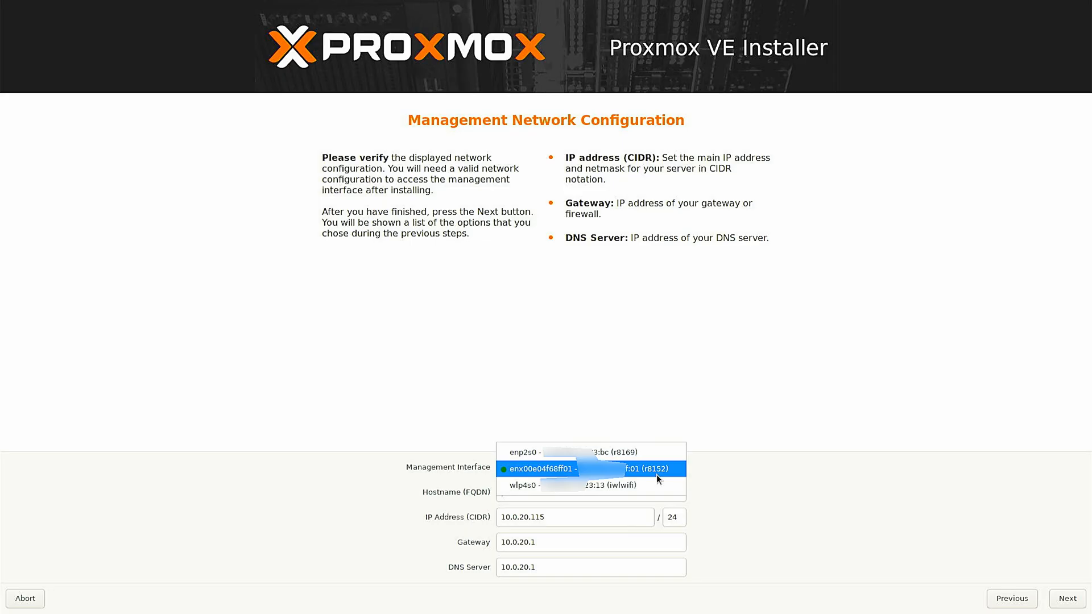
mouse_move(667, 476)
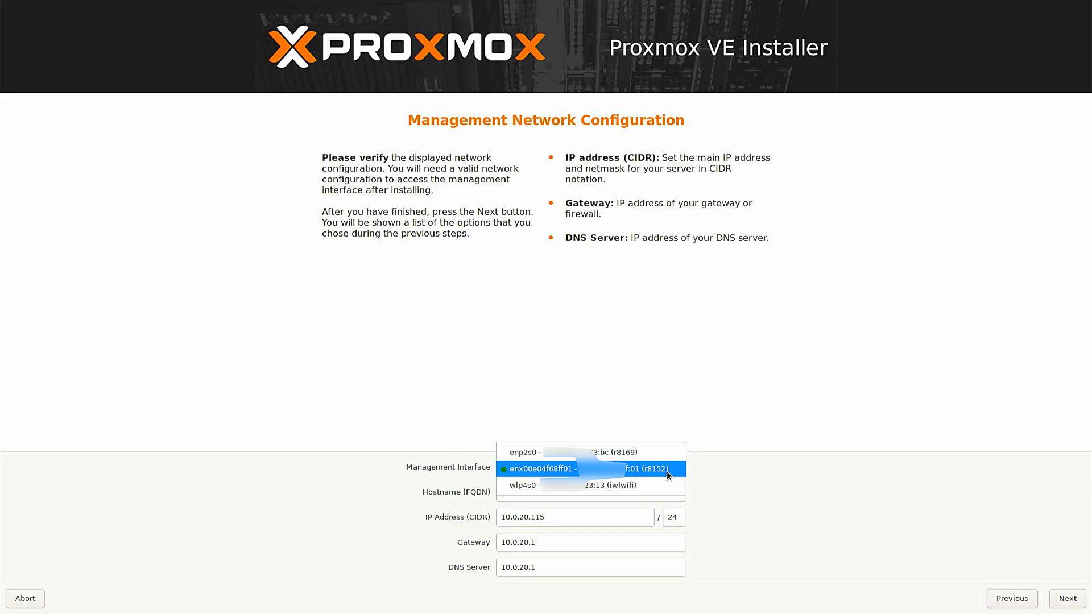
left_click(589, 467)
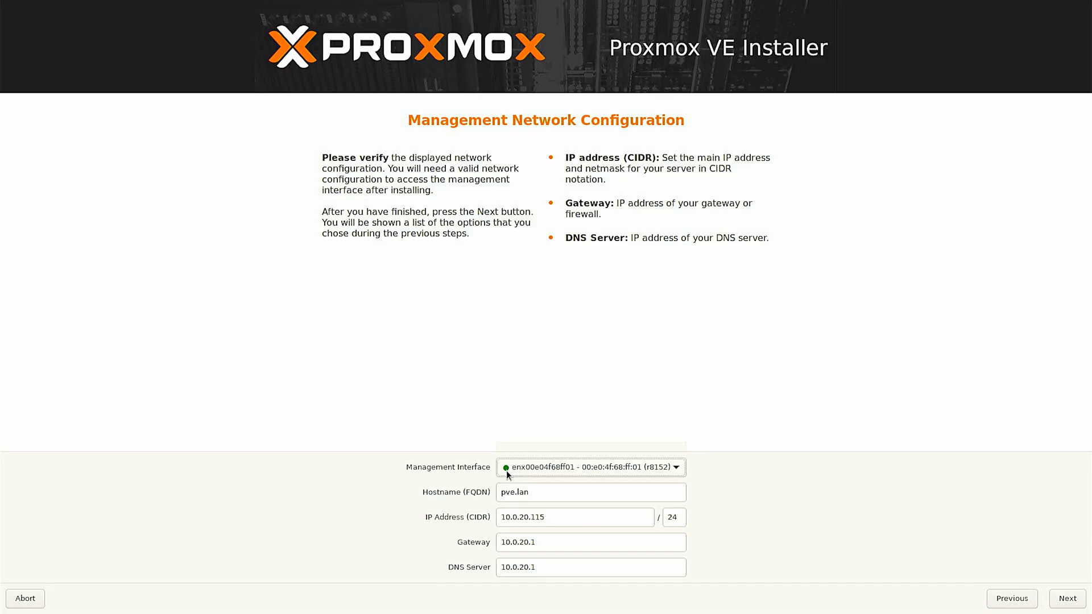
mouse_move(802, 462)
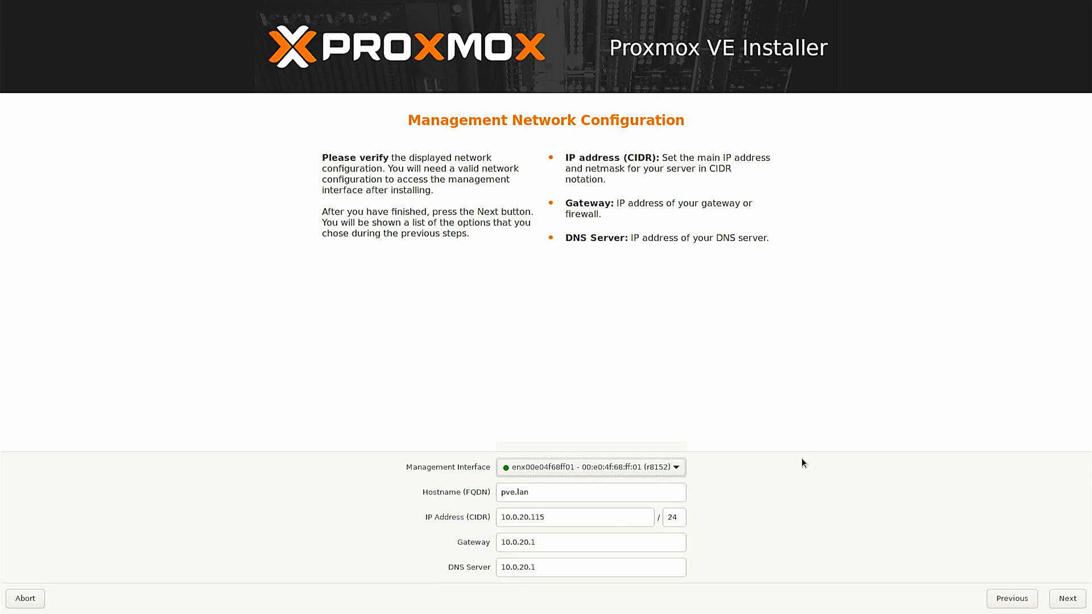
mouse_move(799, 486)
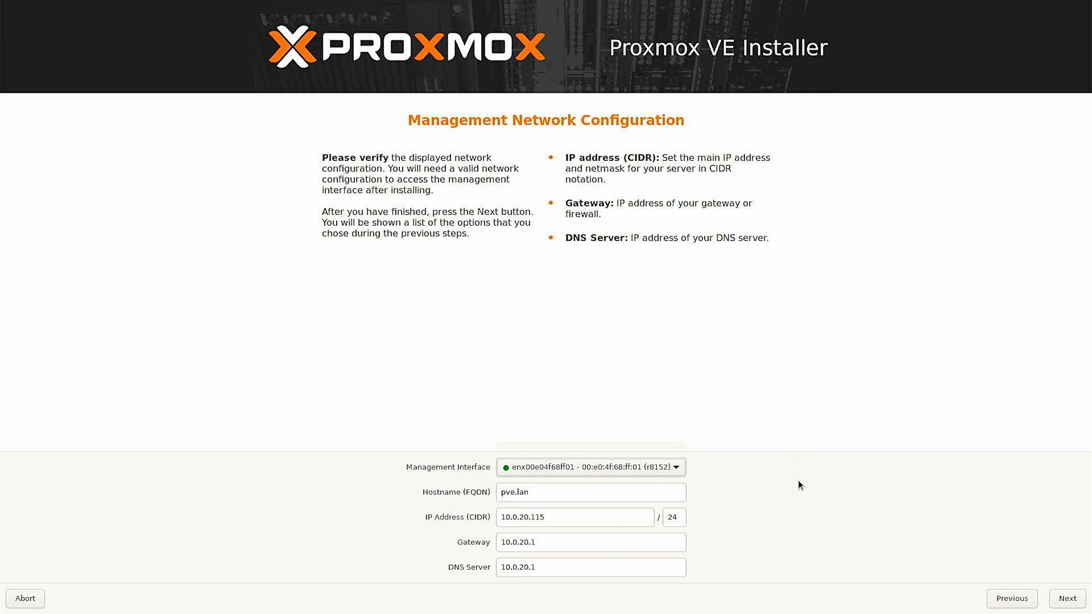
mouse_move(764, 504)
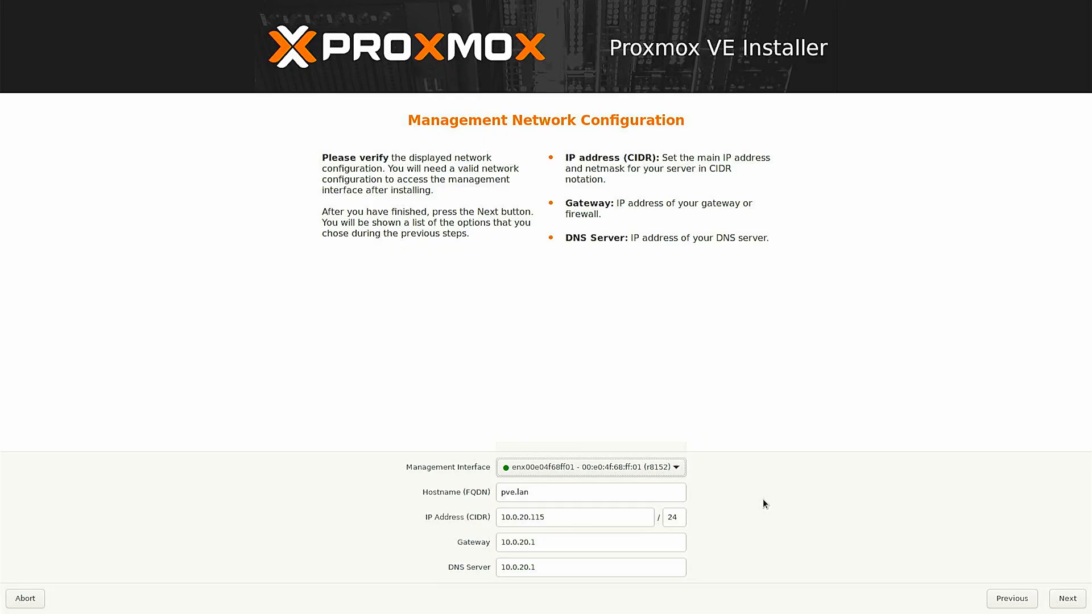
mouse_move(624, 493)
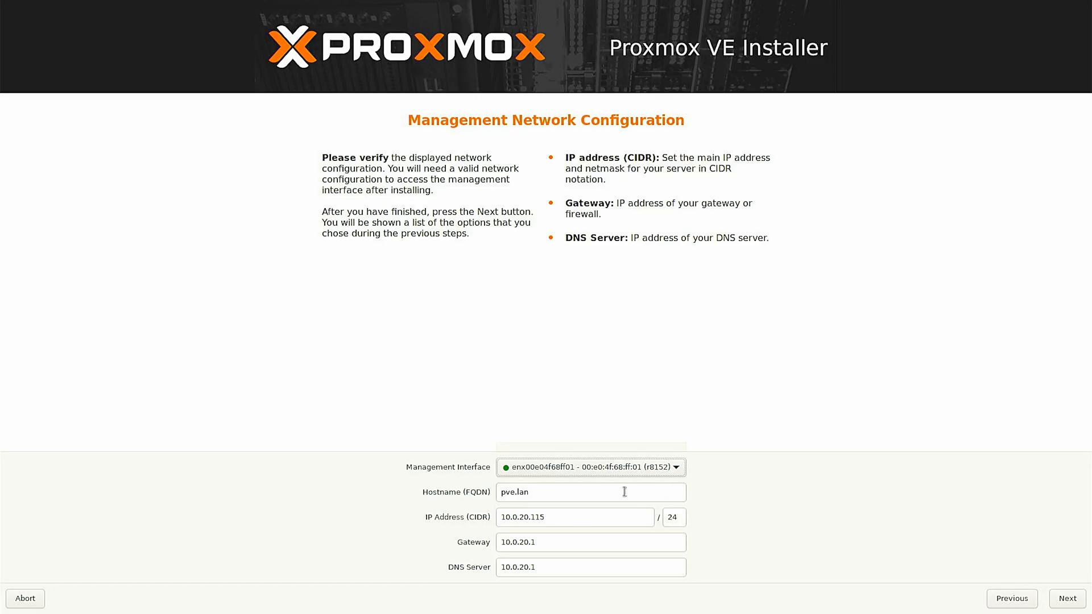
Set hostname pvehp1.lan and IP 10.0.20.24/24, leaving DNS server 10.0.20.1 unchanged
left_click(590, 492)
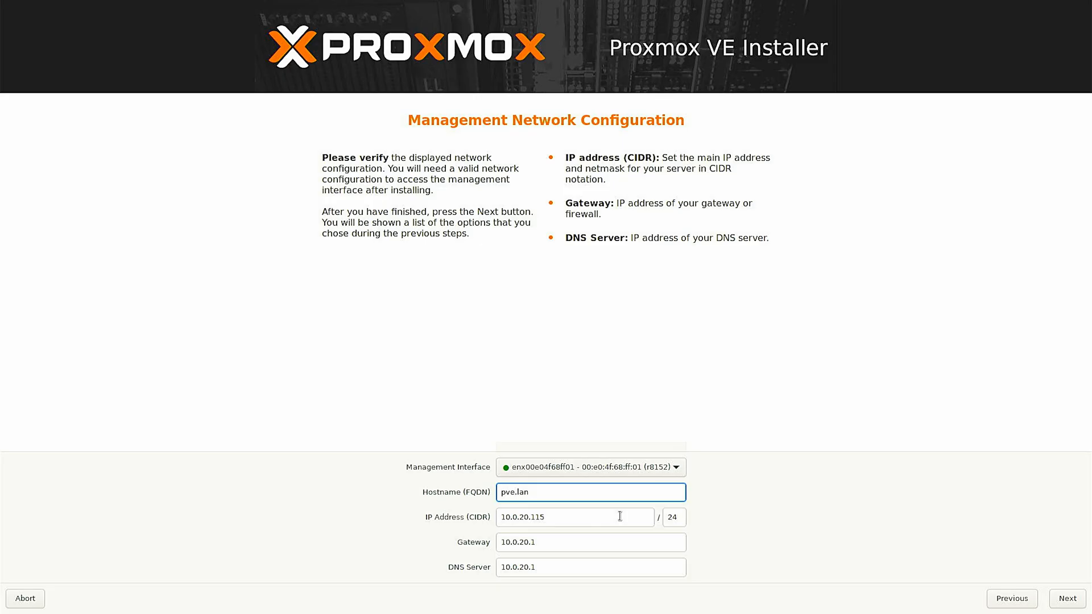
left_click(512, 493)
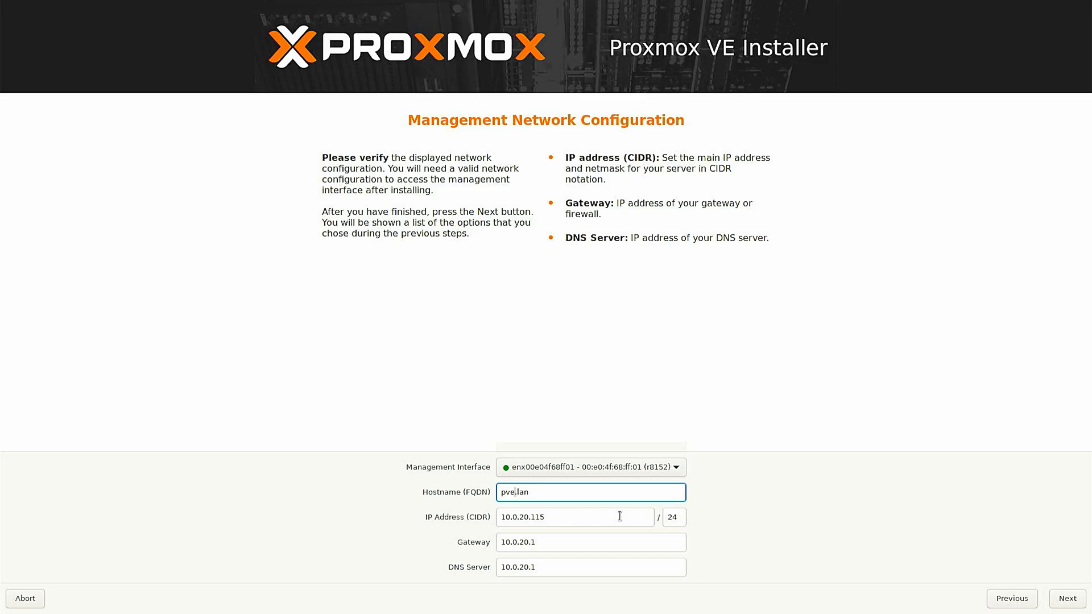
type("hp1")
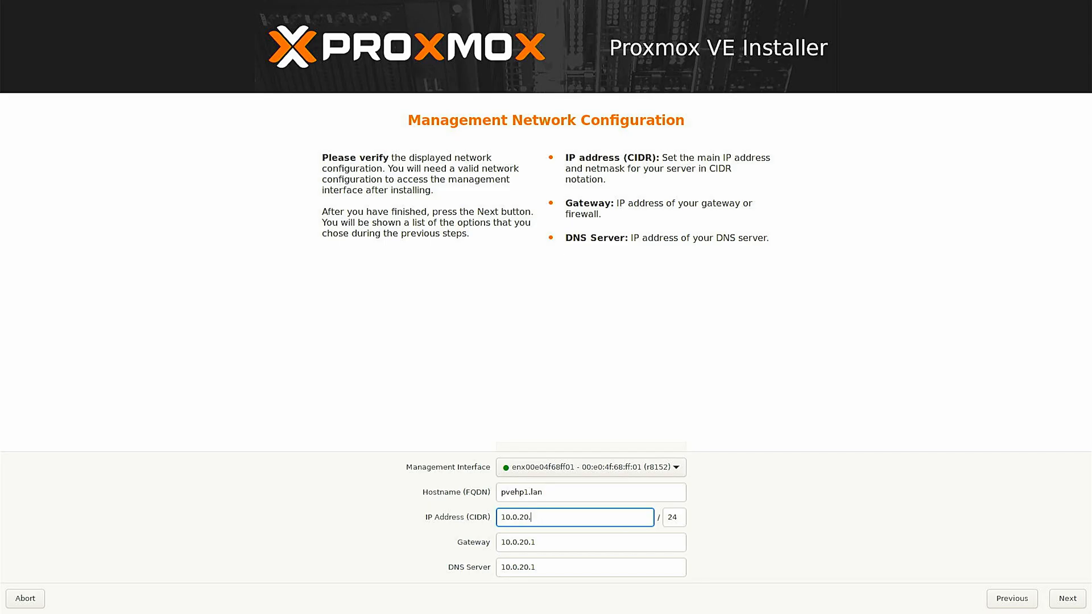
type("24")
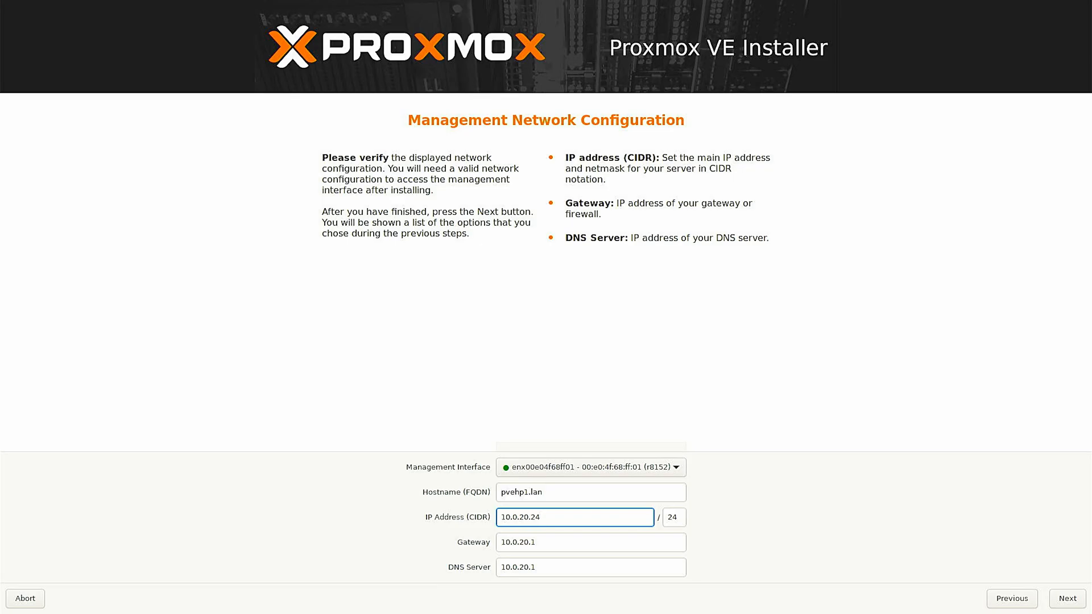
triple_click(550, 566)
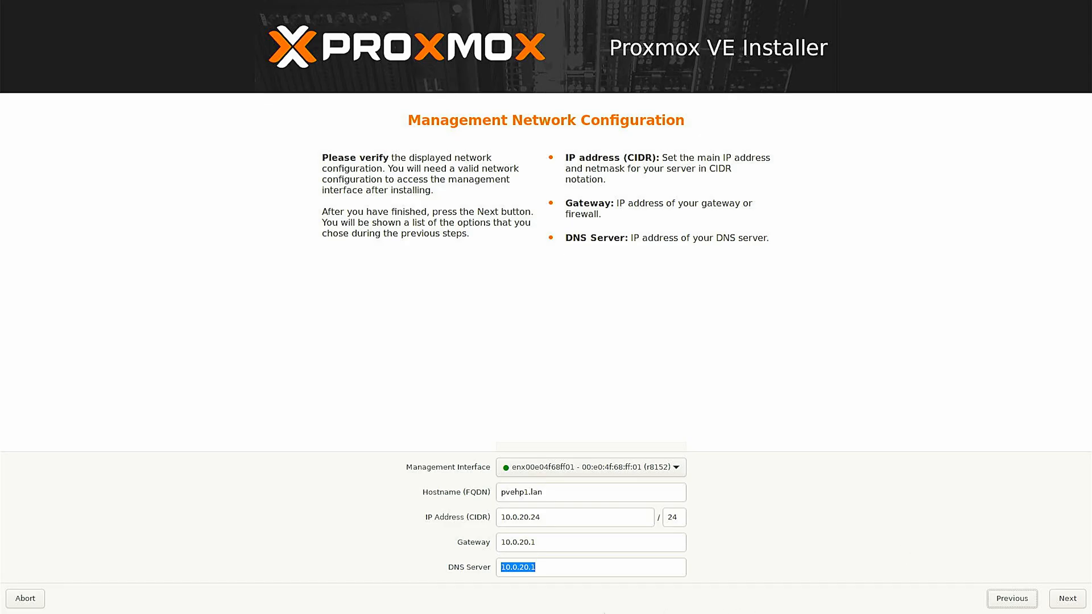
left_click(590, 566)
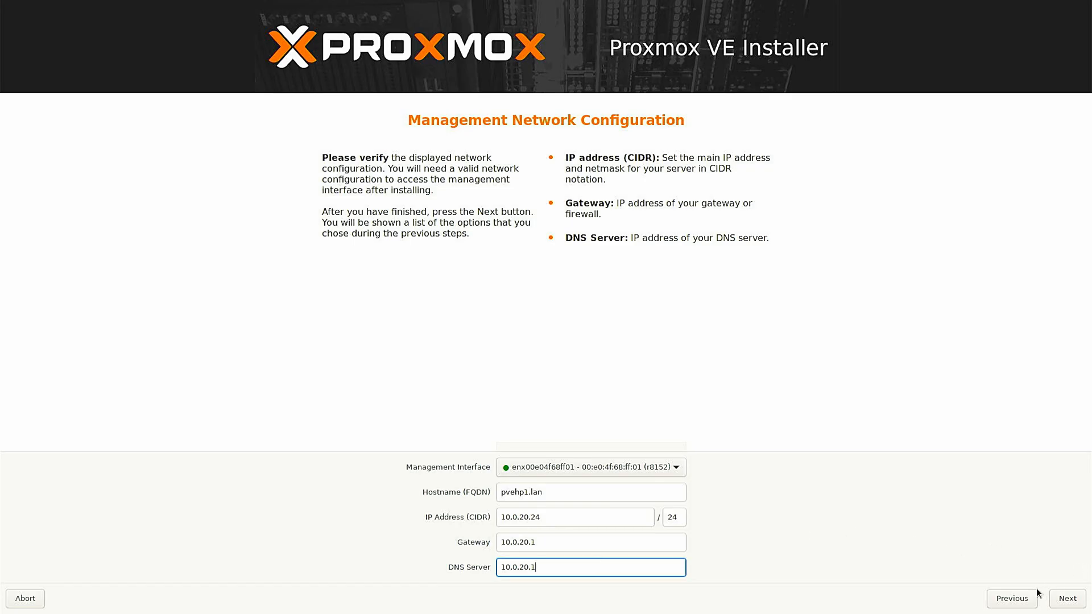
Confirm the summary and install Proxmox VE, rebooting into the GRUB menu
left_click(1066, 598)
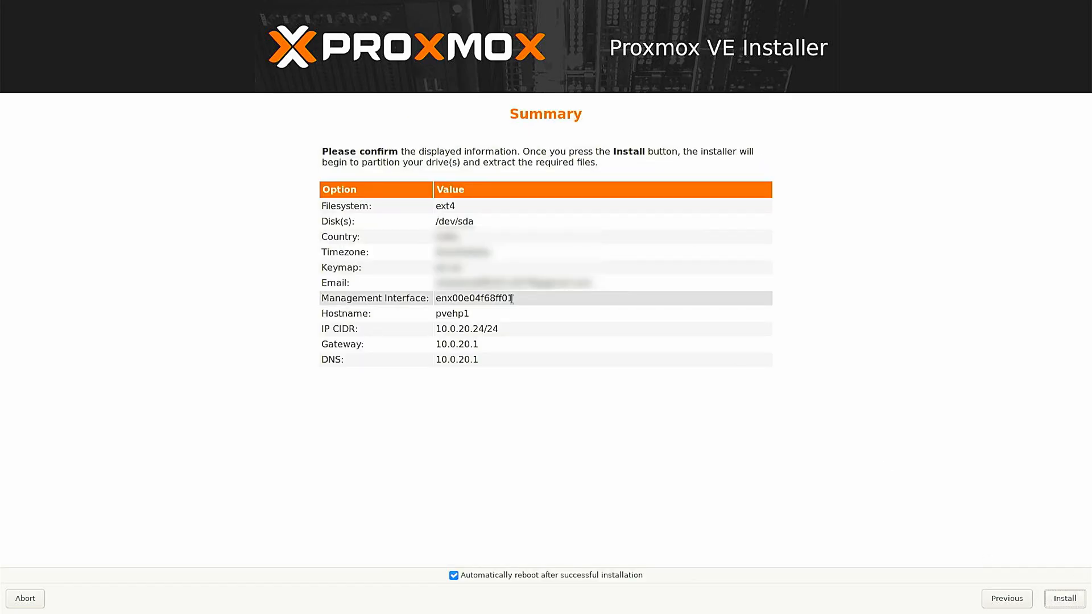
mouse_move(889, 293)
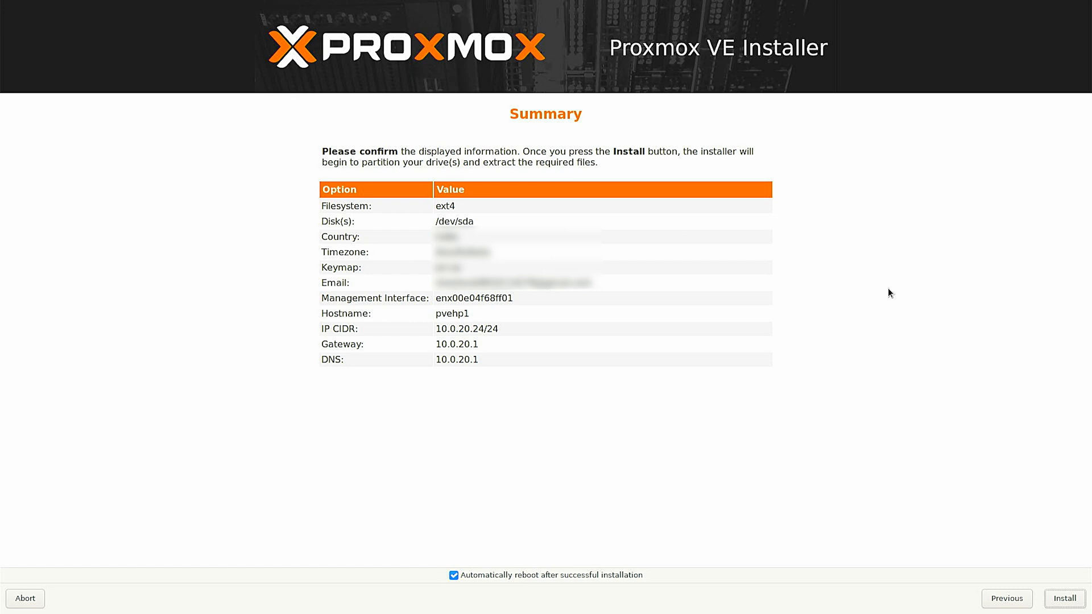
mouse_move(977, 485)
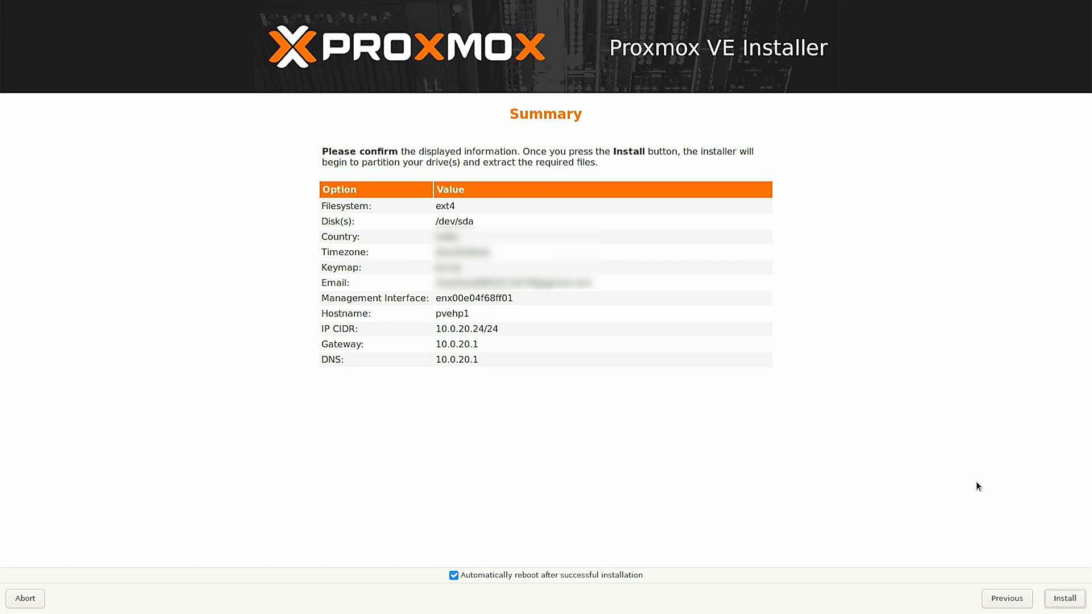
mouse_move(981, 316)
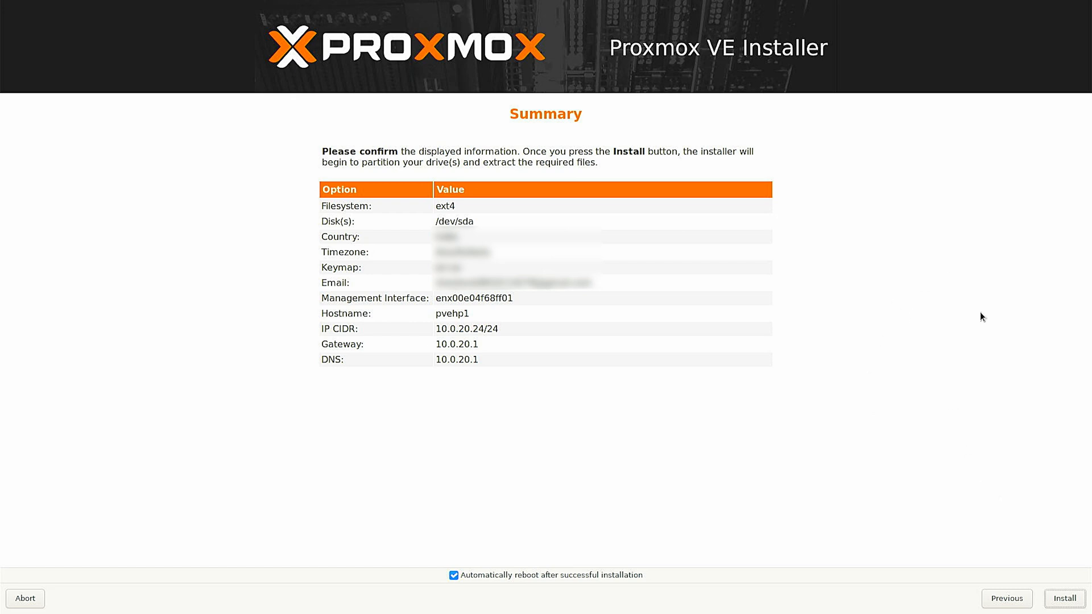
mouse_move(986, 445)
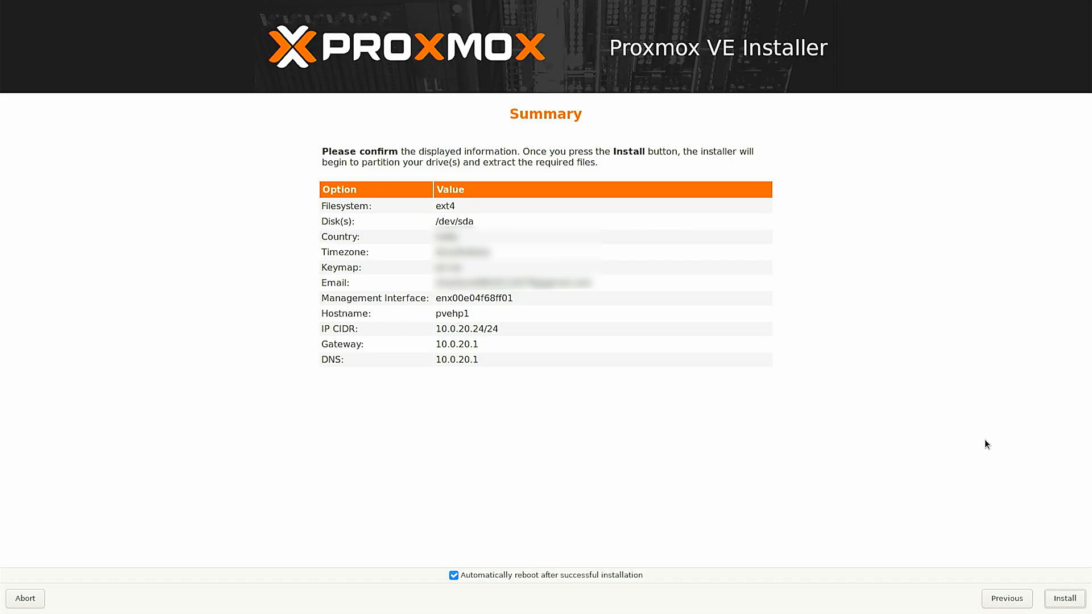
left_click(1064, 598)
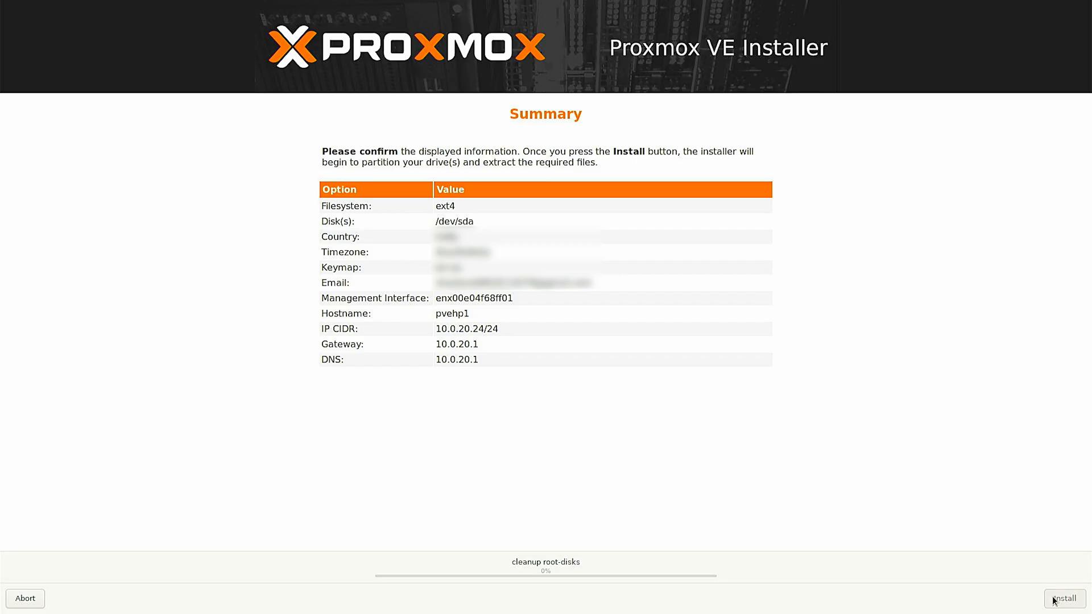
left_click(1064, 598)
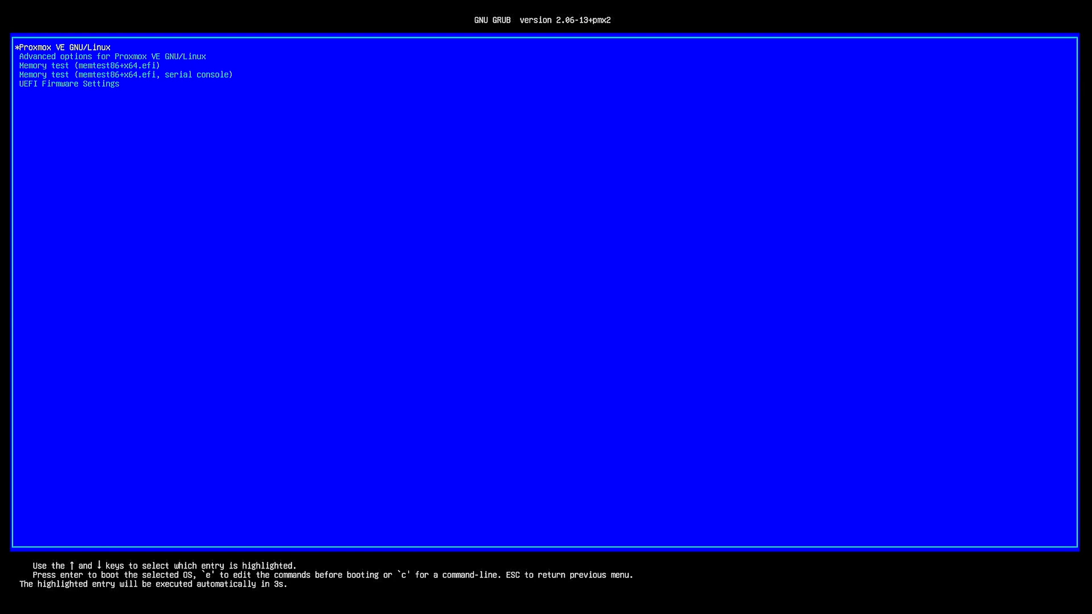
key("Return")
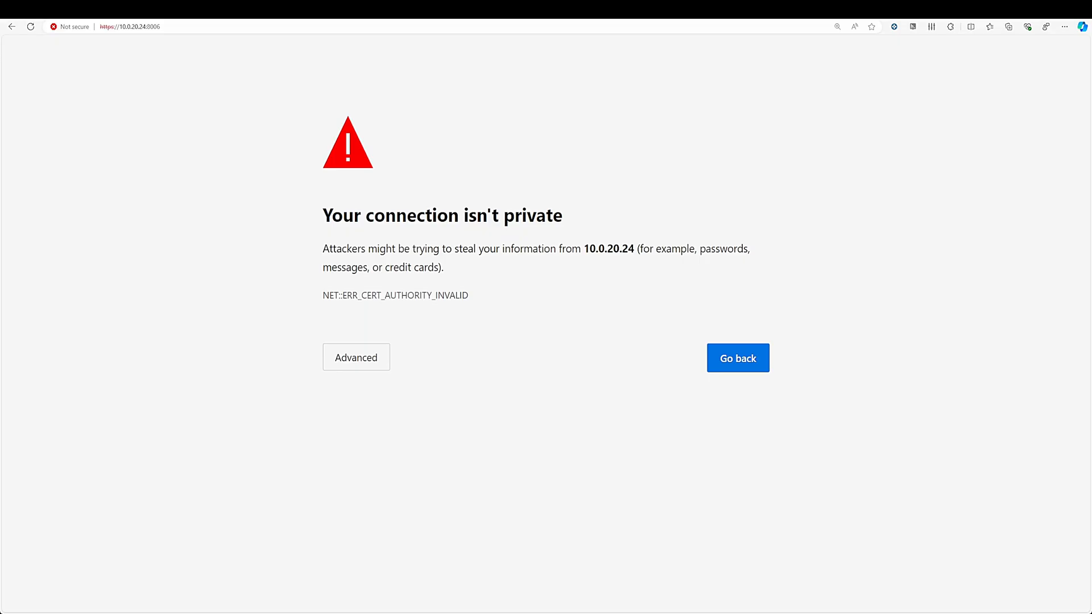
Bypass the certificate warning and continue to 10.0.20.24 (unsafe)
left_click(356, 356)
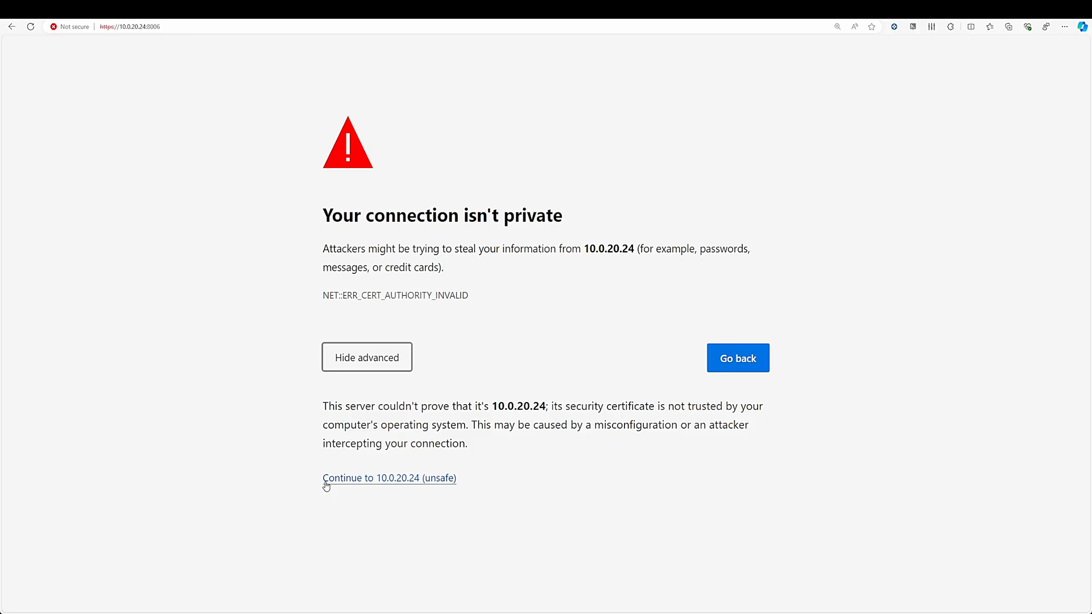
left_click(389, 479)
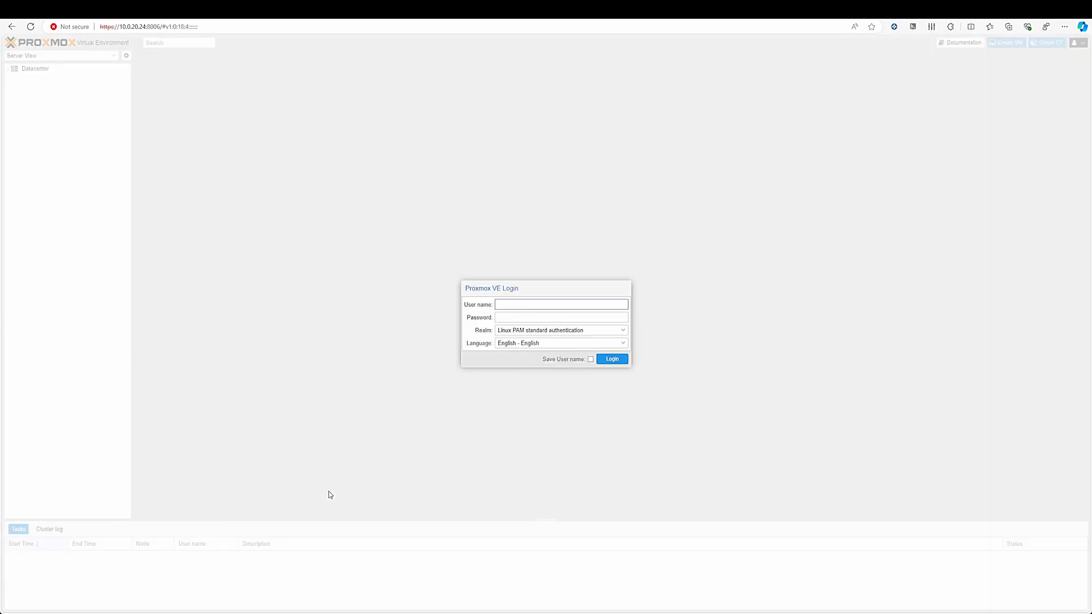
mouse_move(183, 265)
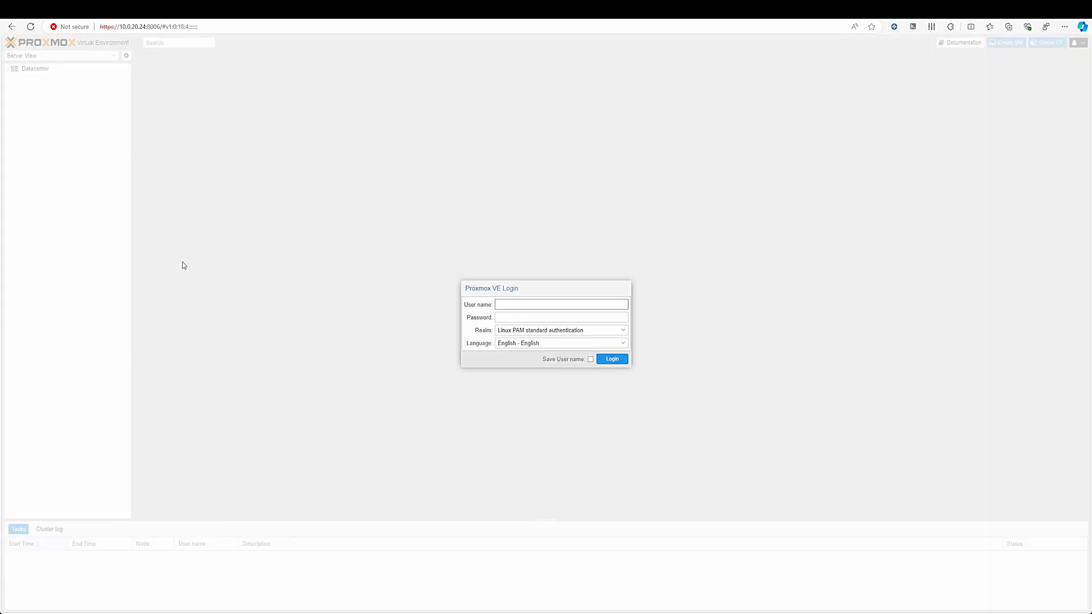
mouse_move(241, 253)
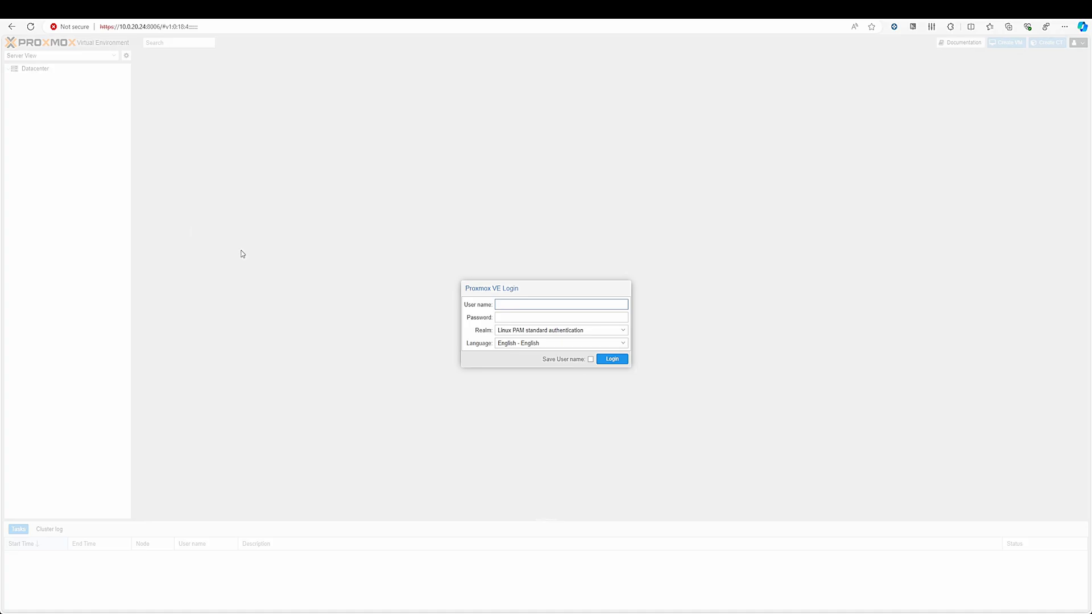
mouse_move(245, 272)
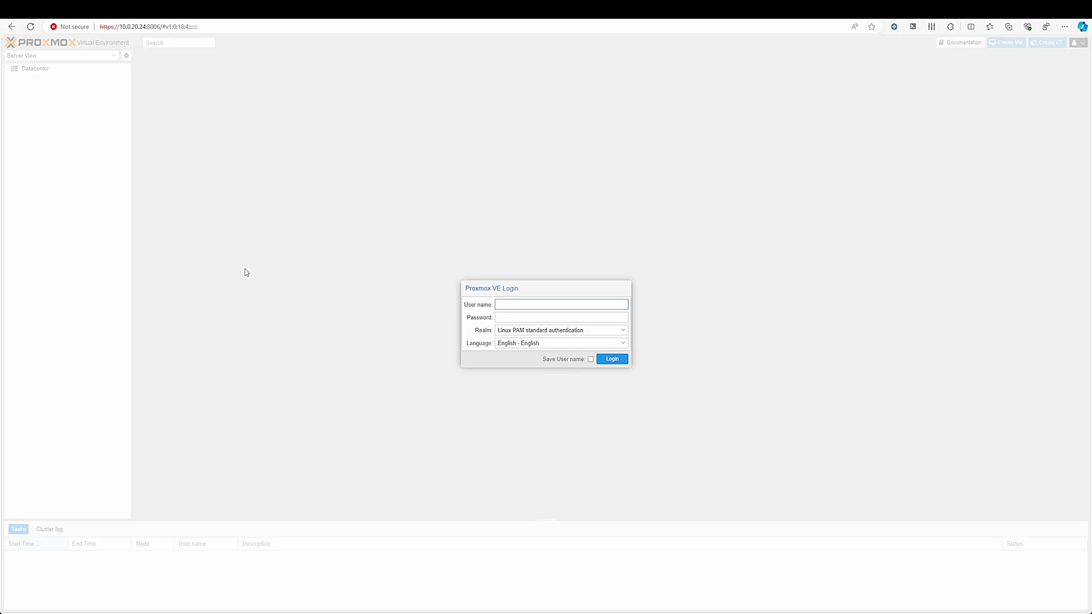
Log in as root with Linux PAM realm, saving the user name, and dismiss the no-subscription notice
type("root")
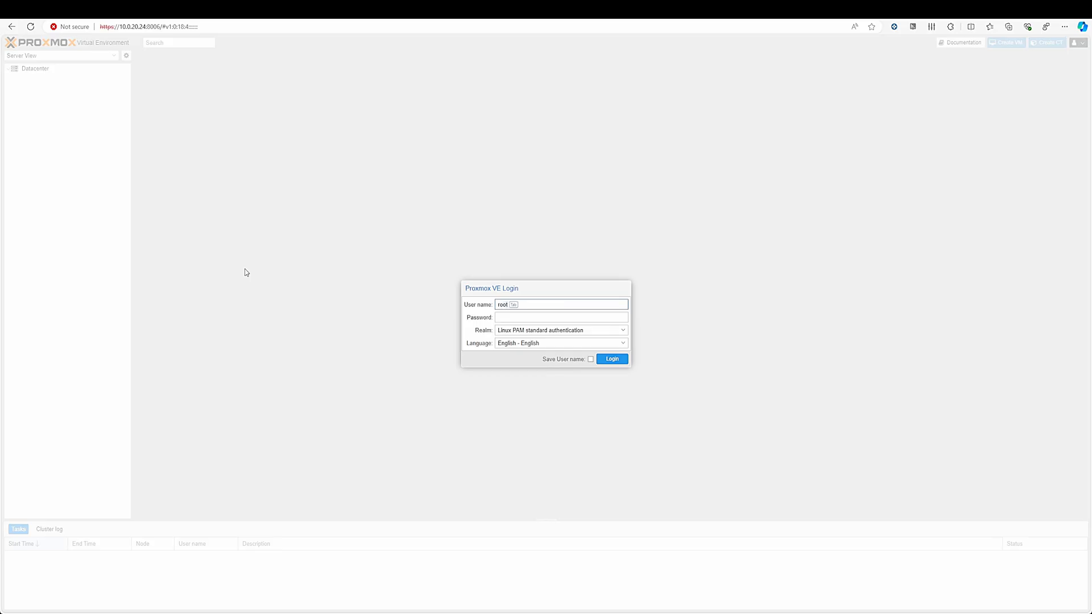
left_click(561, 317)
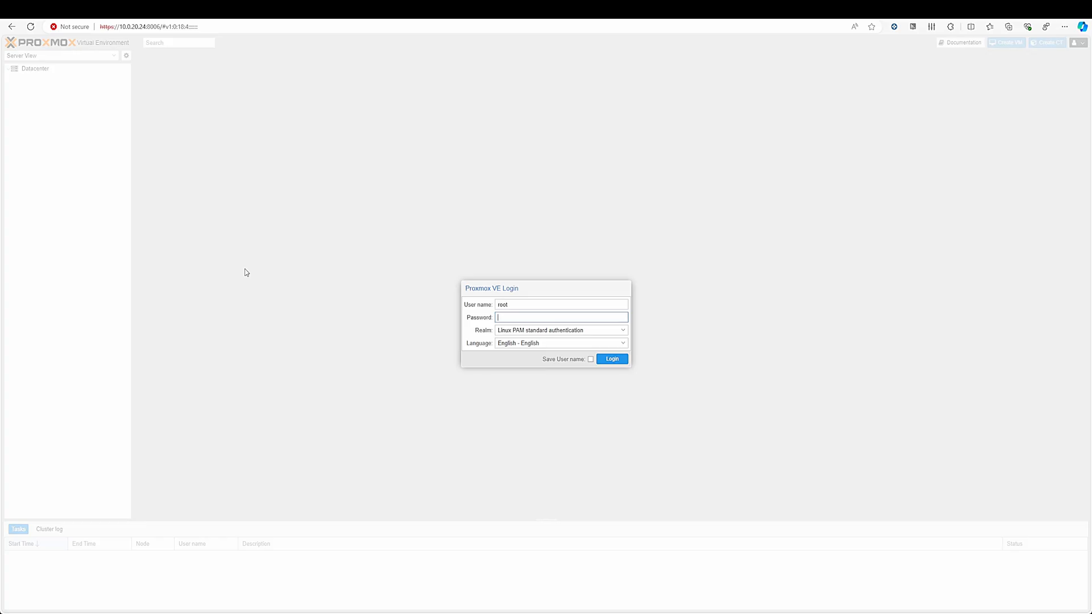
type("password")
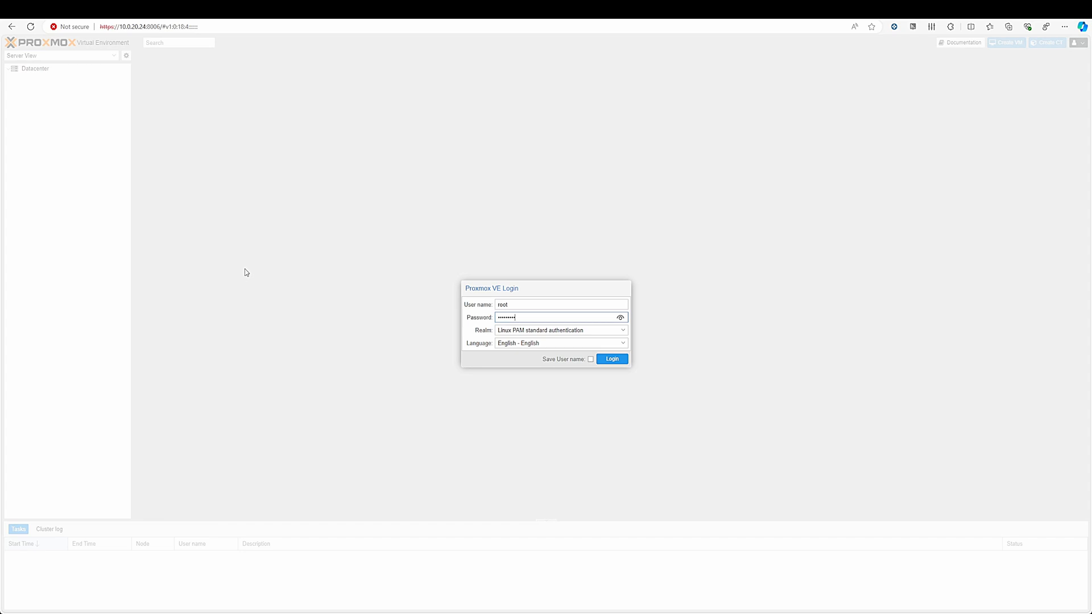
mouse_move(262, 269)
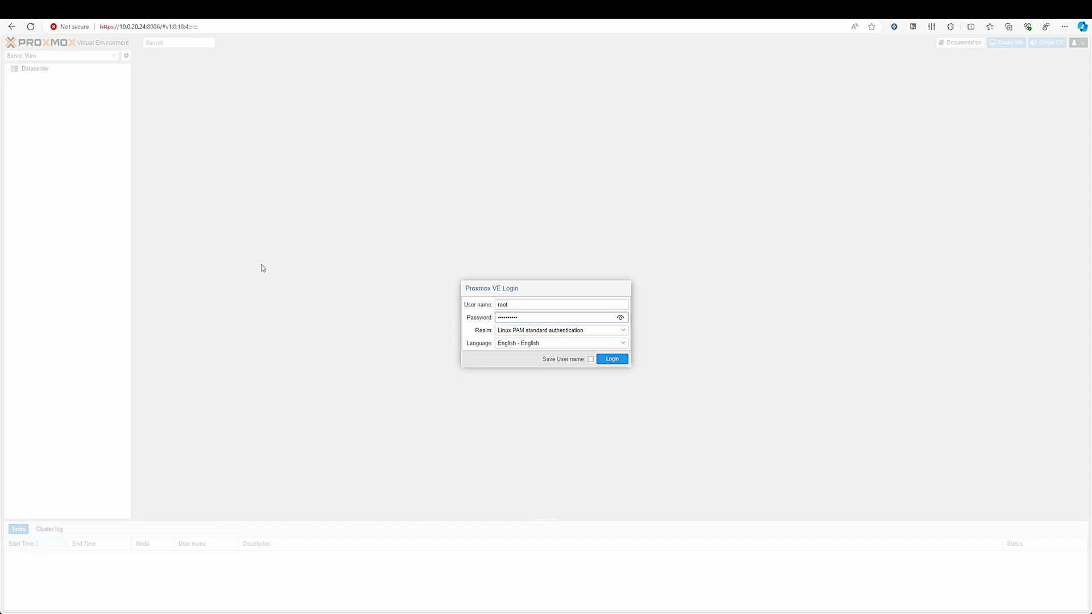
left_click(591, 359)
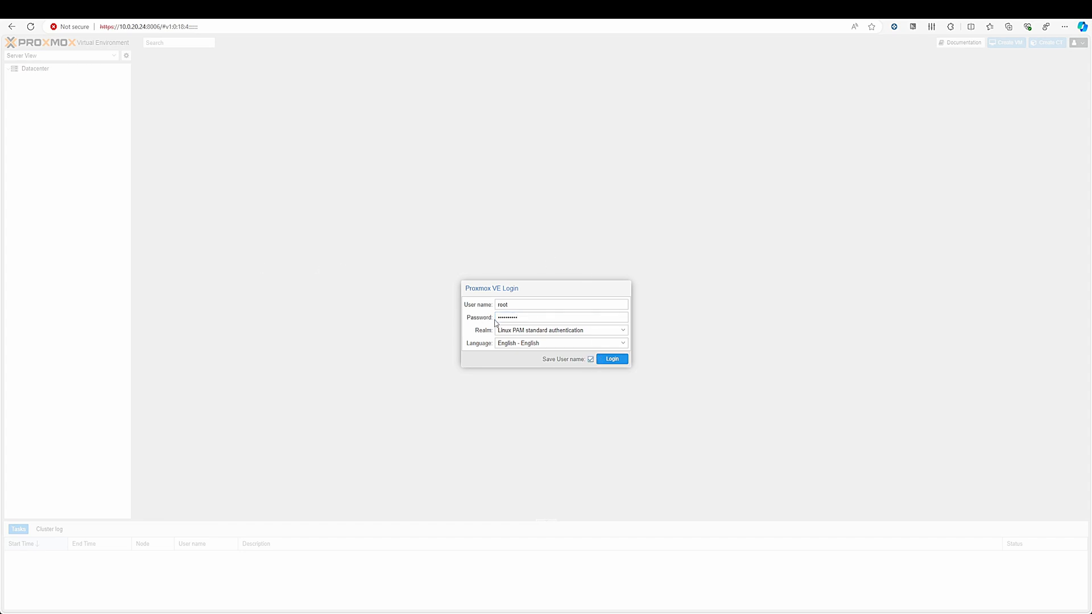
mouse_move(502, 333)
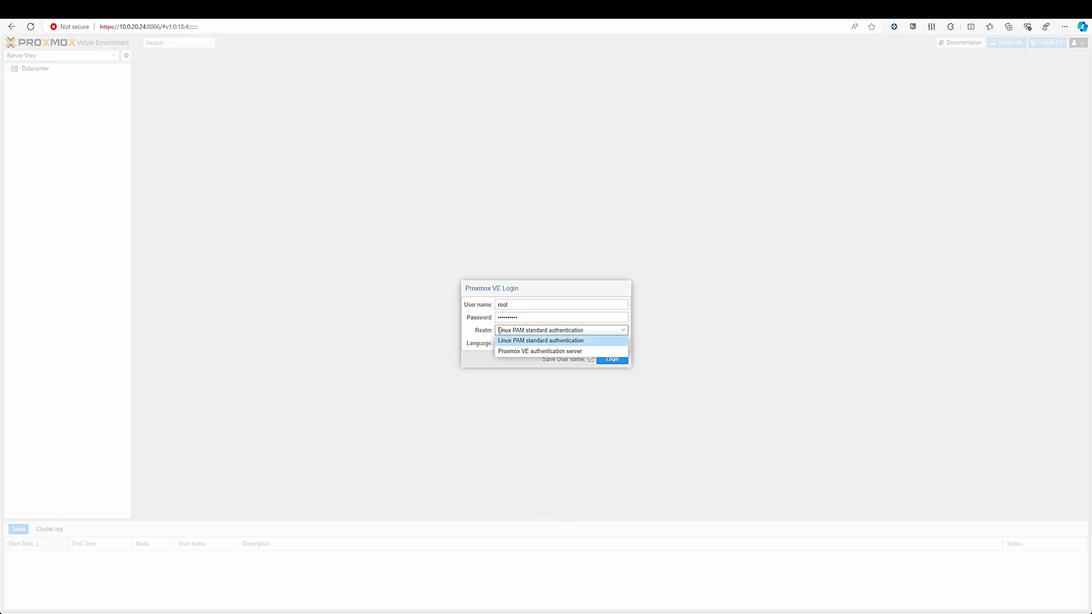
left_click(540, 340)
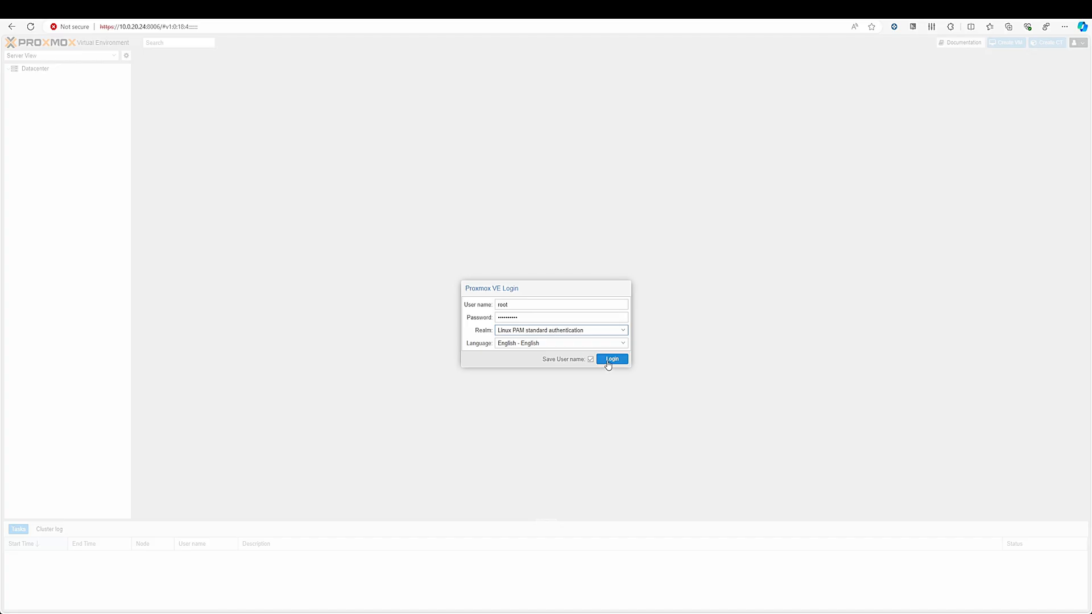
left_click(612, 360)
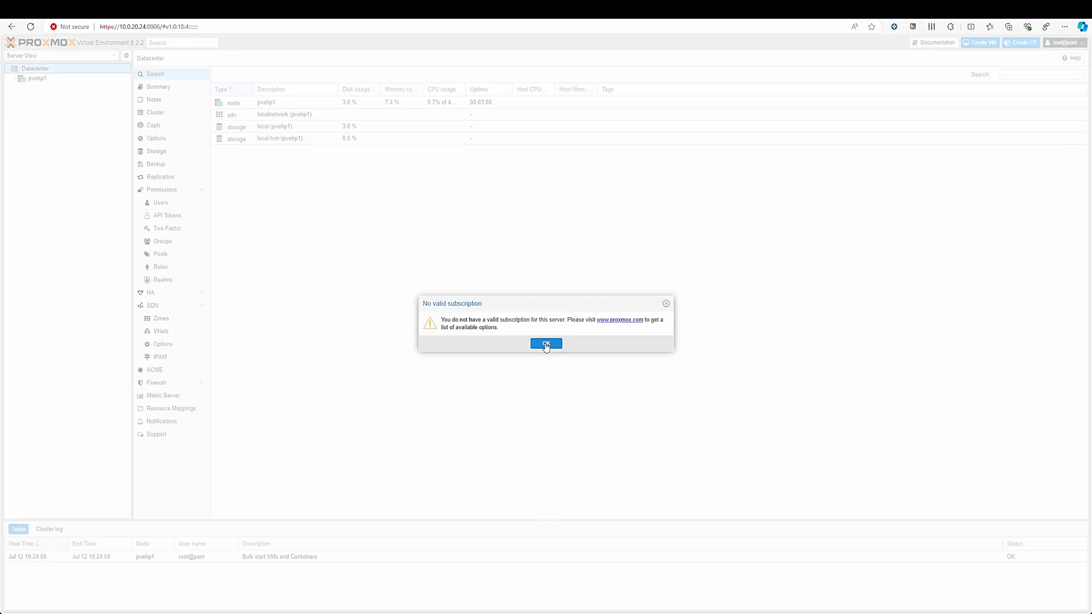
left_click(546, 343)
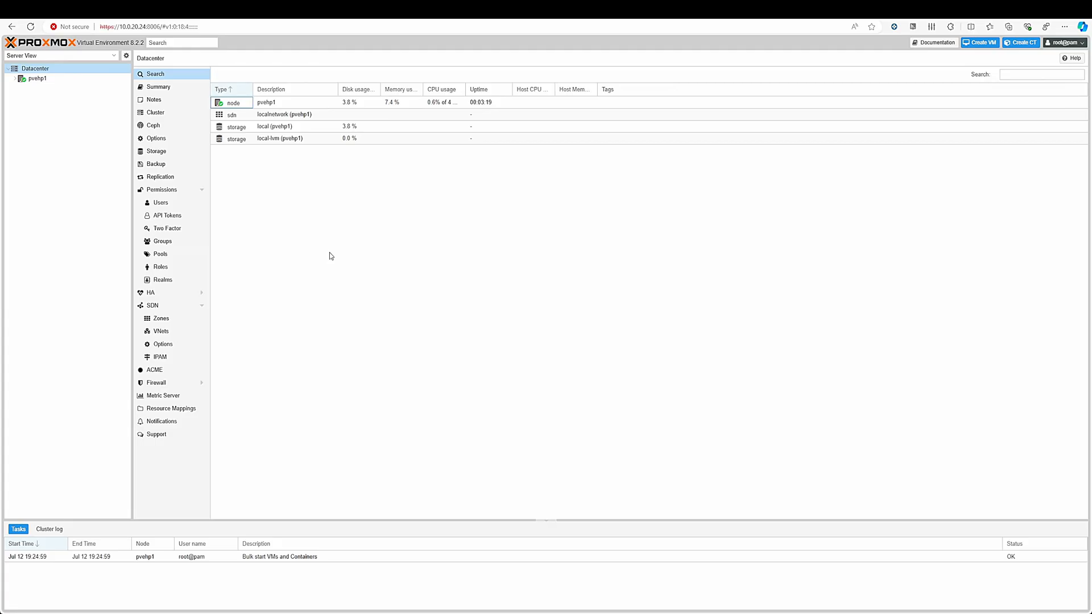
mouse_move(78, 116)
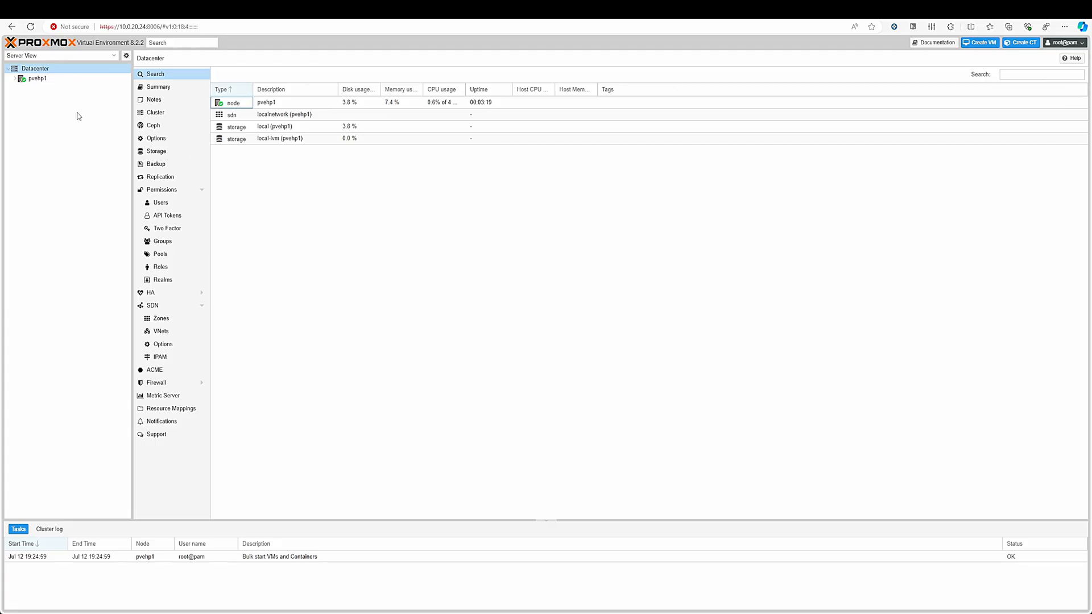
View the pvehp1 node summary, then the local-lvm storage summary
left_click(11, 79)
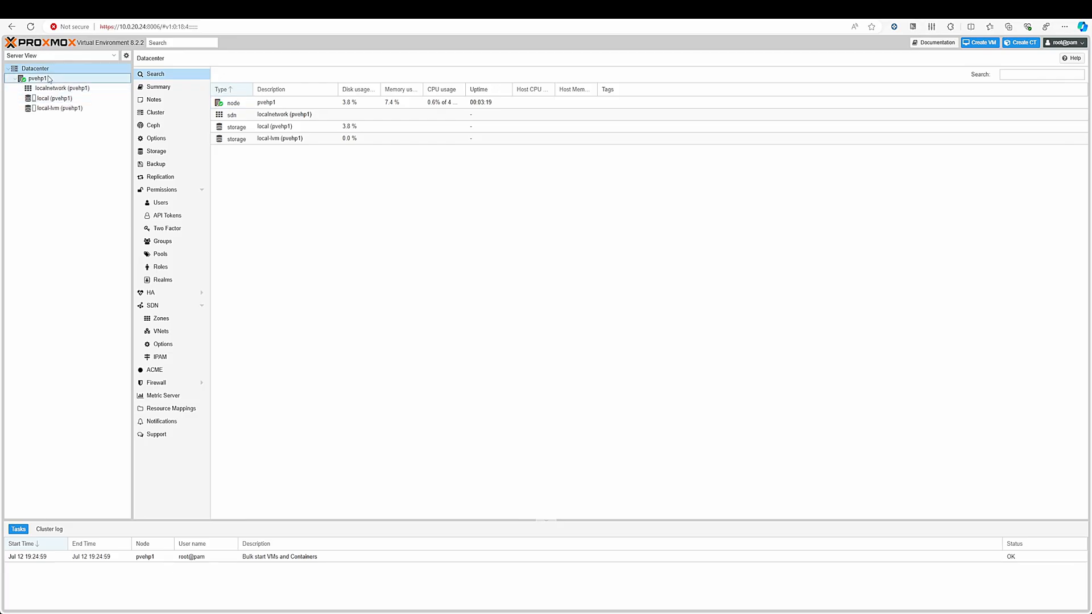
left_click(38, 79)
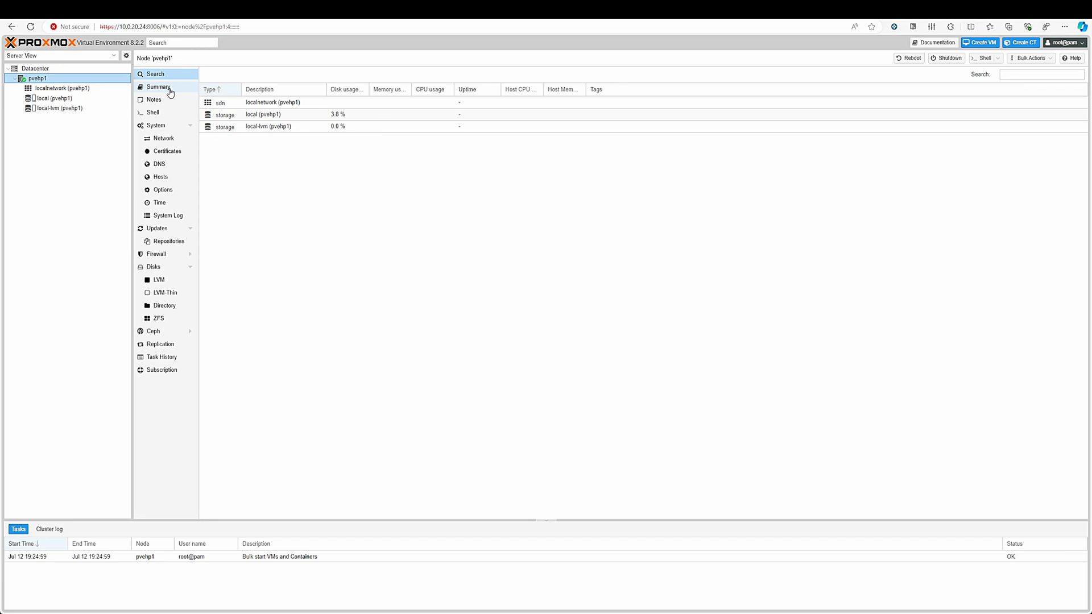
left_click(157, 87)
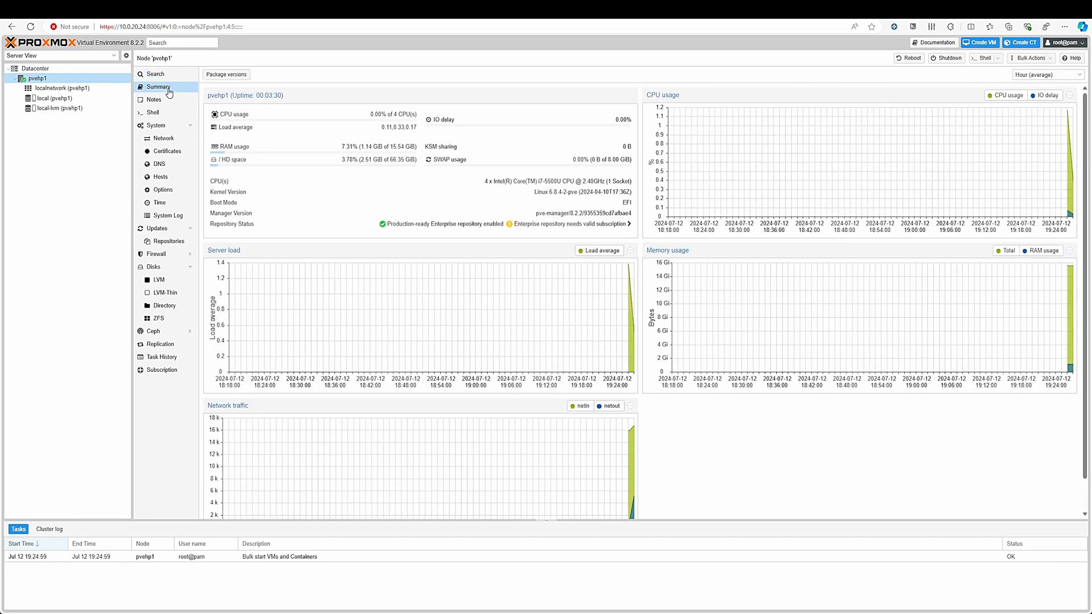
mouse_move(497, 202)
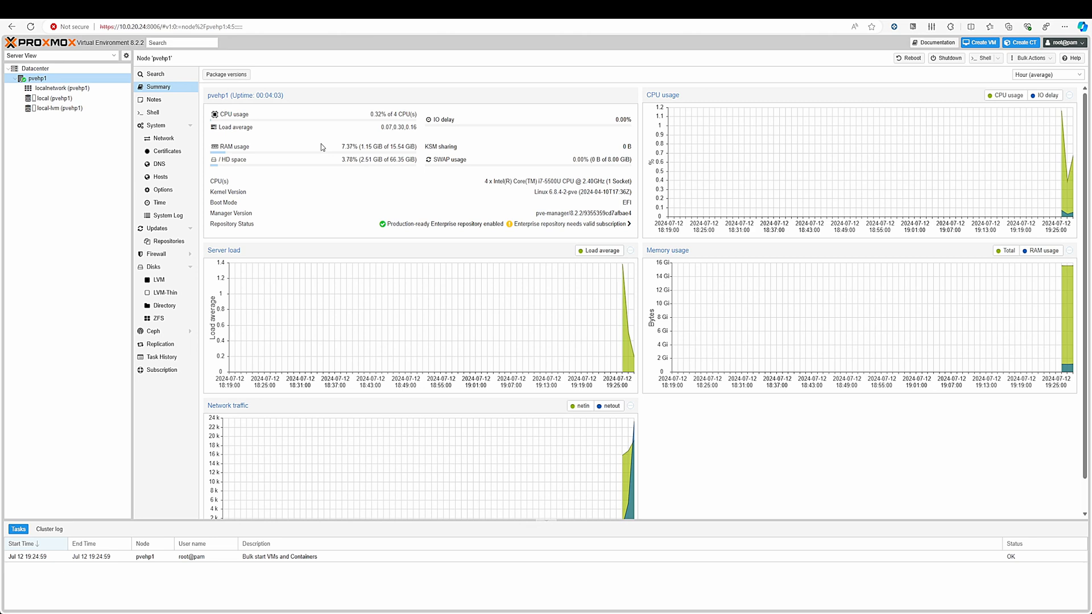
mouse_move(59, 108)
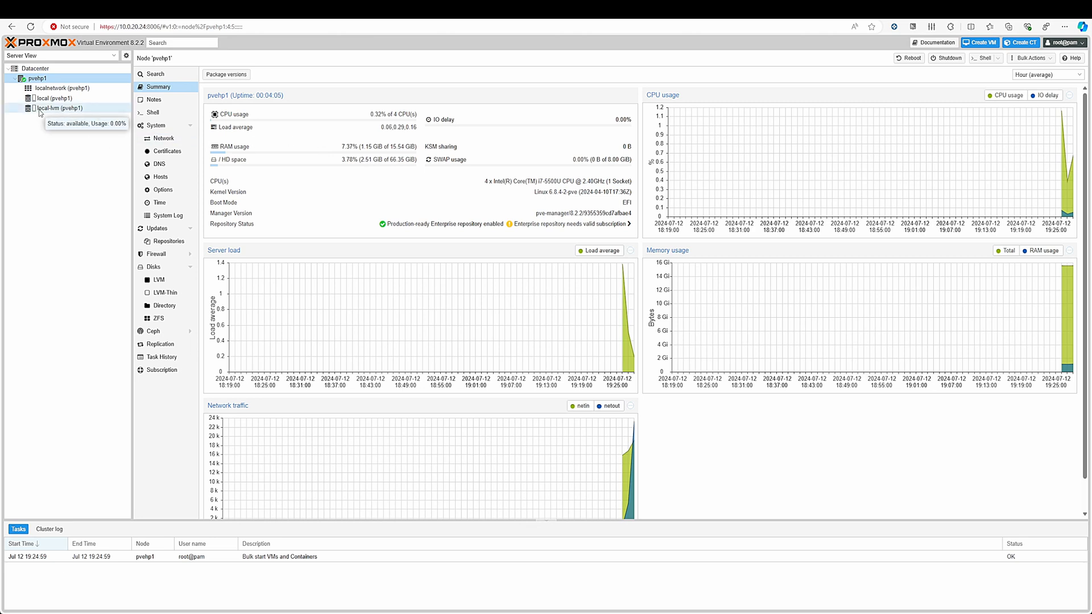
left_click(59, 108)
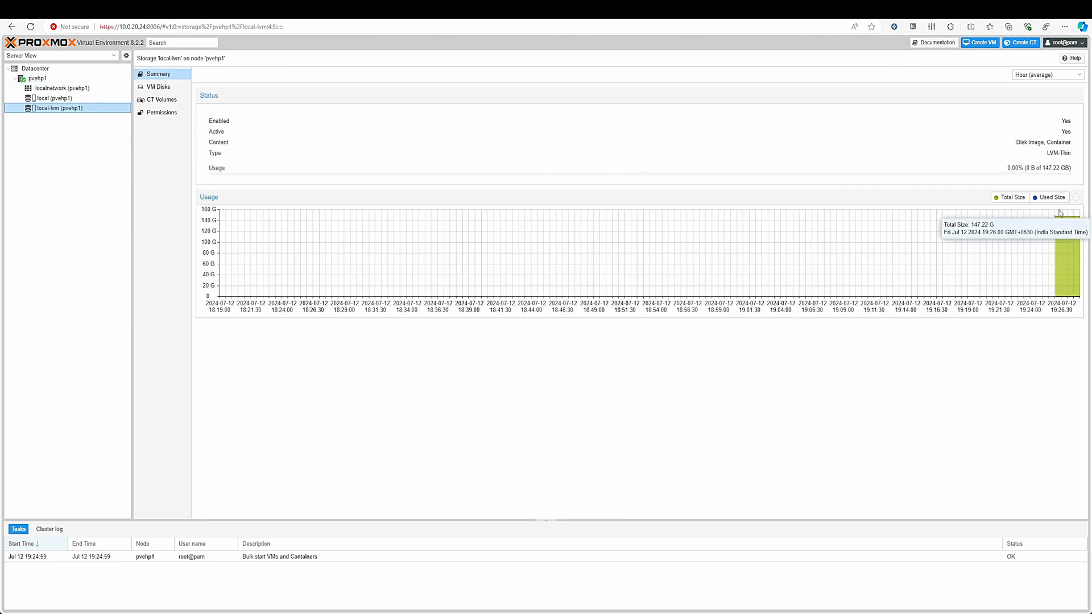
mouse_move(1044, 172)
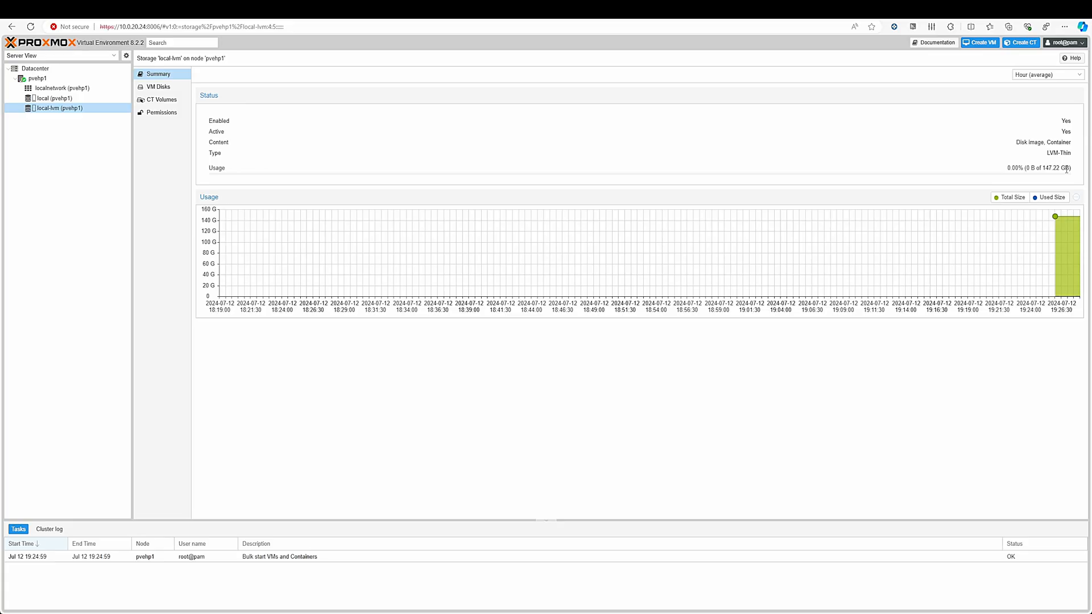
mouse_move(190, 55)
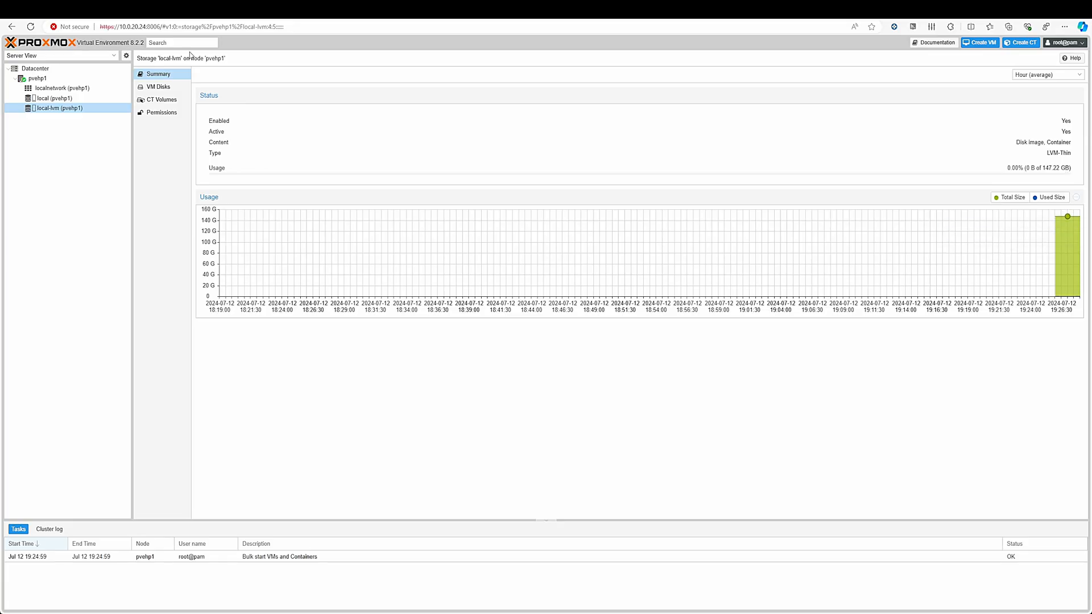
mouse_move(197, 139)
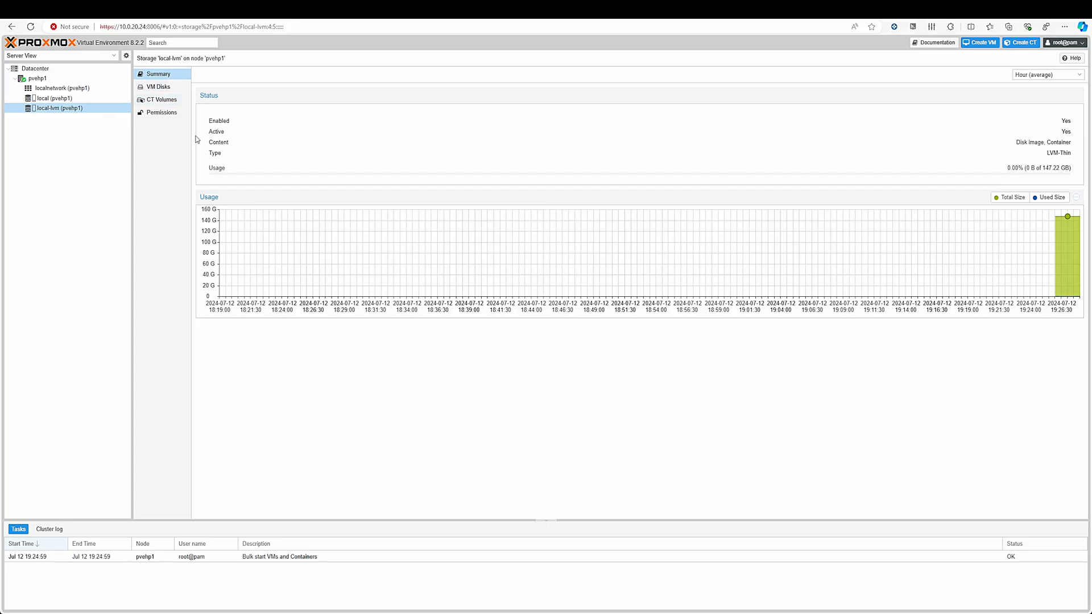
mouse_move(160, 100)
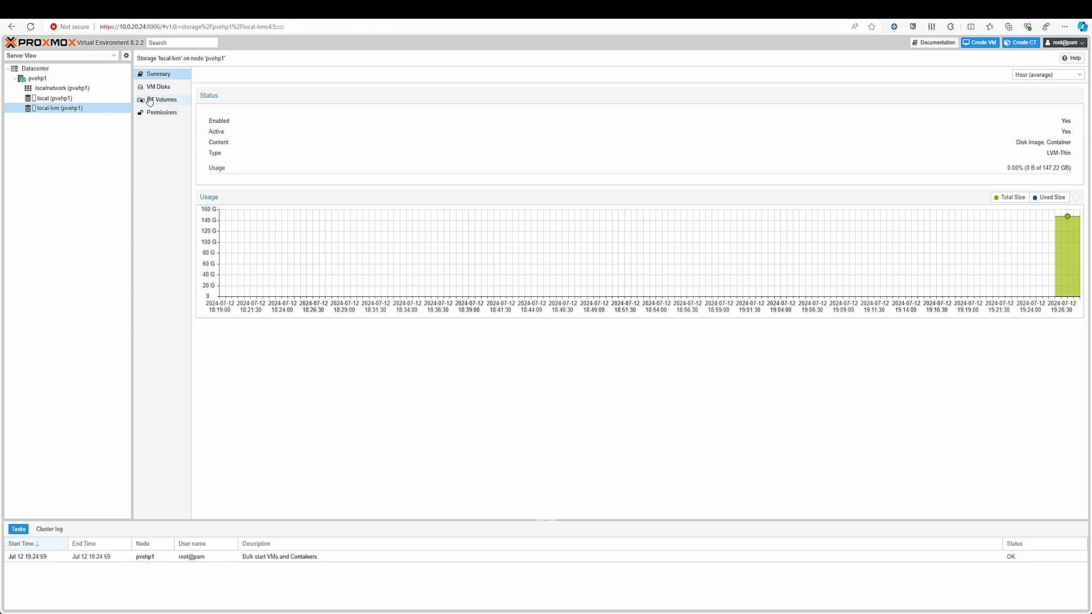
Browse CT Volumes and VM Disks on local-lvm, then Backups and ISO Images on local storage
left_click(162, 100)
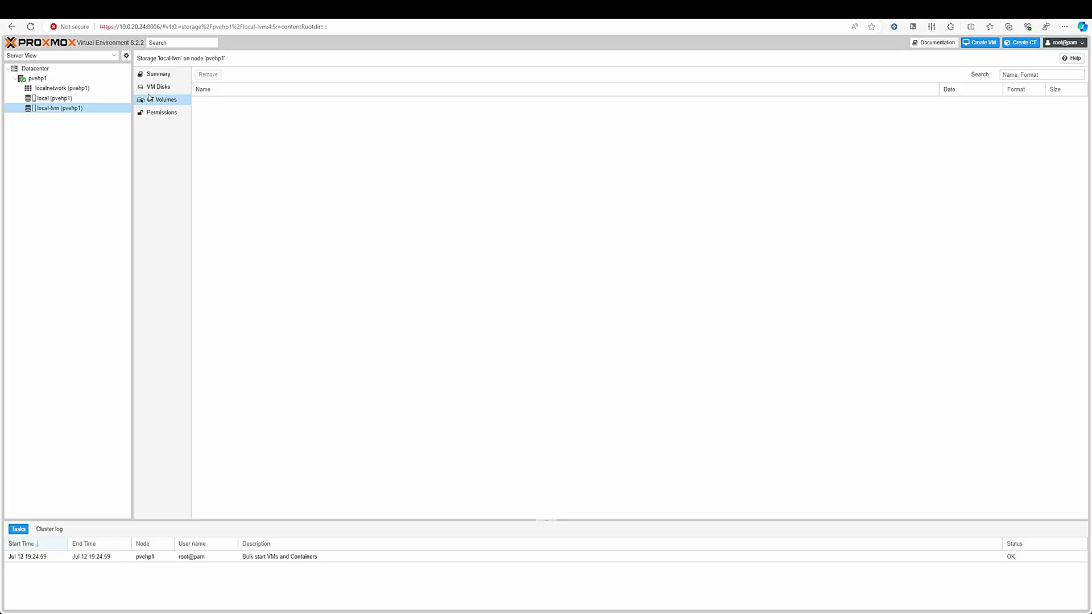
left_click(158, 86)
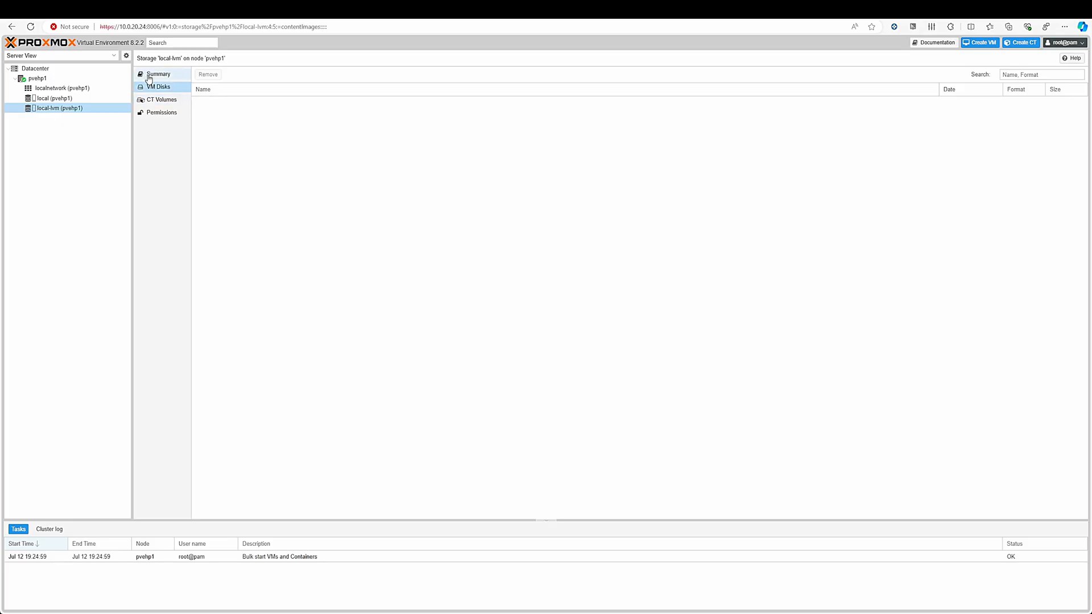
left_click(54, 98)
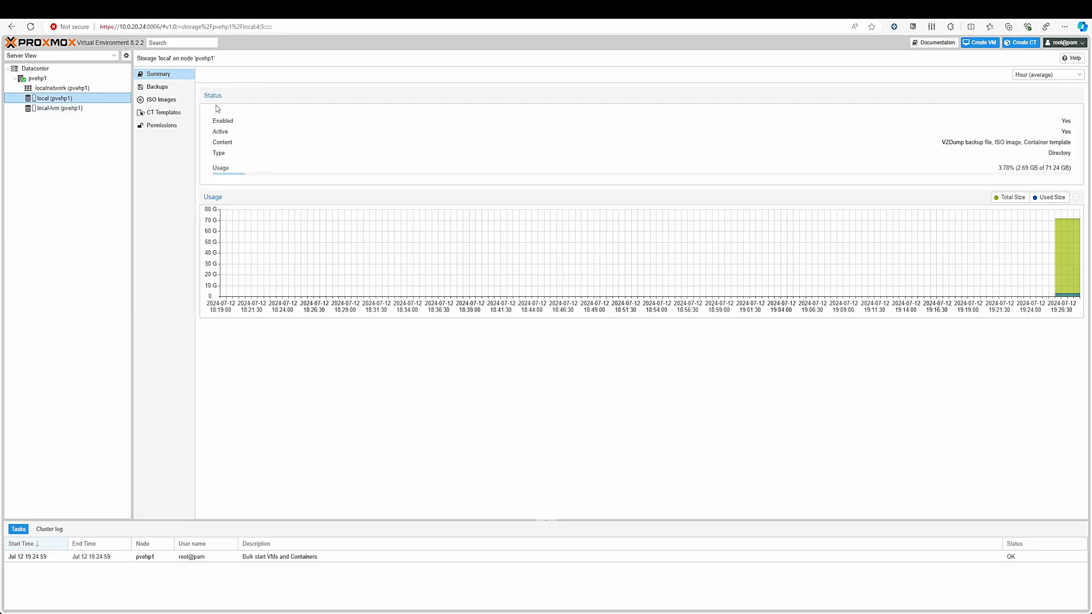
left_click(157, 86)
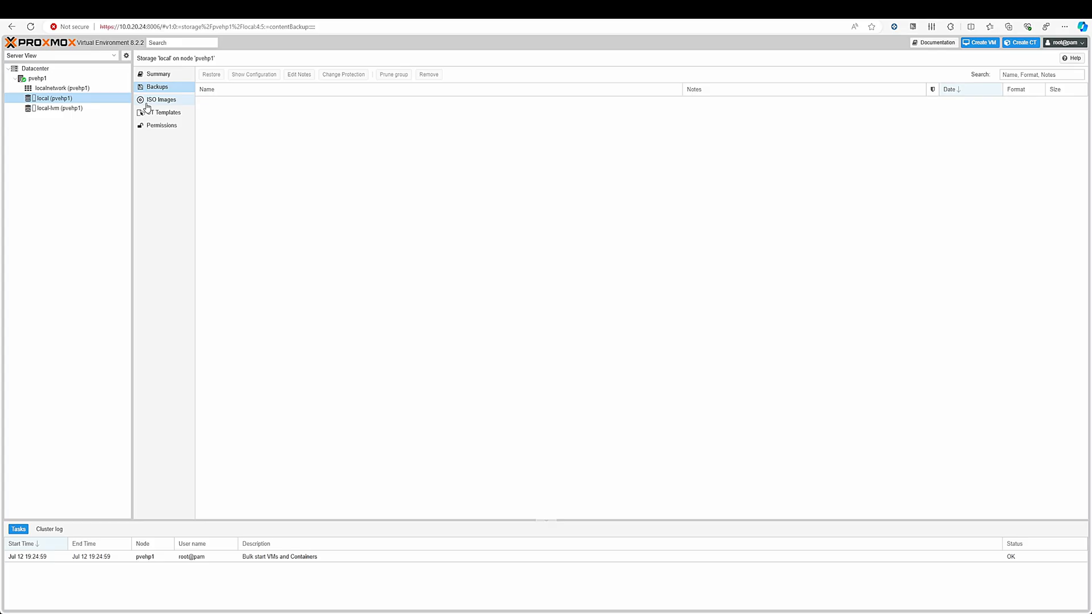
left_click(162, 100)
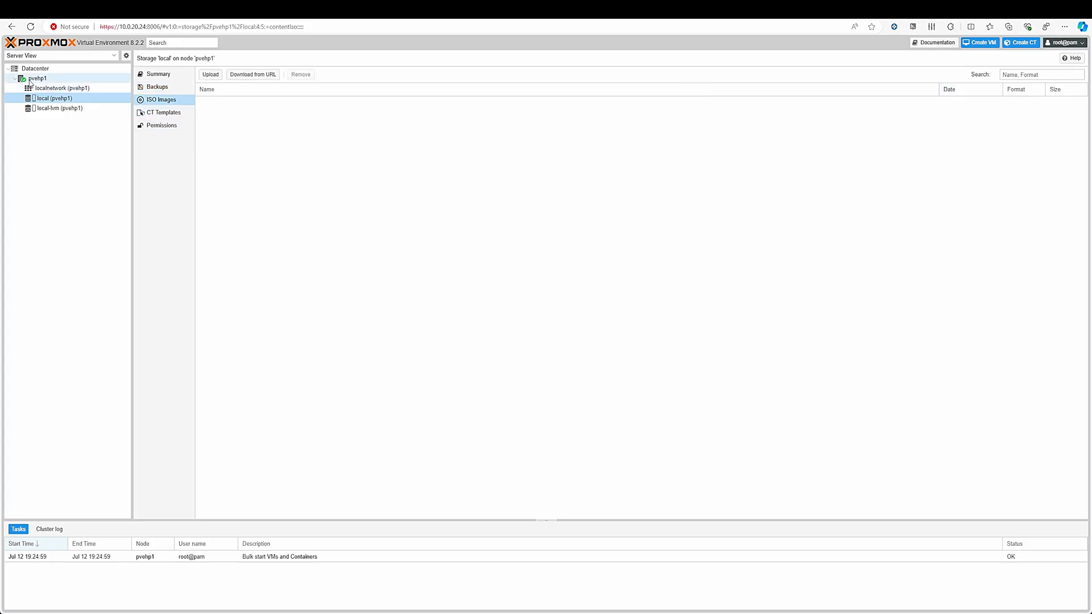
Show the pvehp1 node's Updates page listing available package updates
left_click(39, 78)
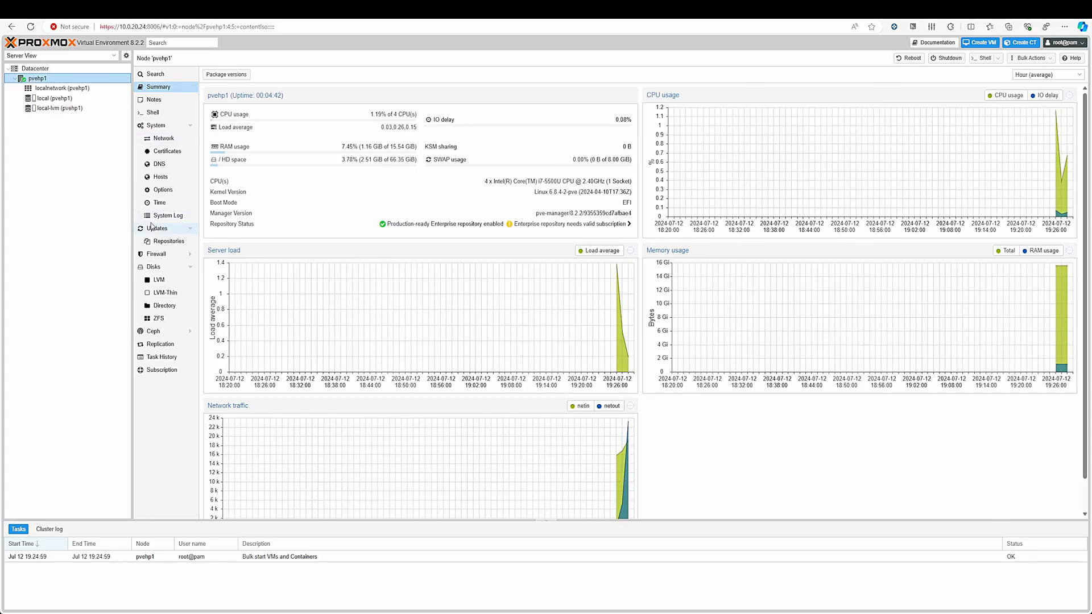
left_click(156, 228)
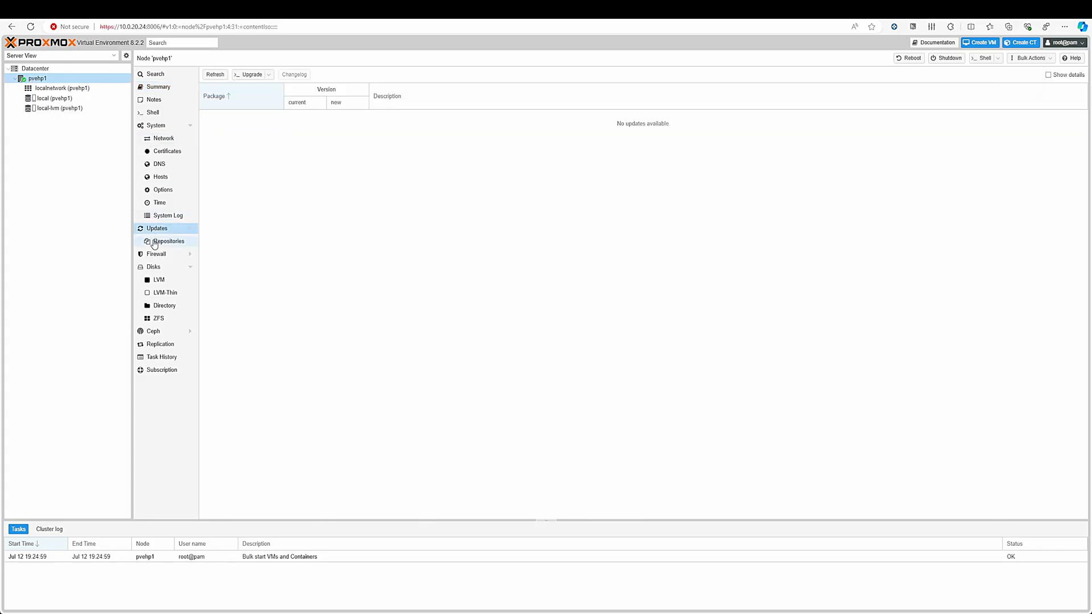
Disable the enterprise repositories in the pvehp1 APT repository list
left_click(169, 240)
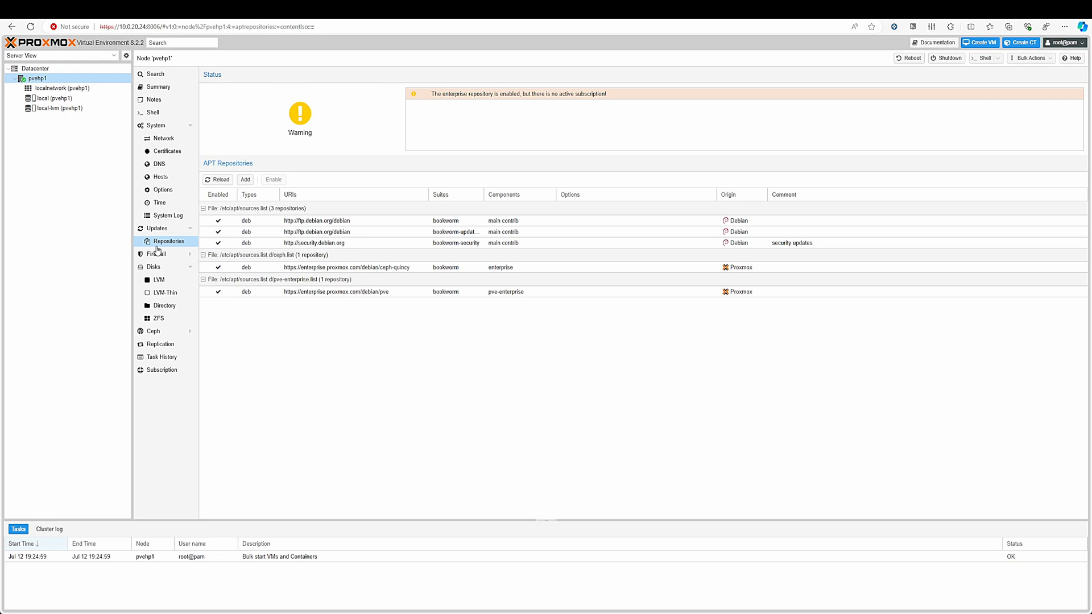
mouse_move(302, 362)
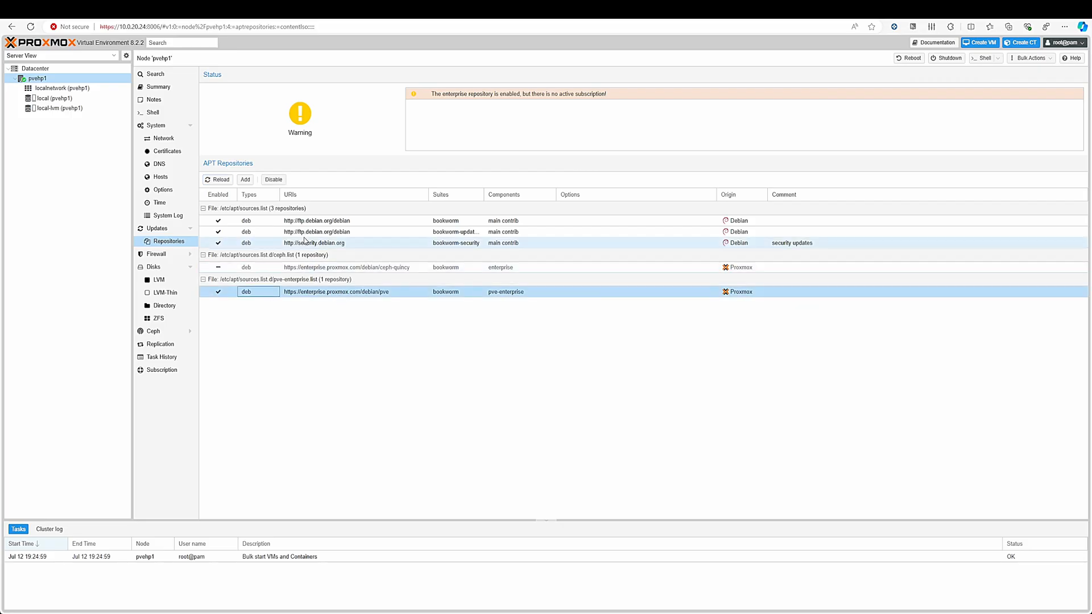
left_click(272, 179)
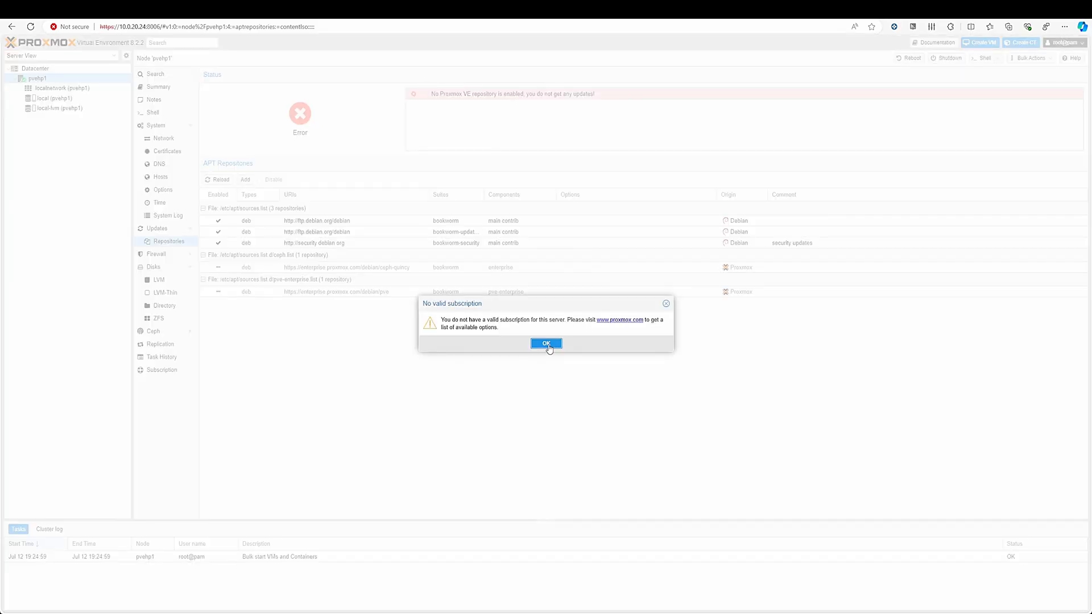
Dismiss the subscription notice and add the Proxmox VE No-Subscription repository
left_click(545, 343)
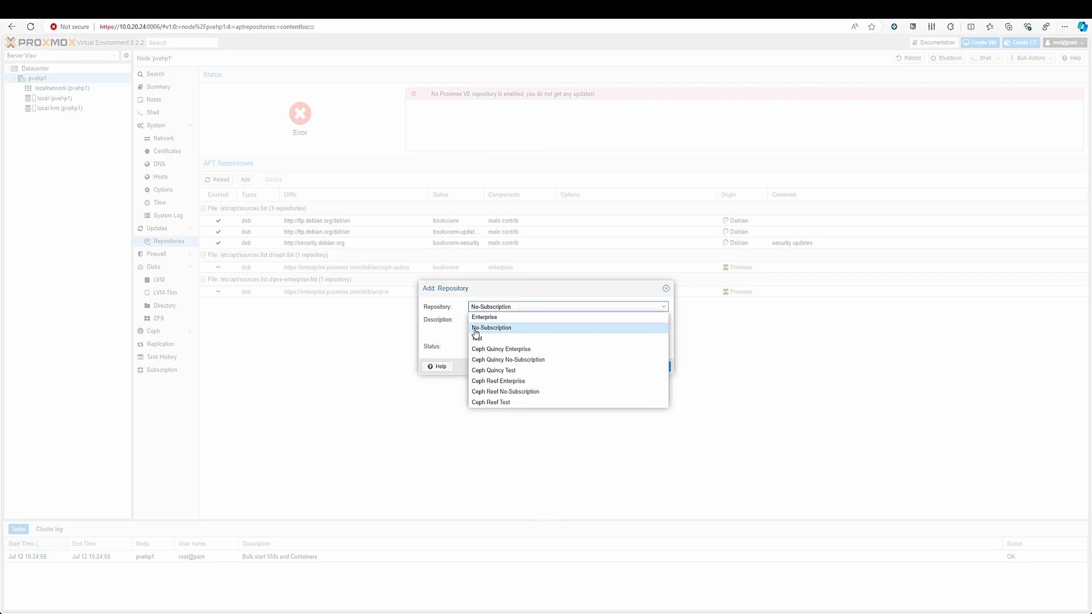
left_click(491, 328)
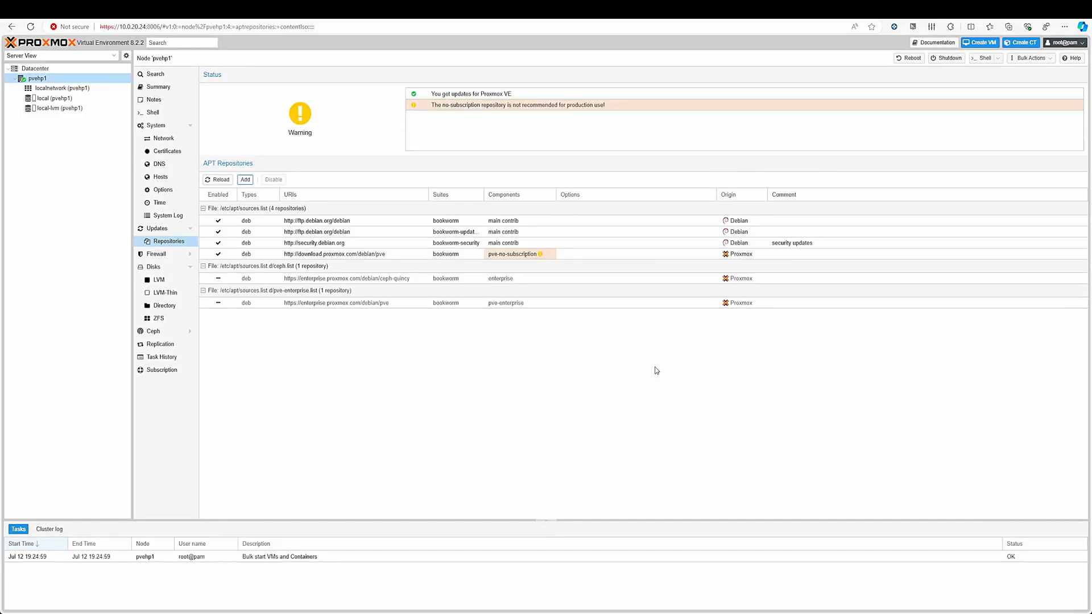
Add the Ceph Quincy No-Subscription repository and return to the node's Updates page
left_click(244, 180)
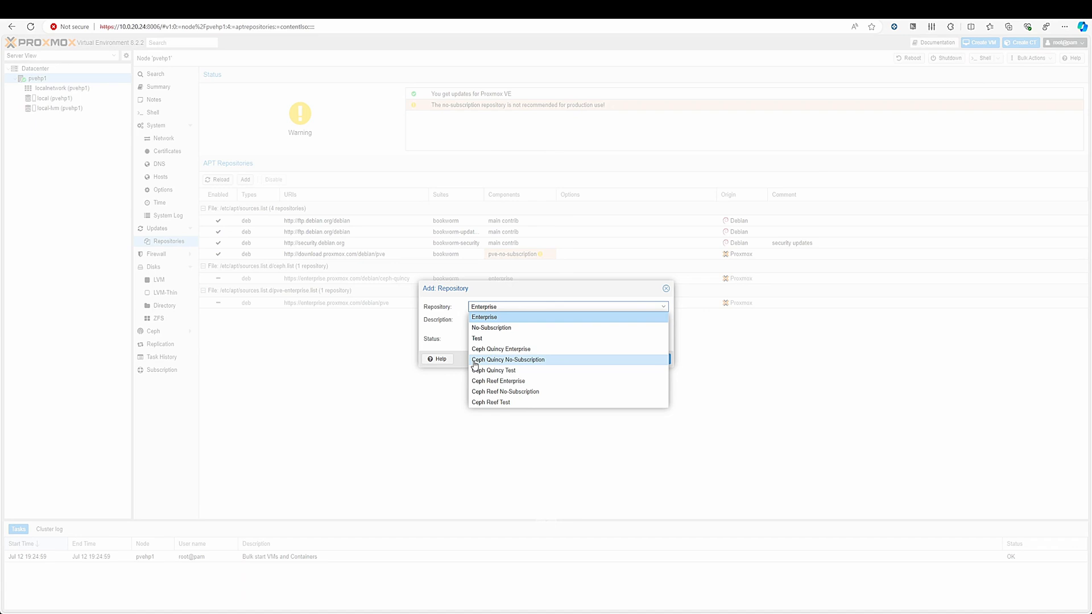
left_click(507, 359)
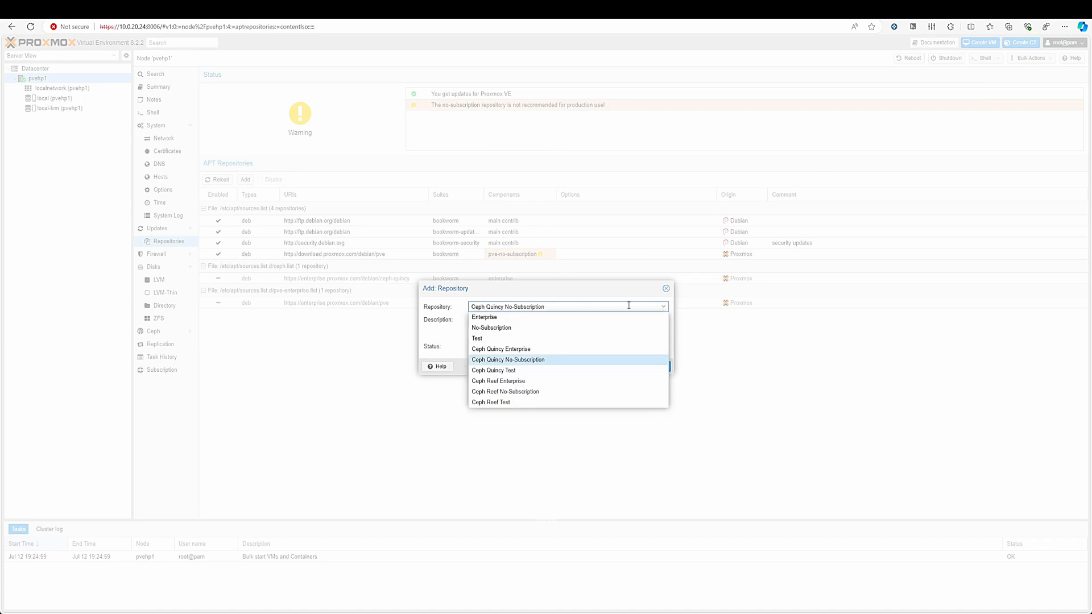
left_click(508, 359)
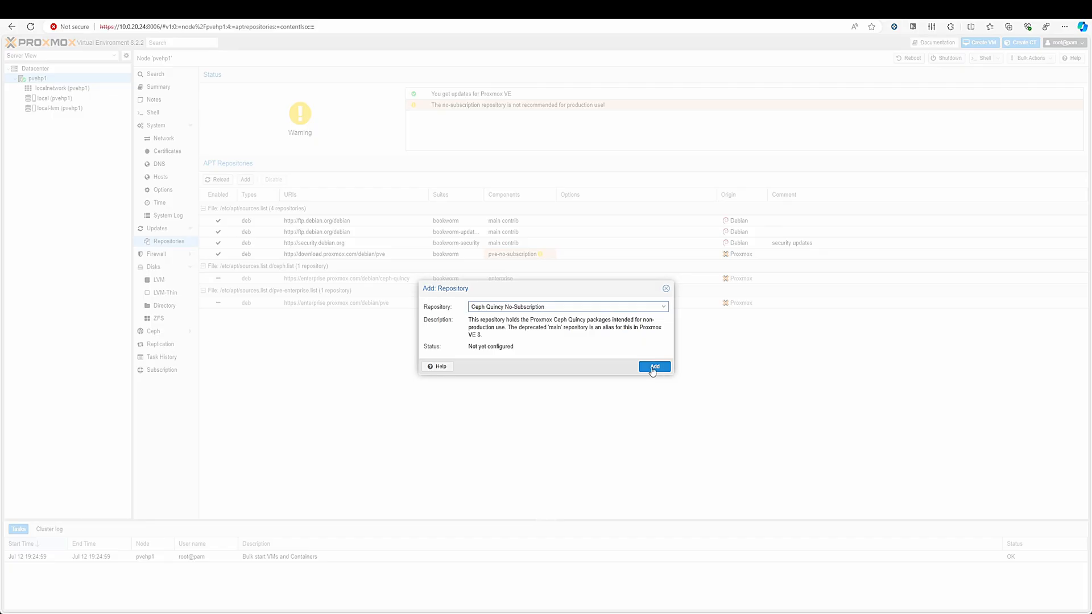
left_click(653, 366)
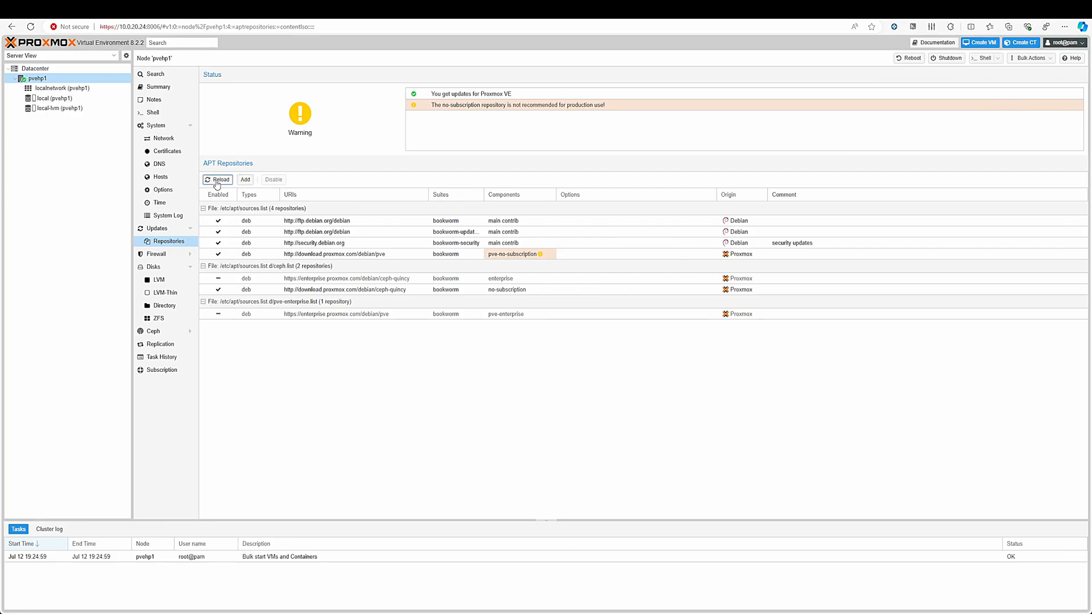
left_click(157, 228)
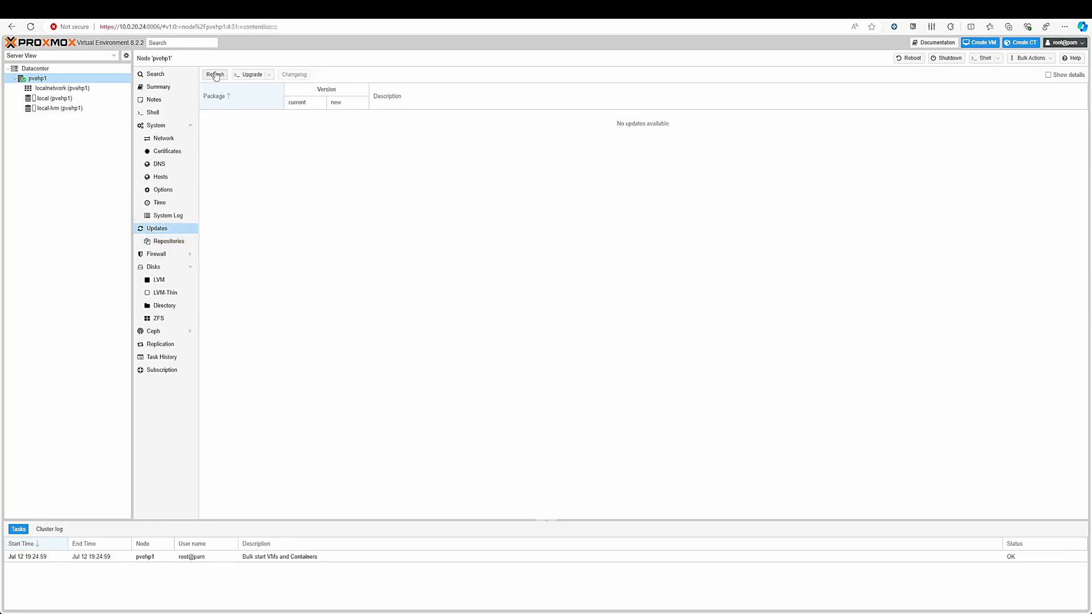
Refresh the package database listing 51 Debian and 37 Proxmox updates, then go to System
left_click(215, 75)
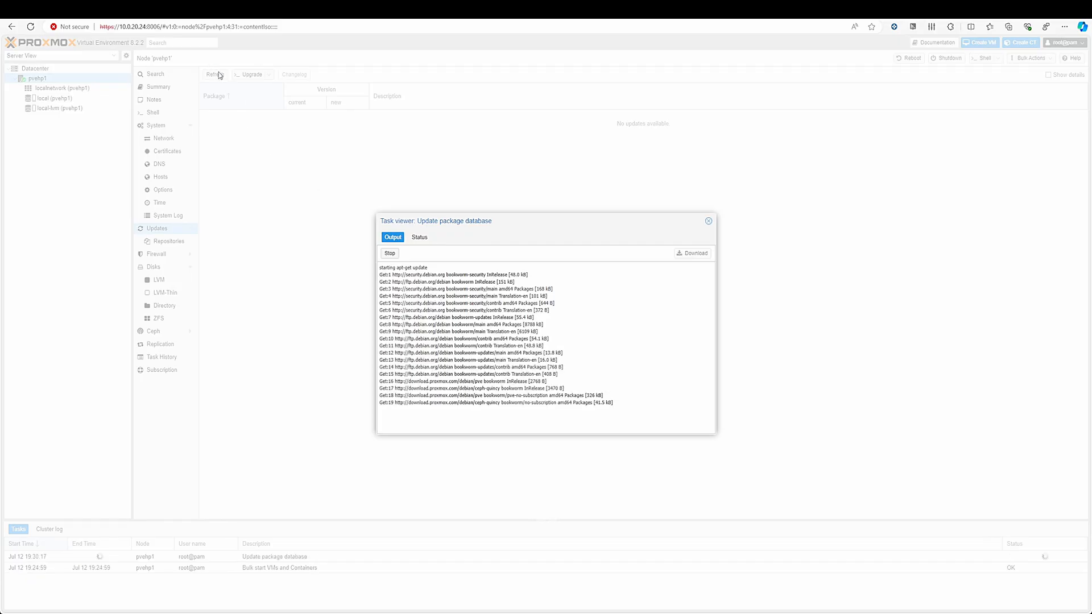
mouse_move(602, 383)
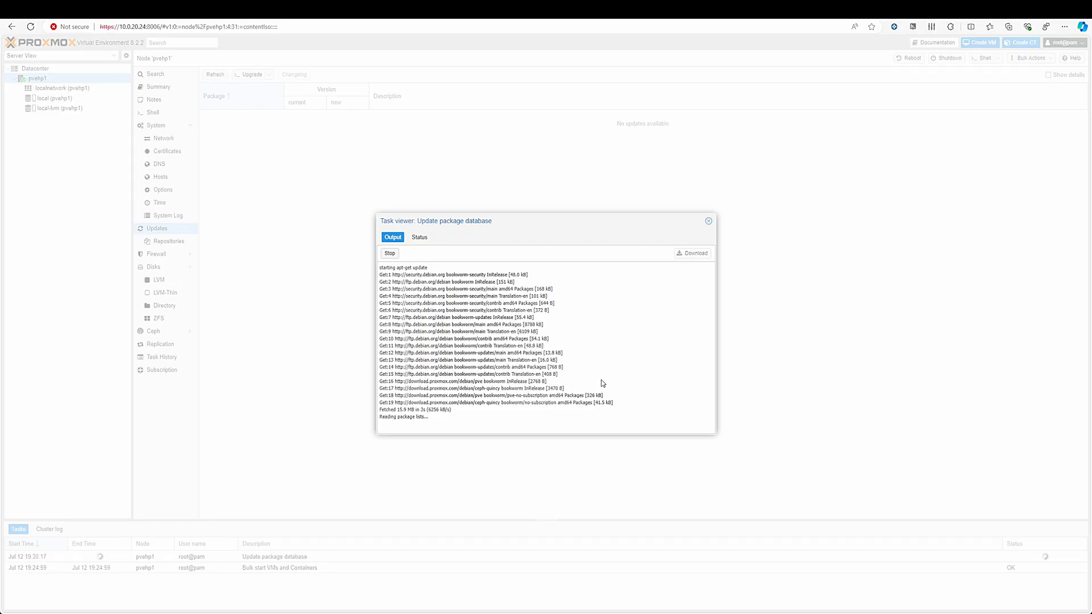
left_click(708, 220)
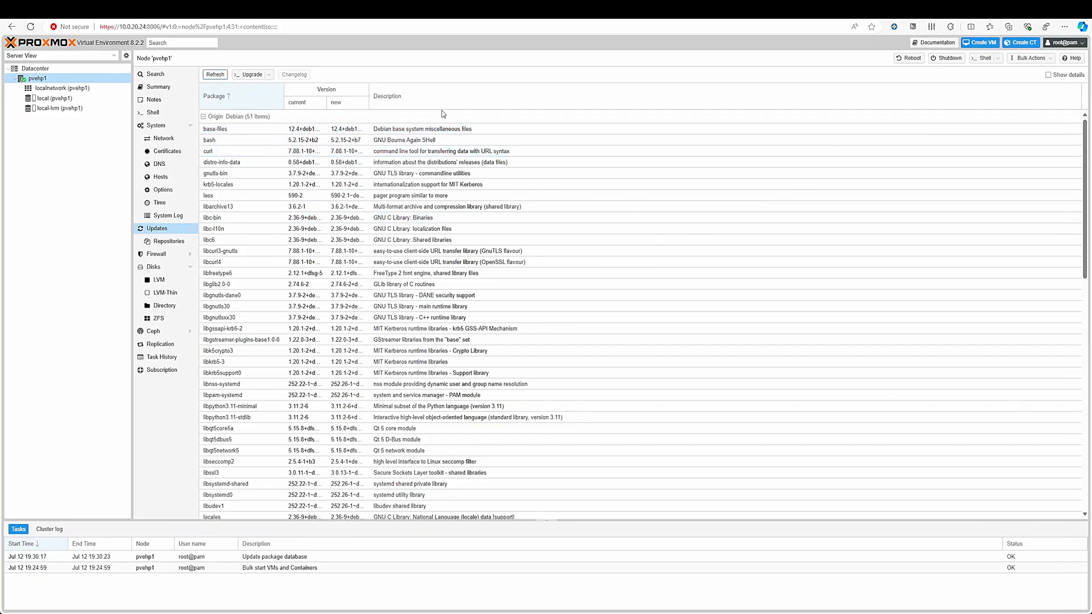
scroll("down", 3)
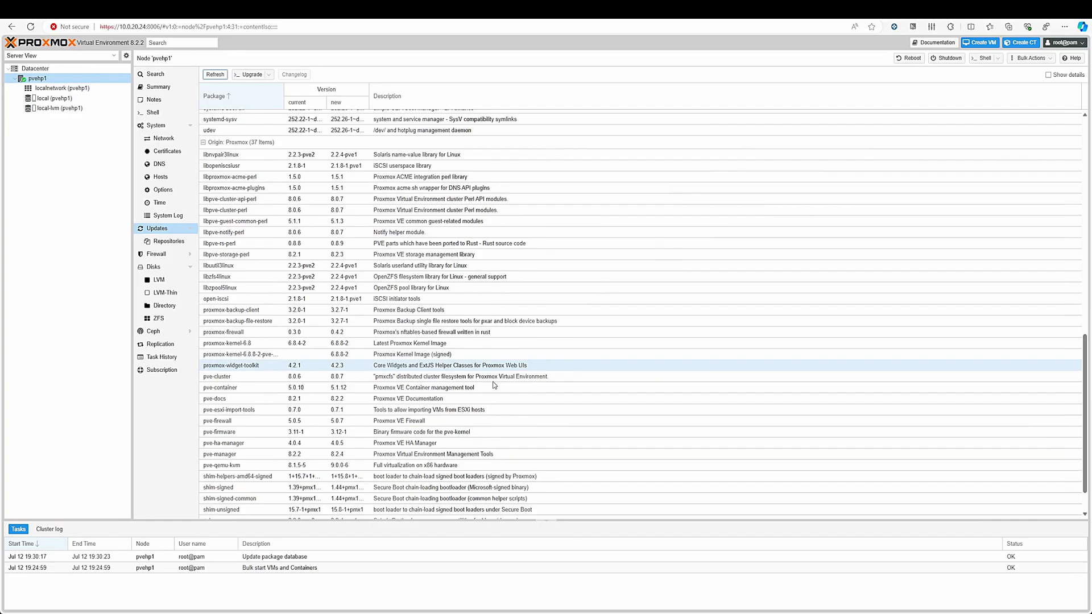
scroll("up", 3)
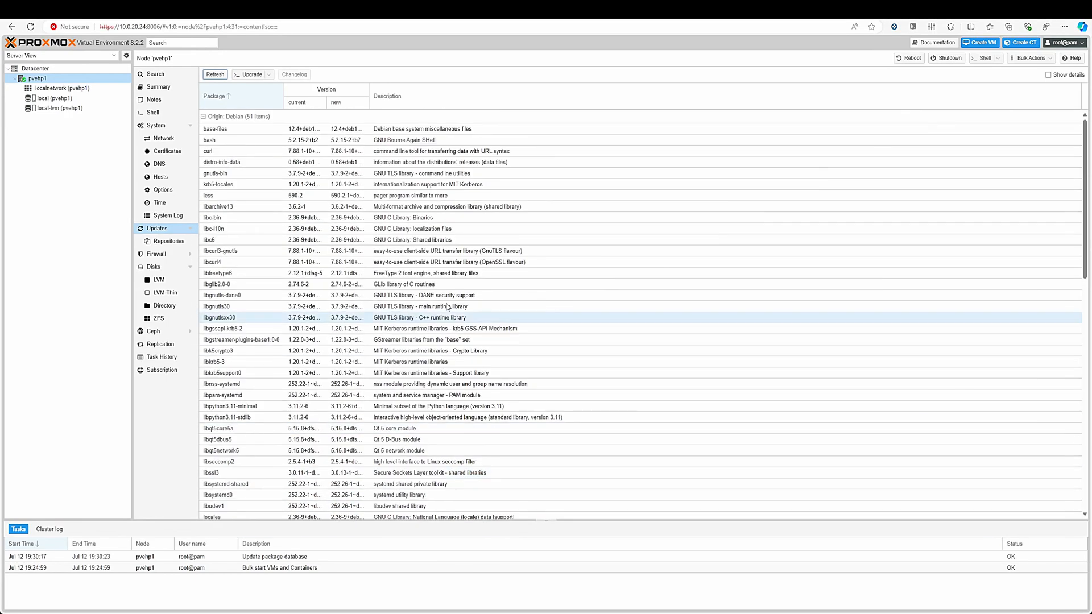
mouse_move(299, 95)
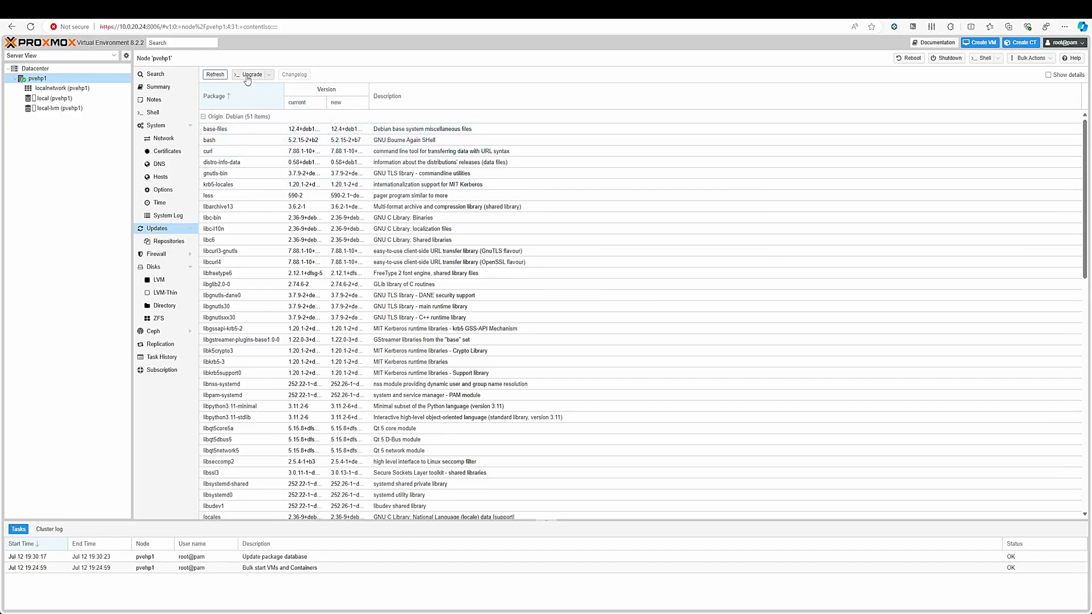
mouse_move(159, 176)
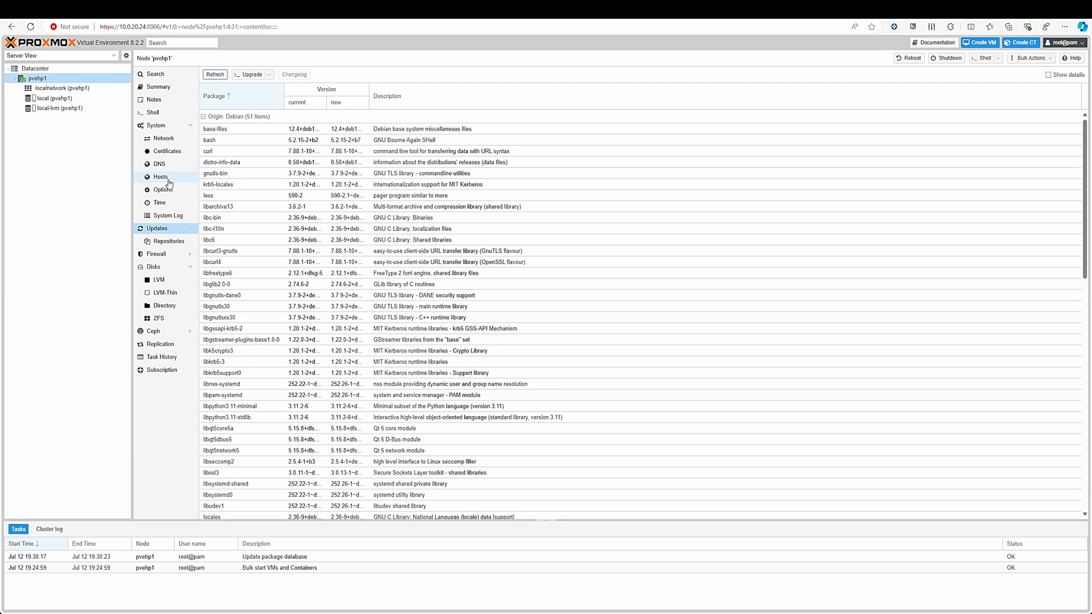
left_click(155, 125)
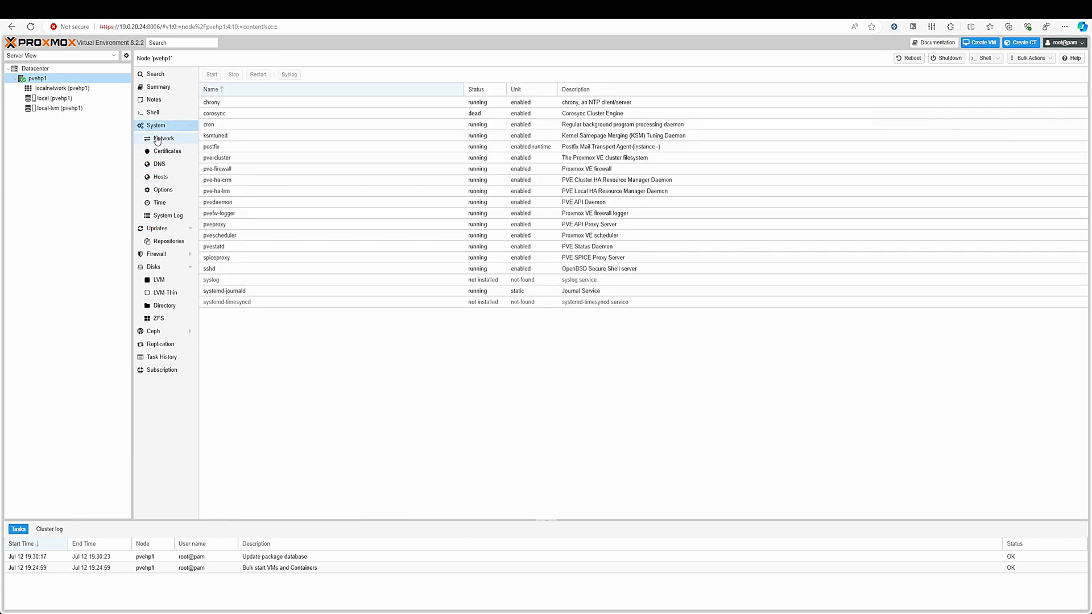
left_click(163, 137)
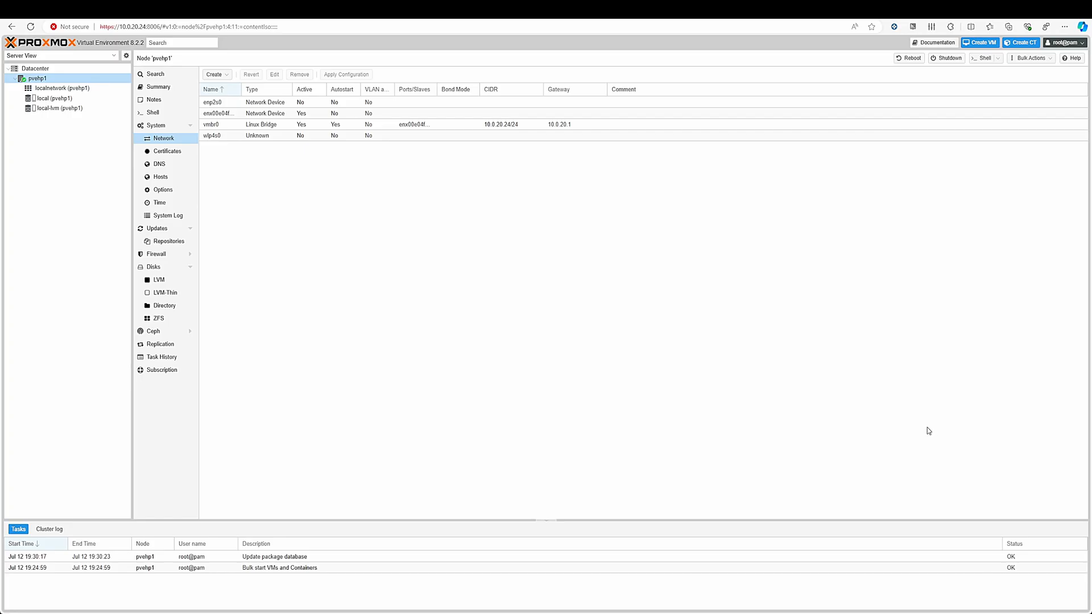
mouse_move(921, 419)
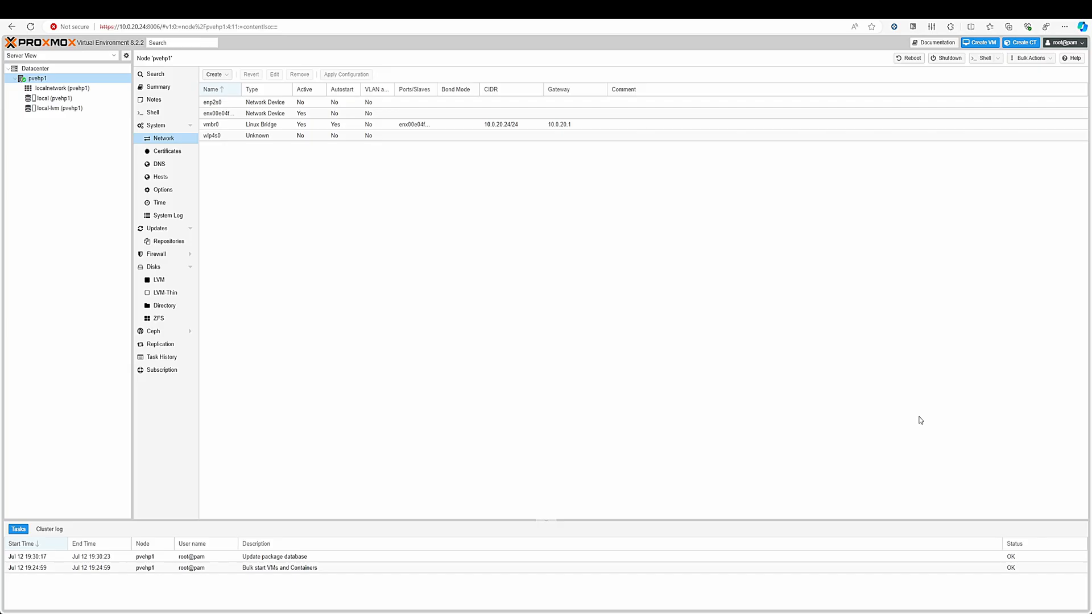
mouse_move(923, 434)
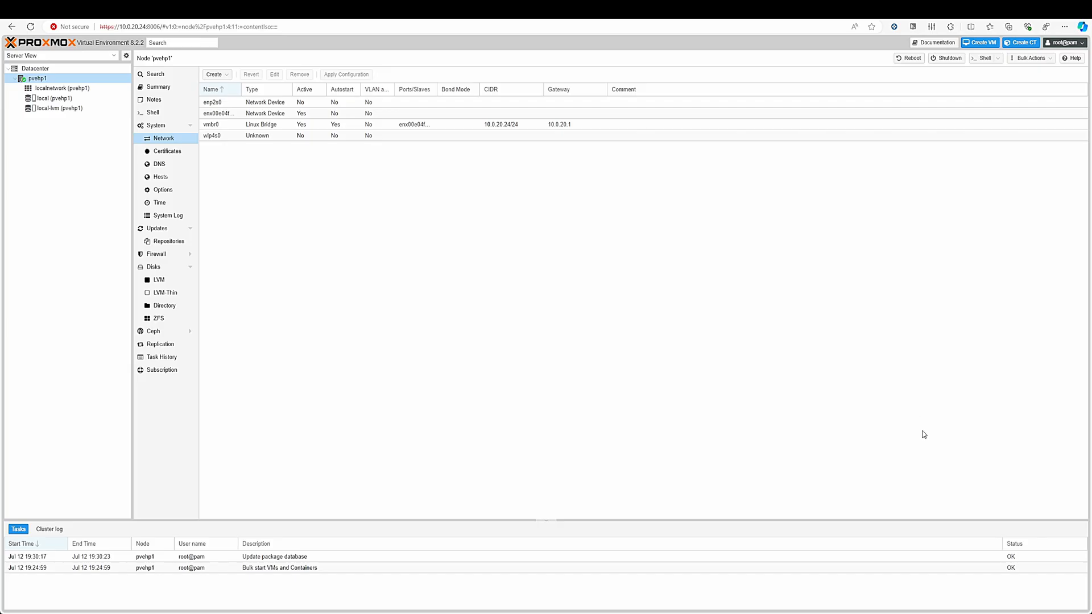
mouse_move(922, 424)
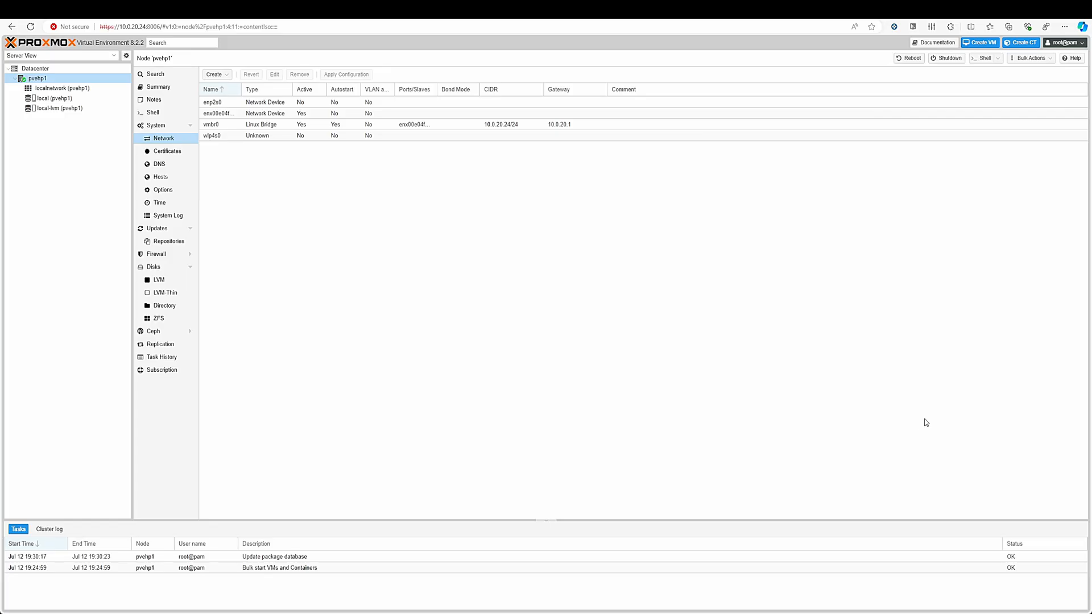
mouse_move(330, 262)
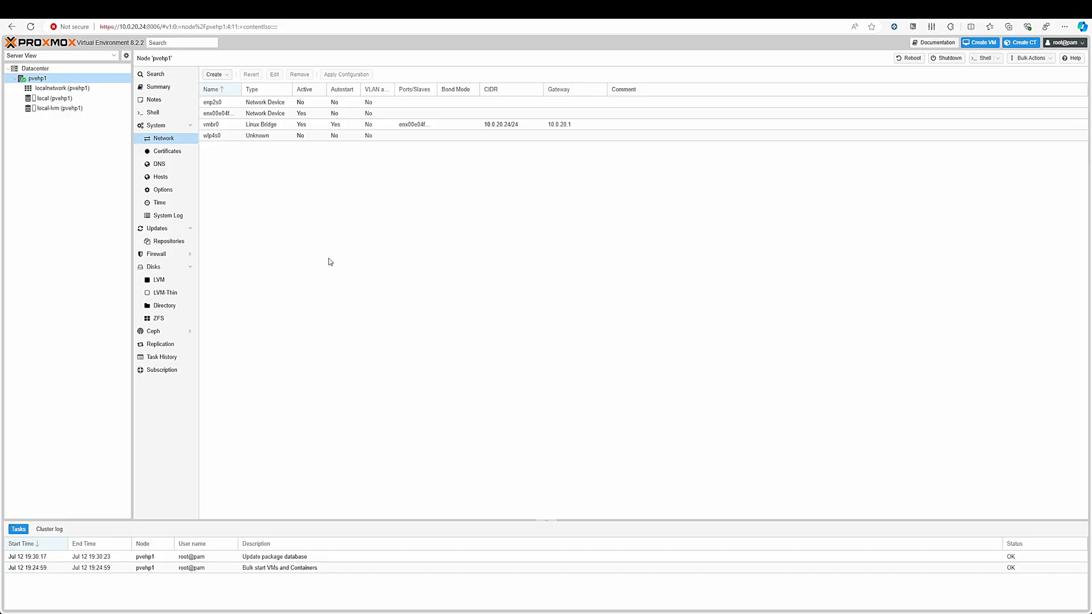
mouse_move(776, 141)
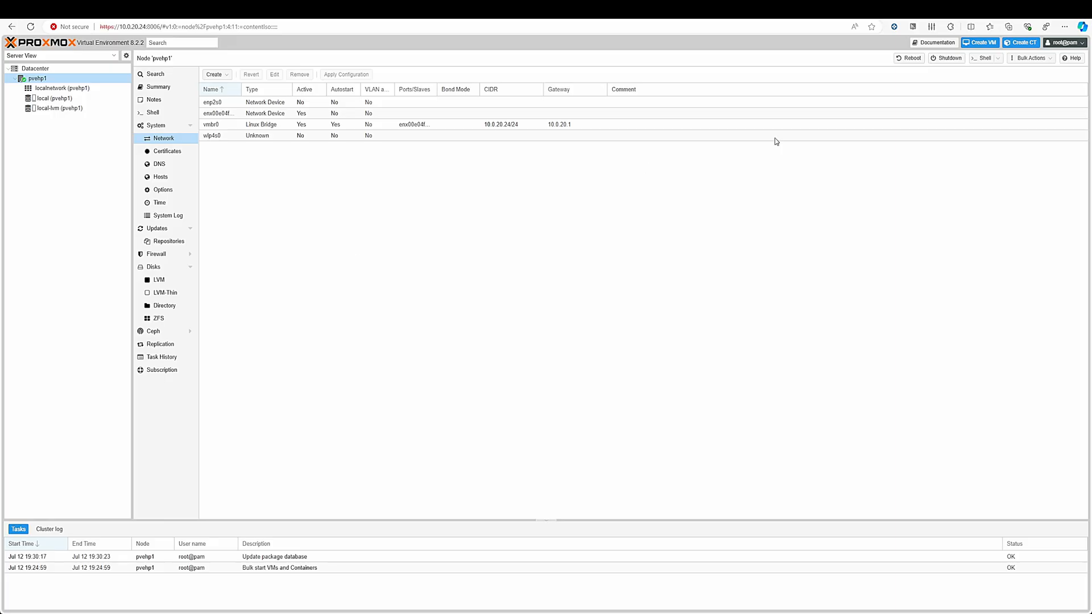
mouse_move(839, 341)
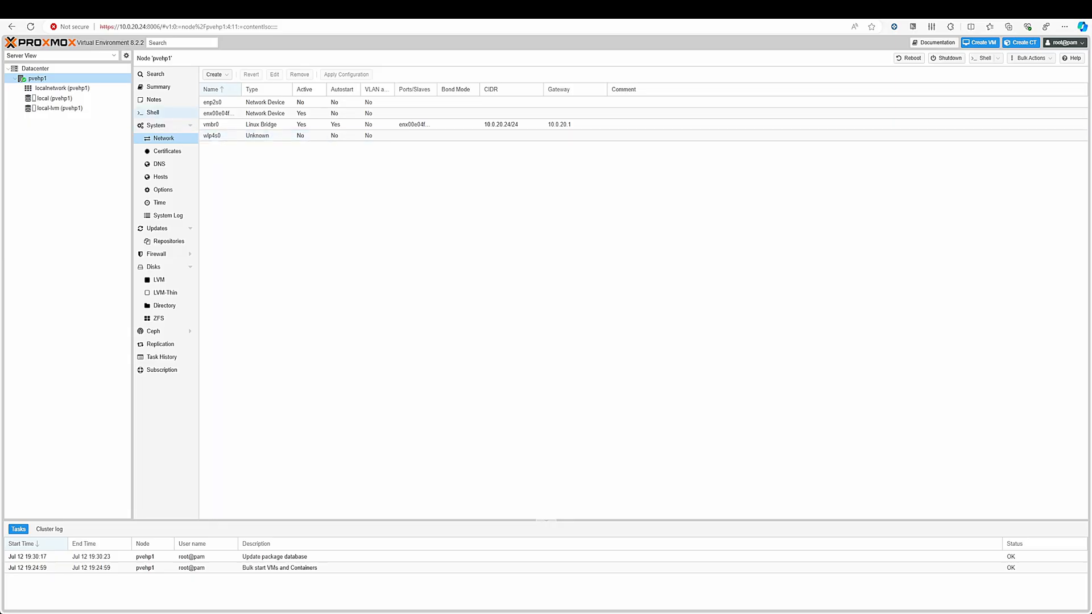
Open /etc/default/grub in nano from the pvehp1 shell
left_click(152, 113)
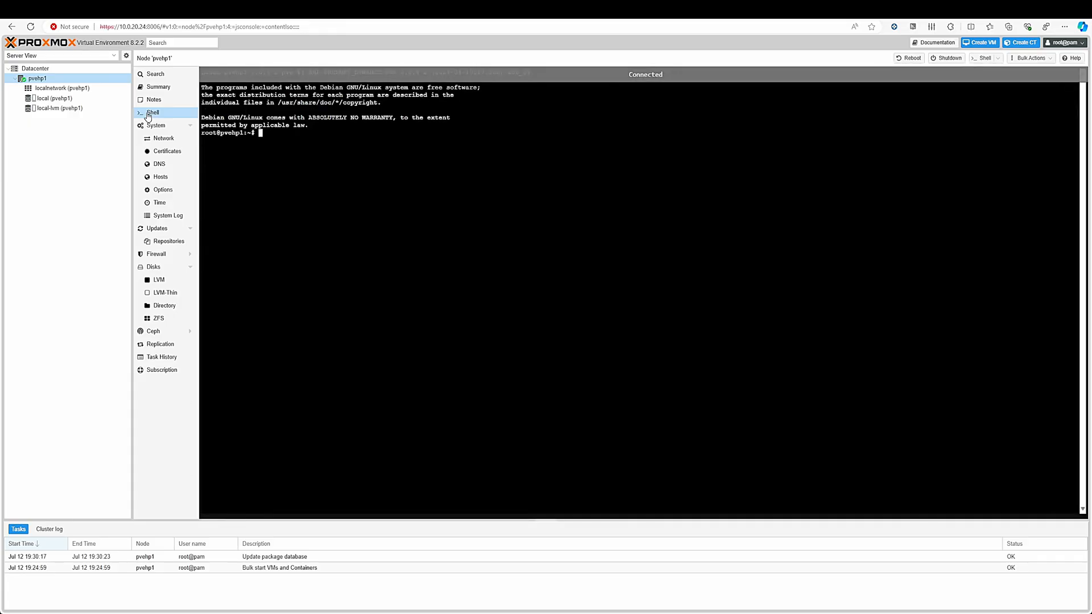
left_click(152, 113)
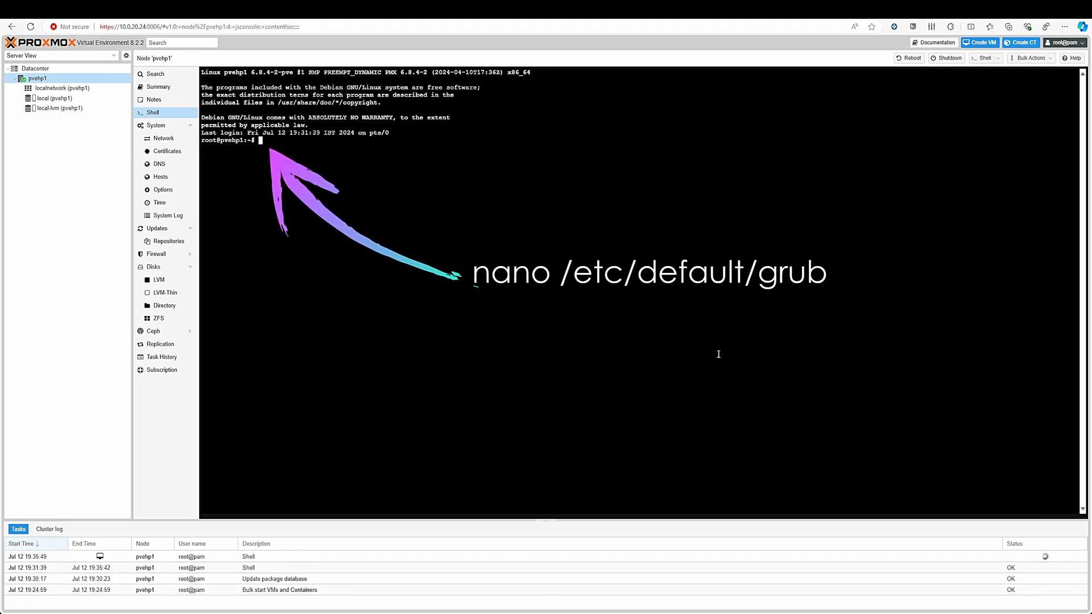
type("nano /etc/default/gru")
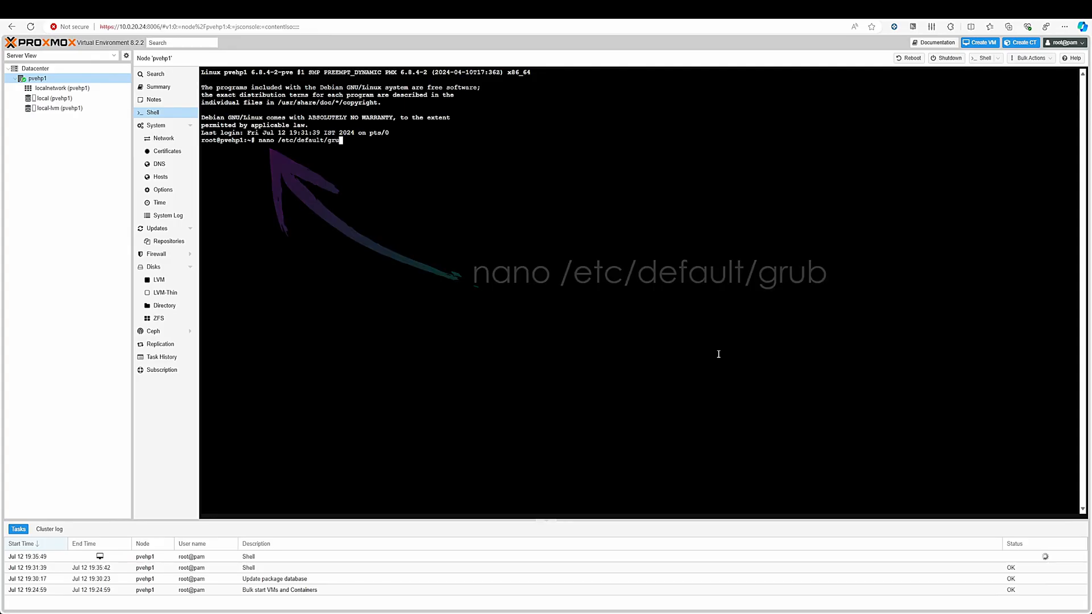
key("Return")
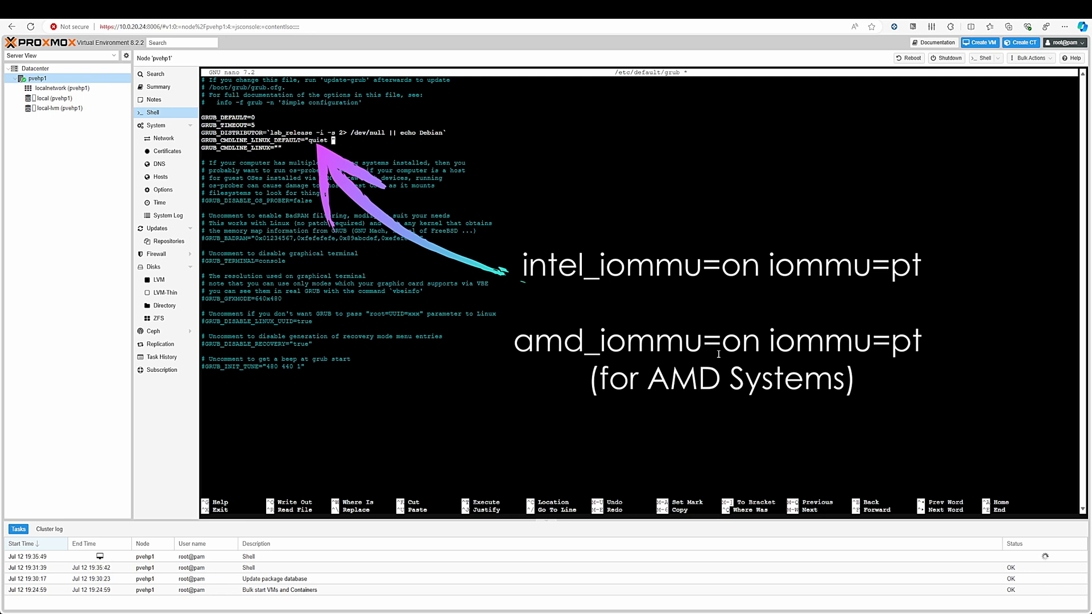
Append intel_iommu=on iommu=pt to GRUB_CMDLINE_LINUX_DEFAULT and save the file
type("intel_iommu=on iommu=pt")
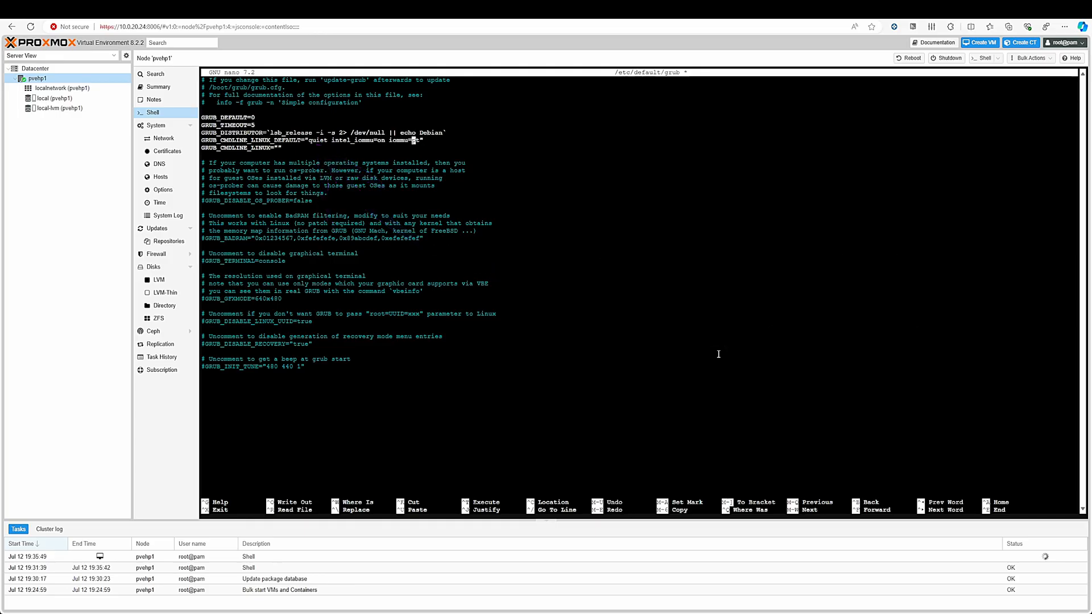
key("ctrl+o")
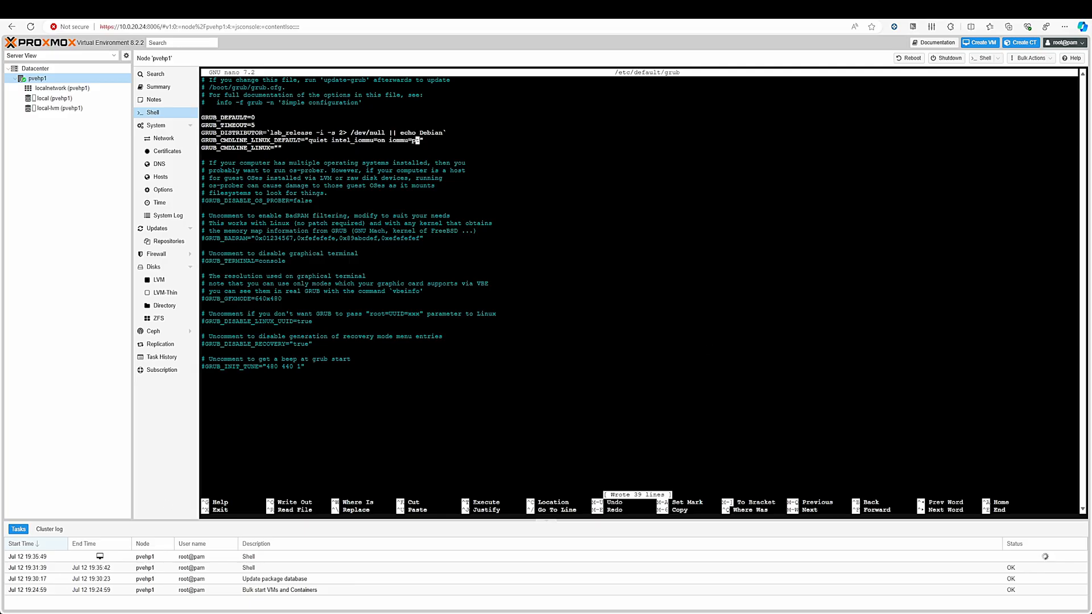
mouse_move(162, 369)
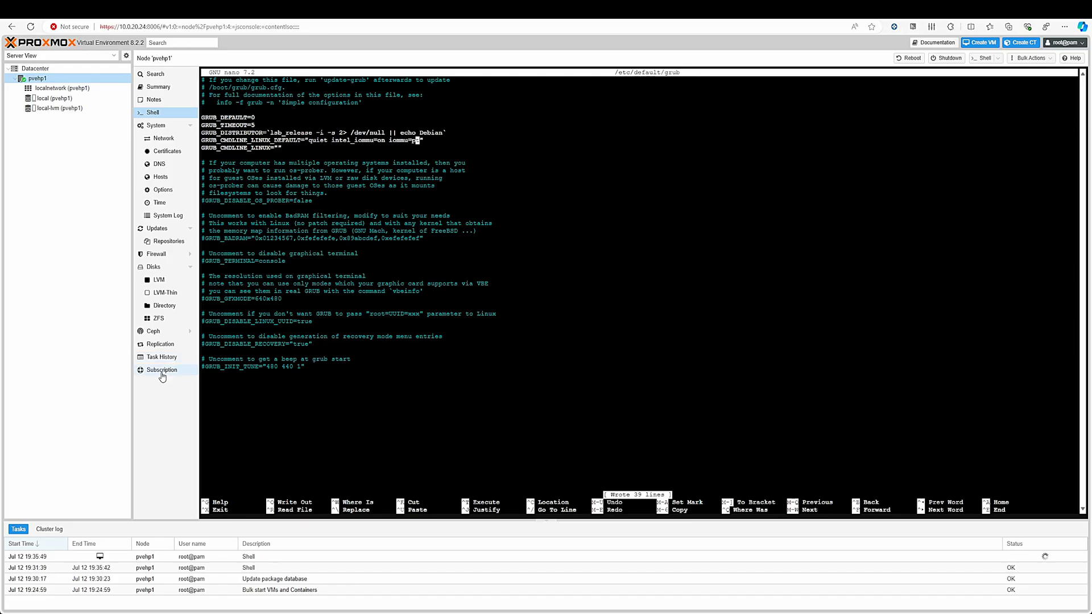
Exit nano and run update-grub to regenerate the boot configuration
key("ctrl+x")
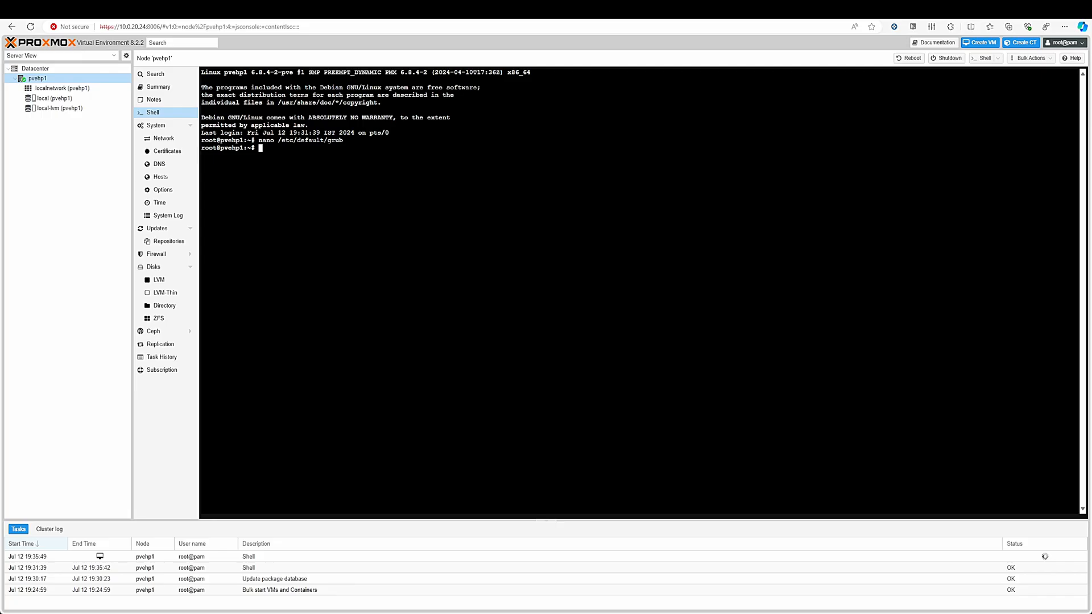
mouse_move(304, 455)
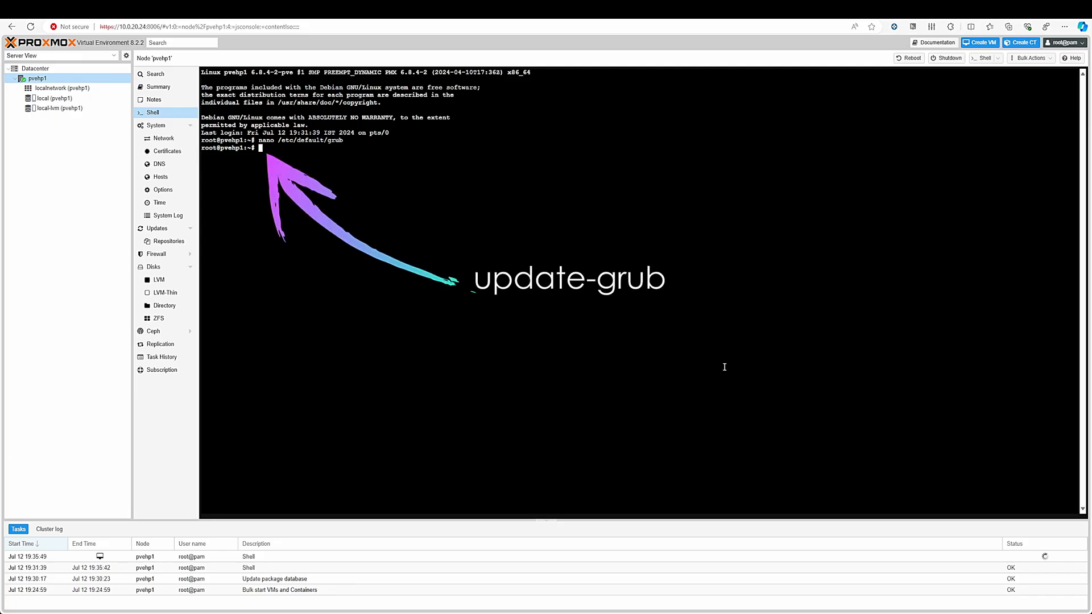
type("u")
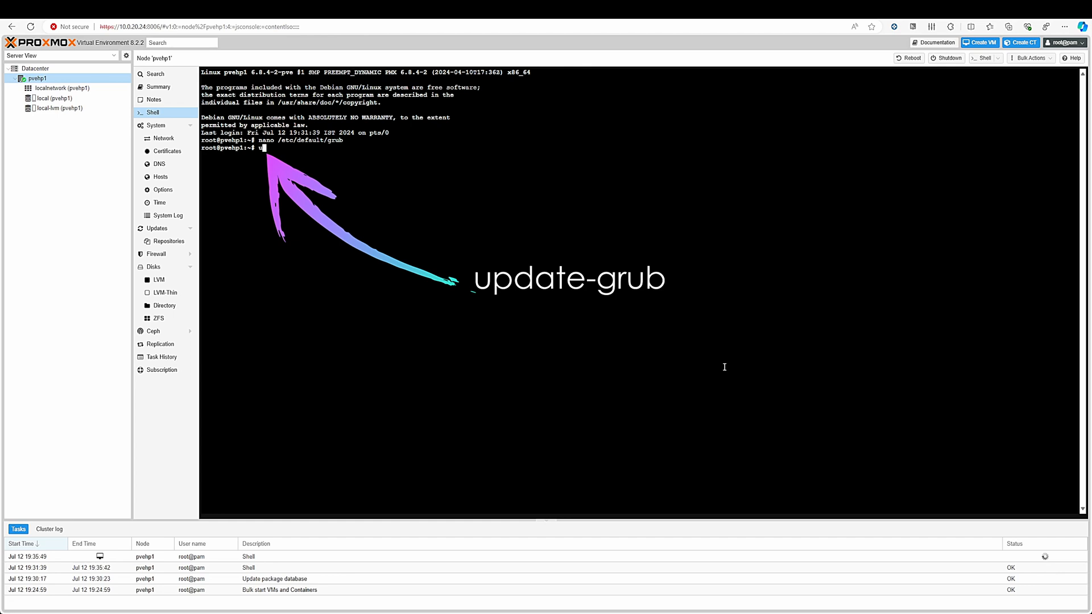
type("pdate-")
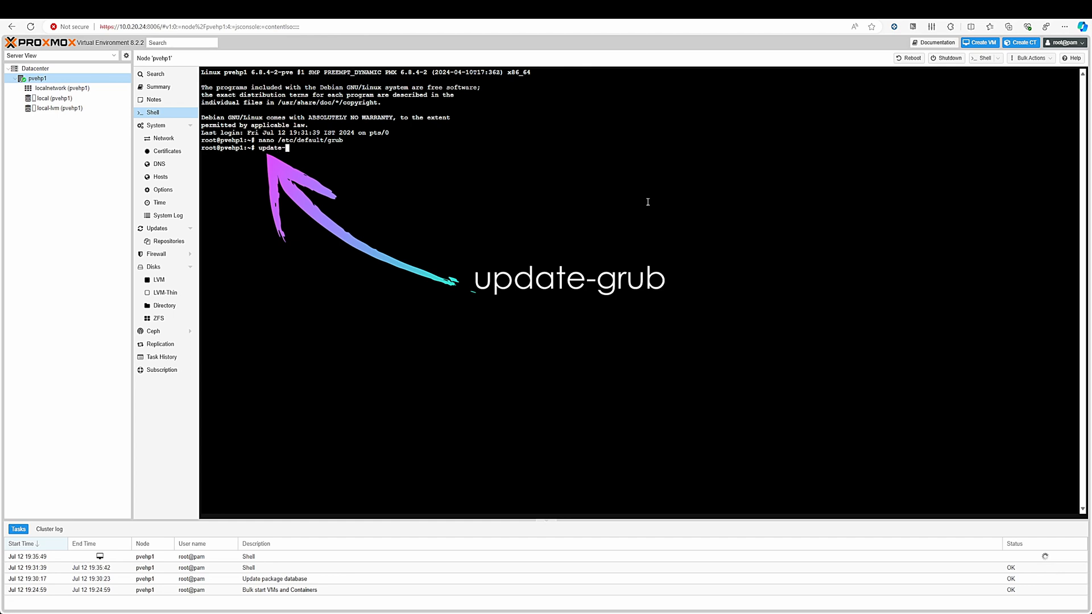
type("grub")
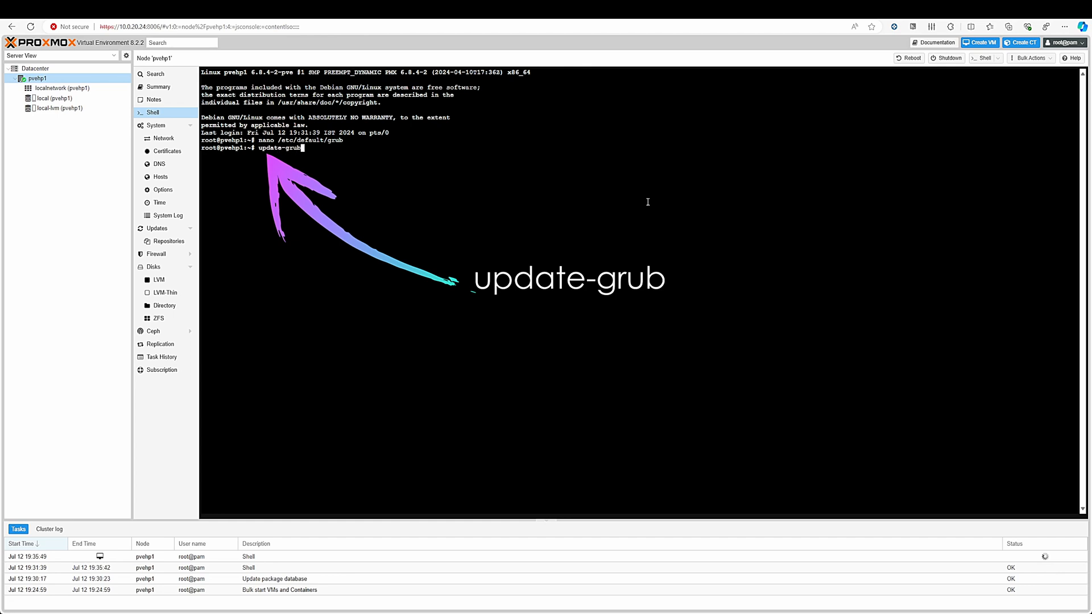
key("Return")
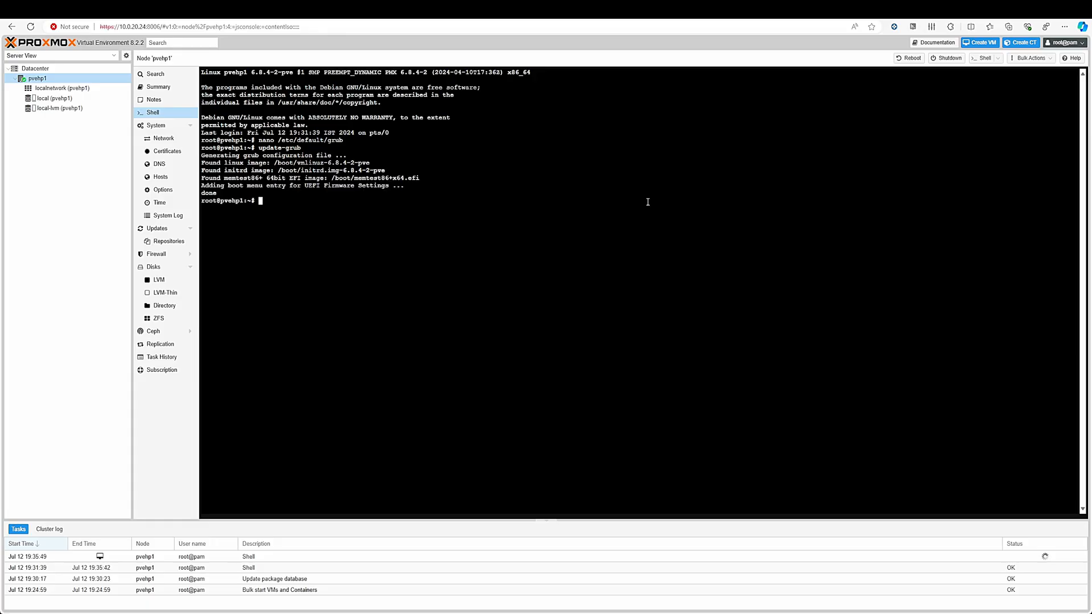
mouse_move(520, 297)
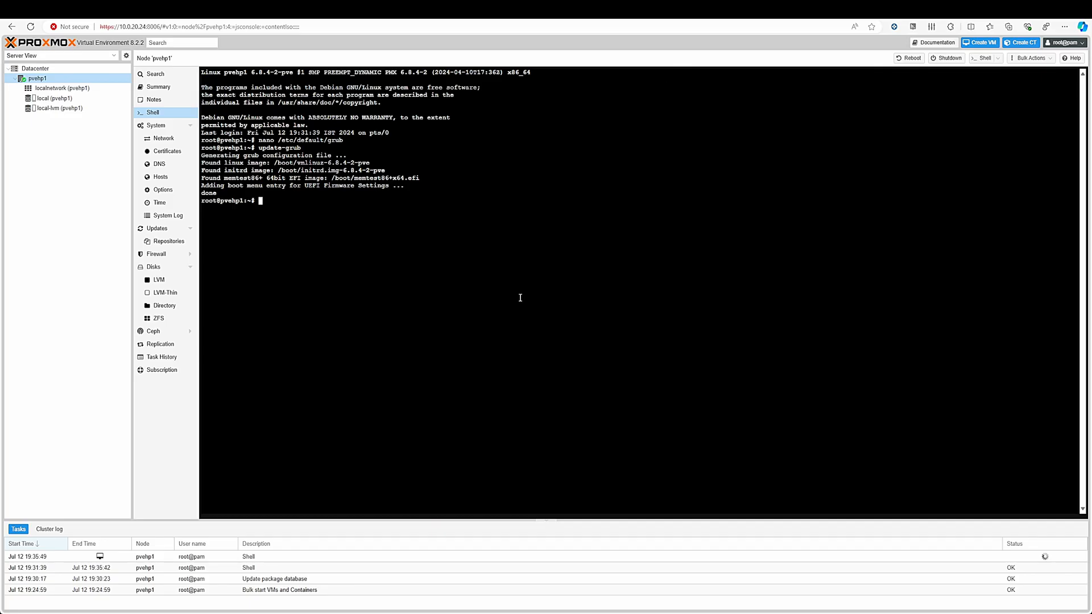
mouse_move(361, 311)
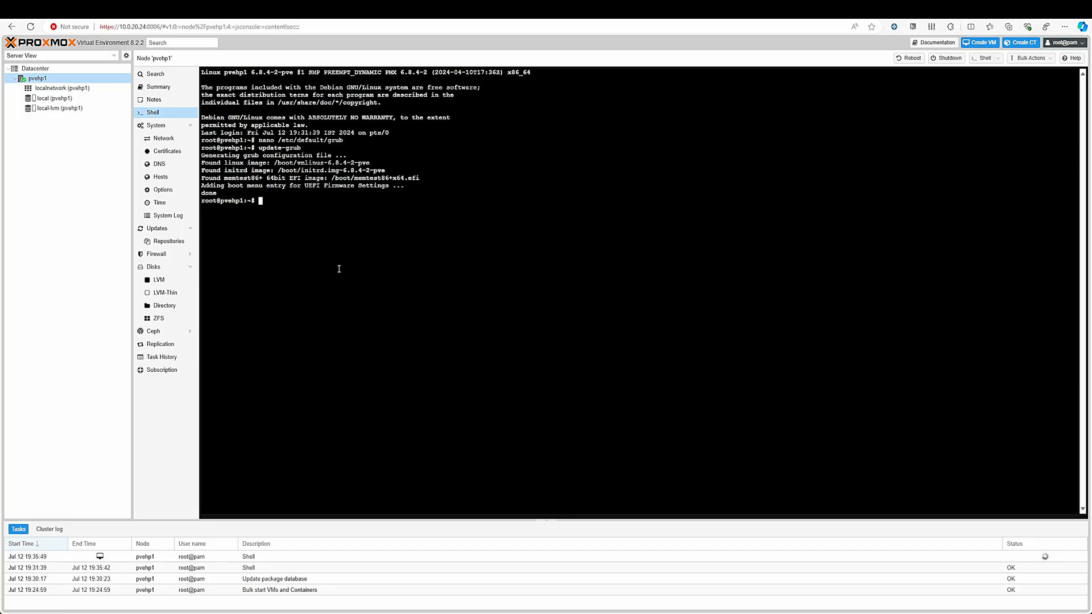
mouse_move(373, 262)
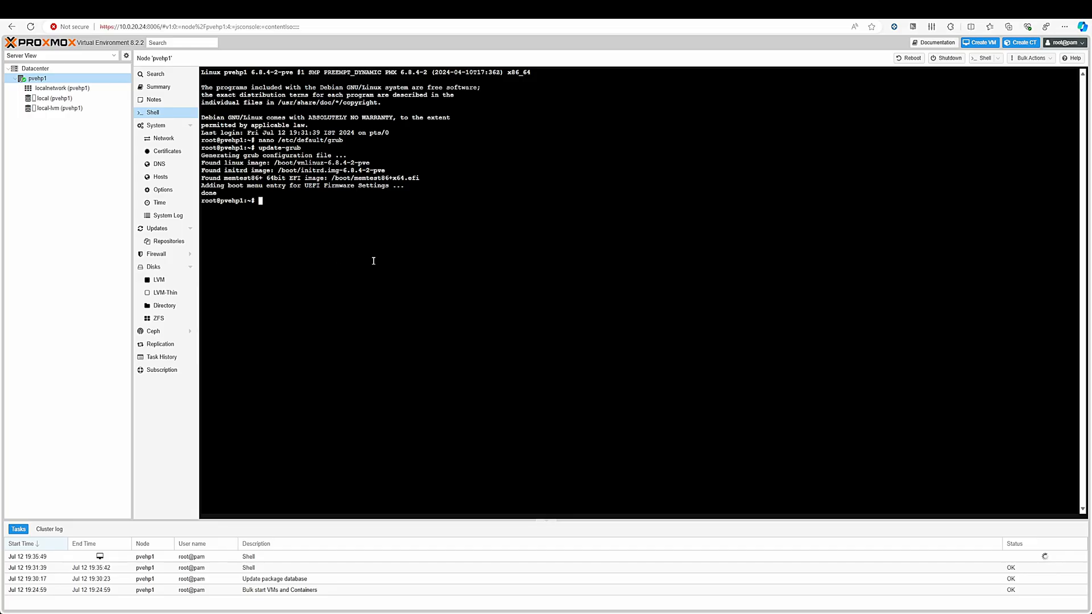
Edit /etc/modules to list vfio, vfio_iommu_type1 and vfio_pci, save and exit nano
type("nano")
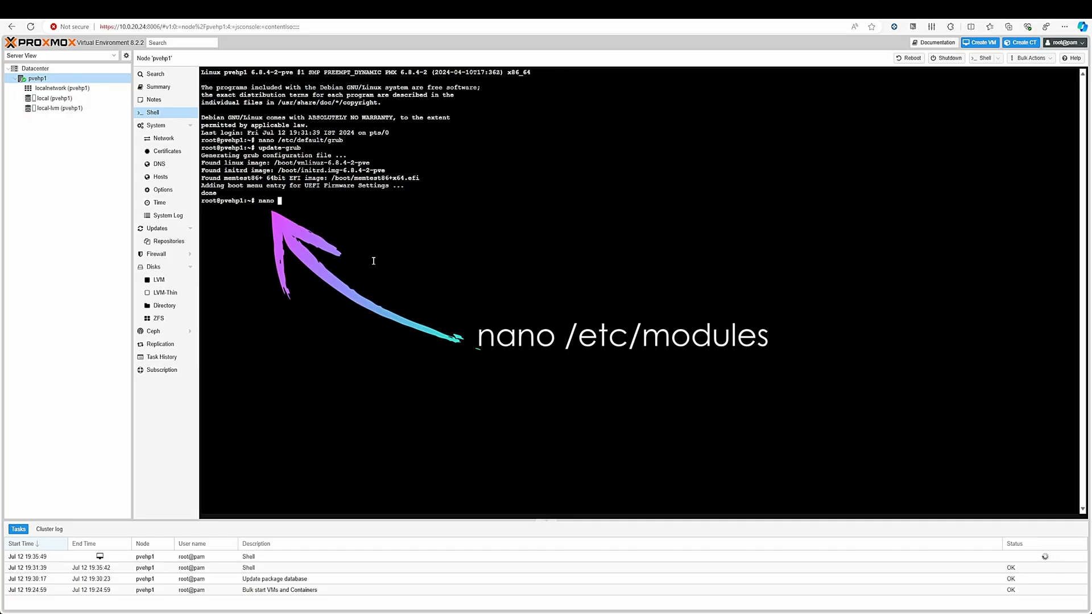
type("/")
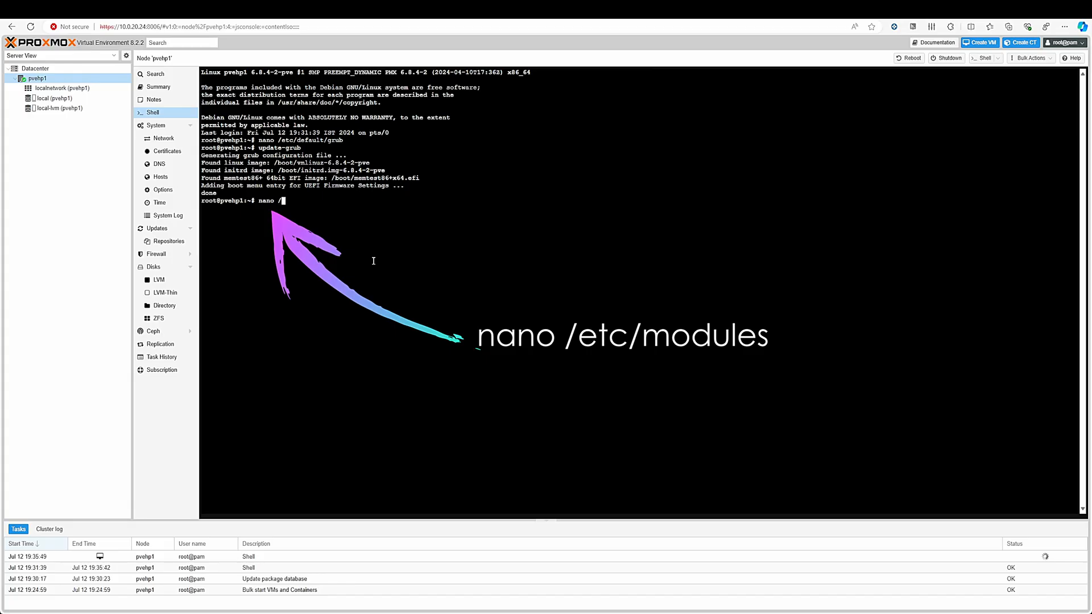
type("etc/mo")
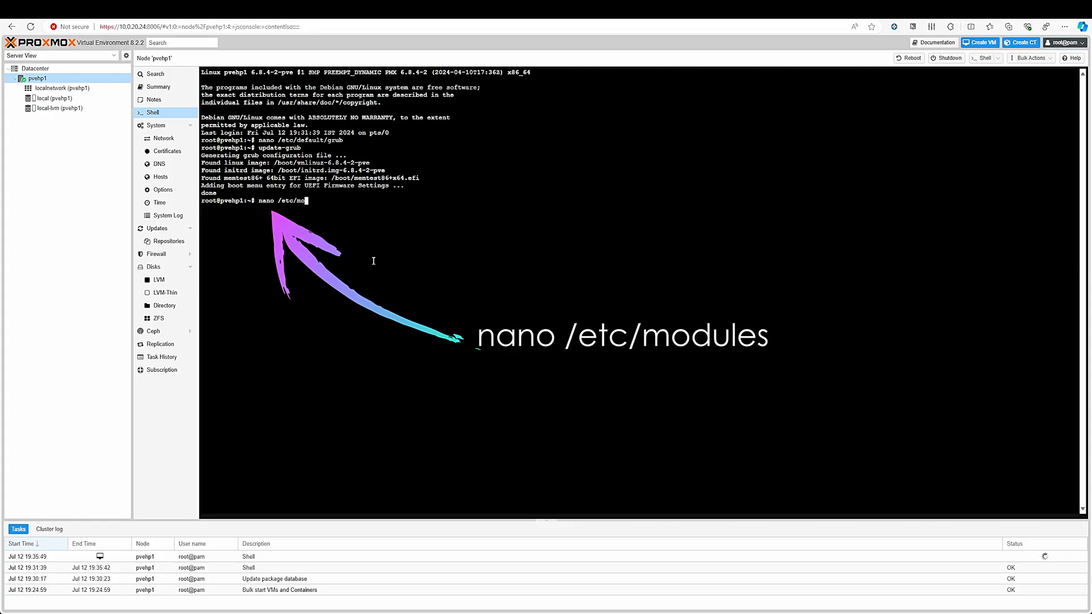
type("dules")
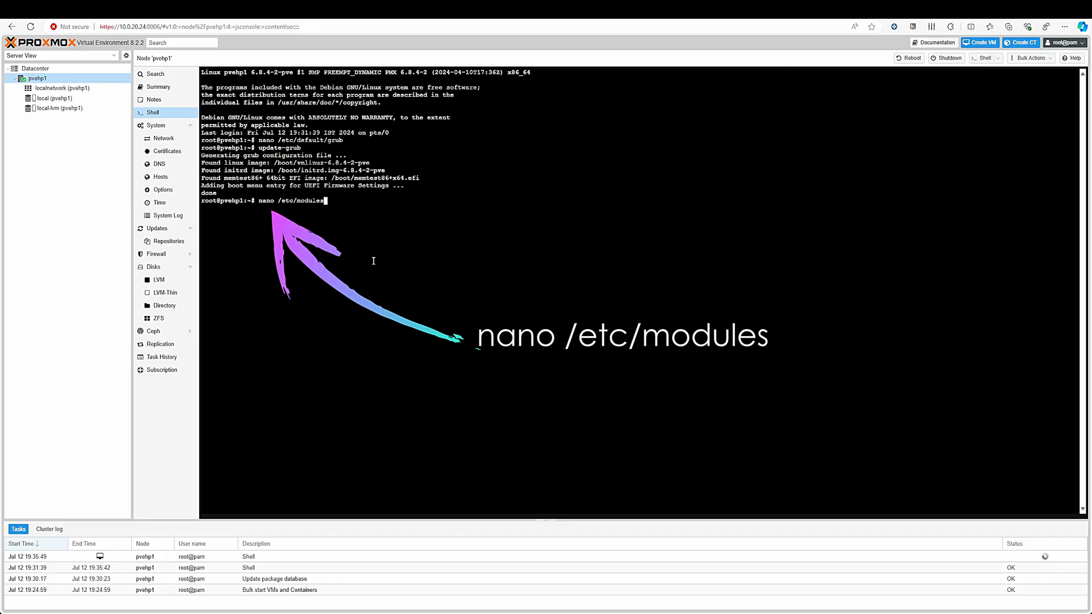
key("Return")
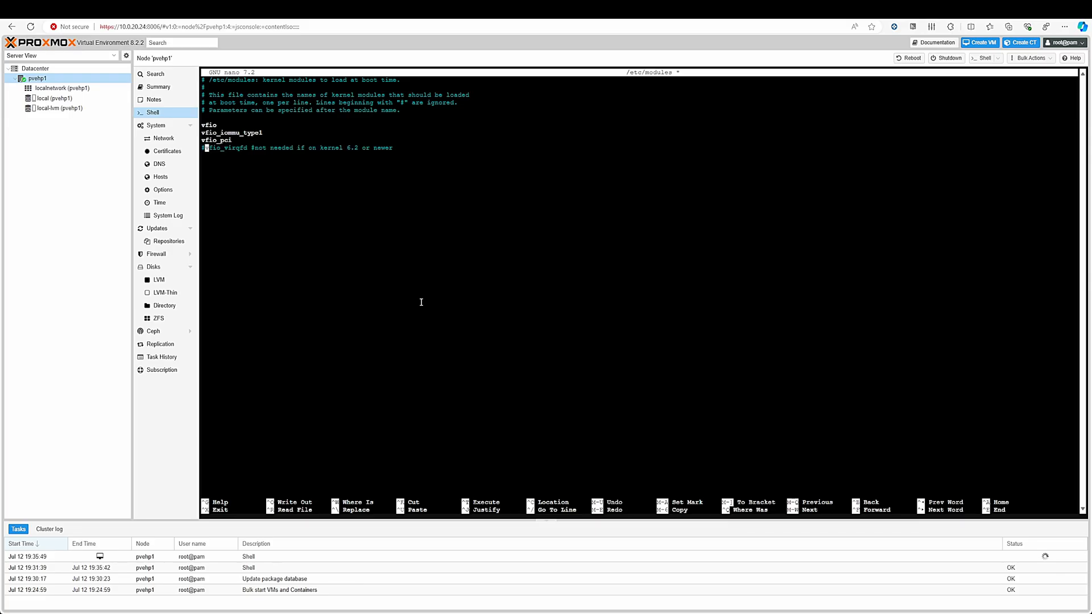
key("ctrl+o")
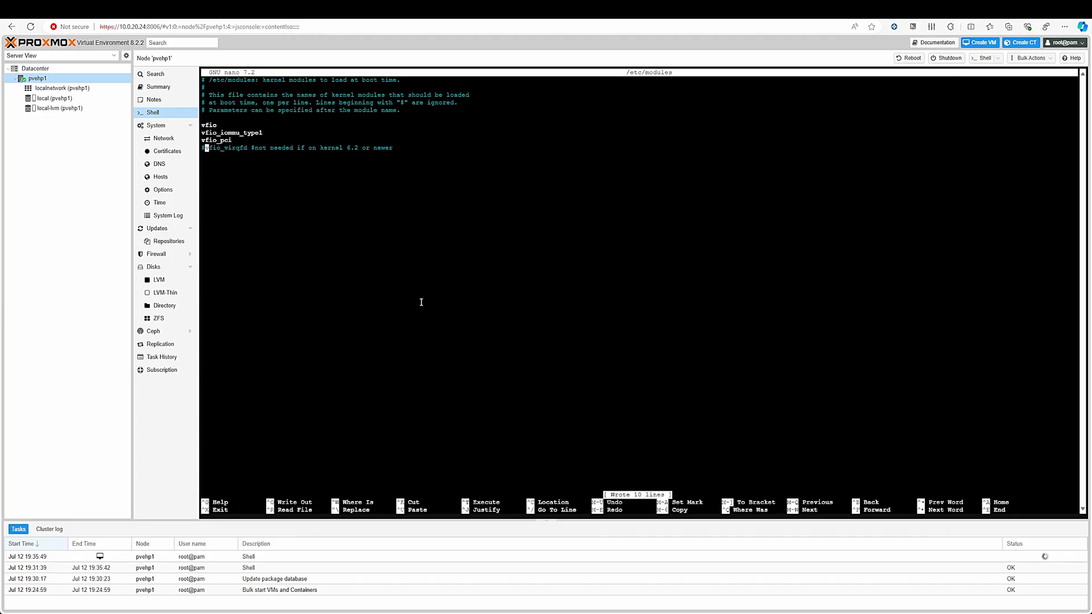
key("ctrl+x")
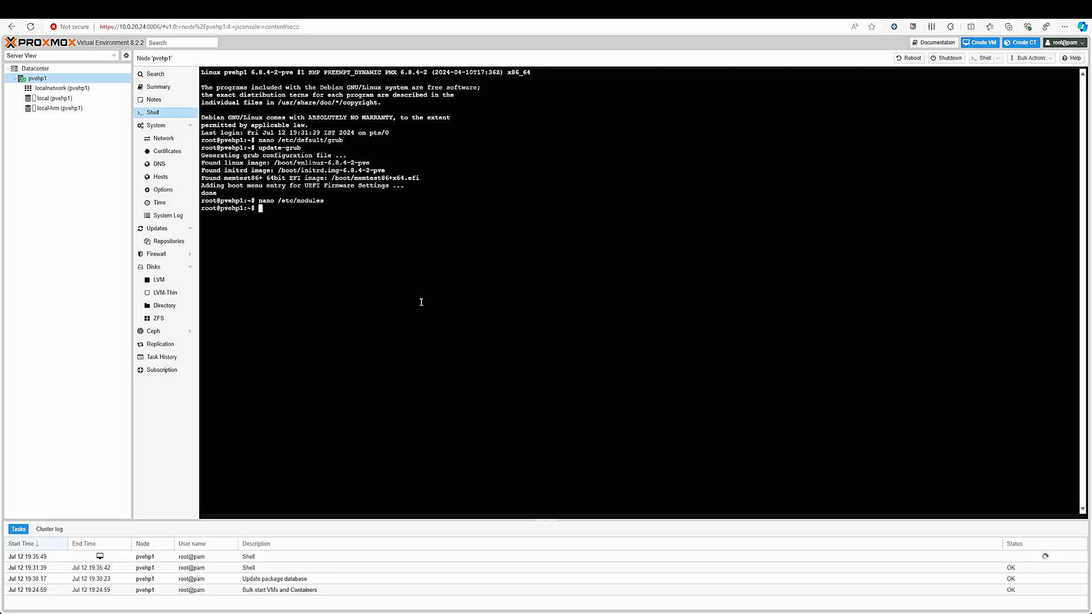
mouse_move(443, 218)
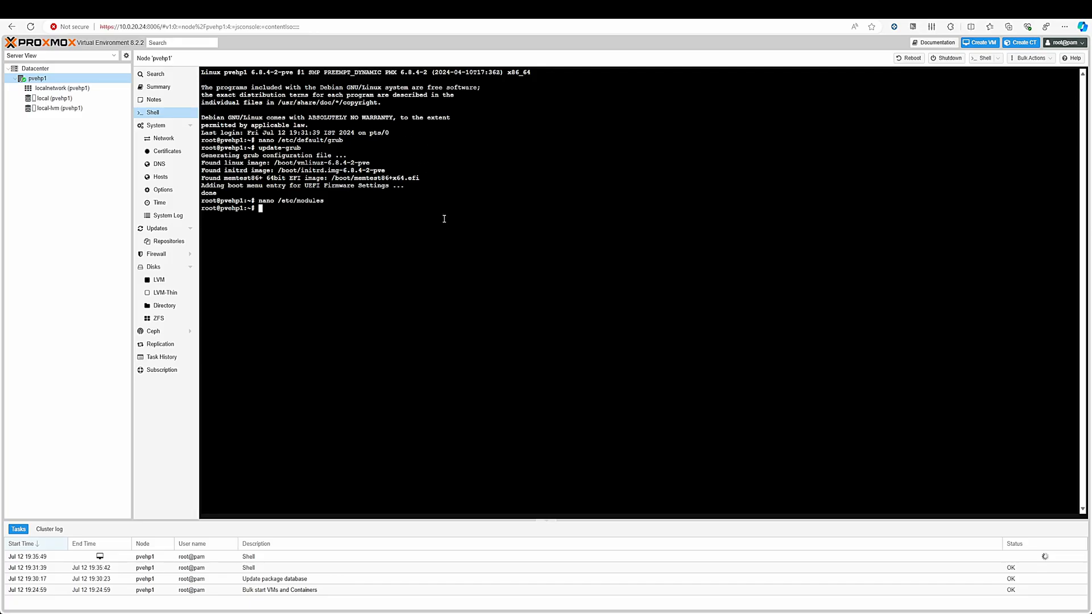
mouse_move(451, 190)
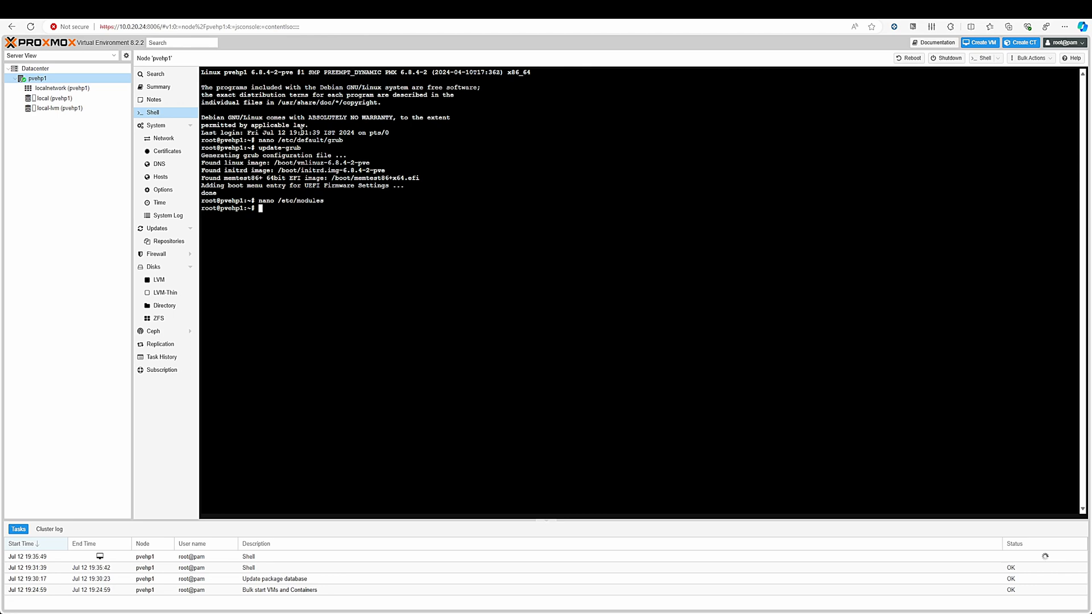
mouse_move(159, 86)
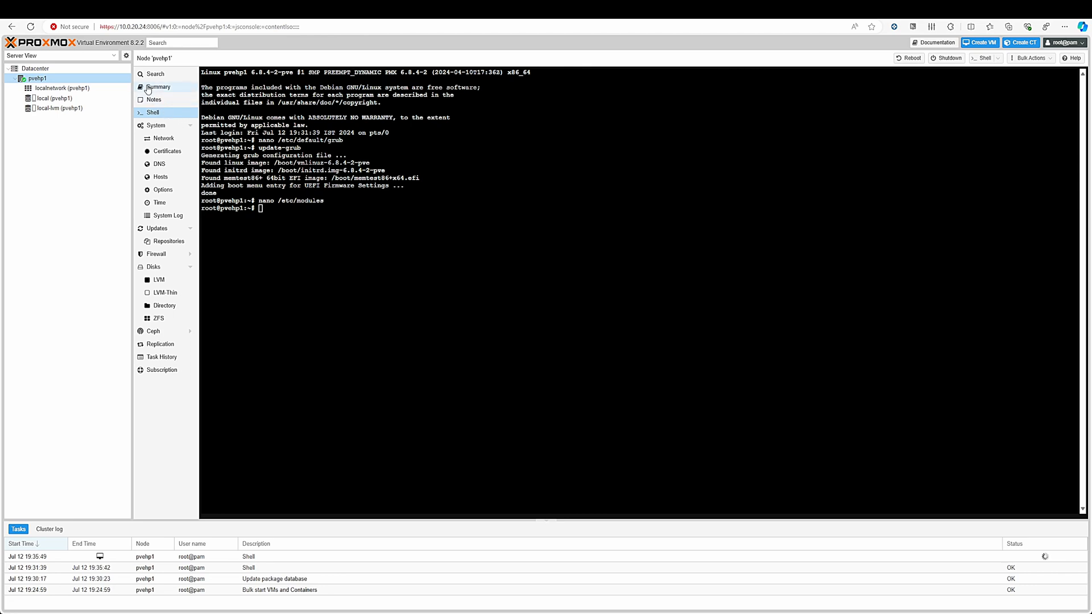
Show pvehp1's node summary, briefly reopening the shell in between
left_click(158, 87)
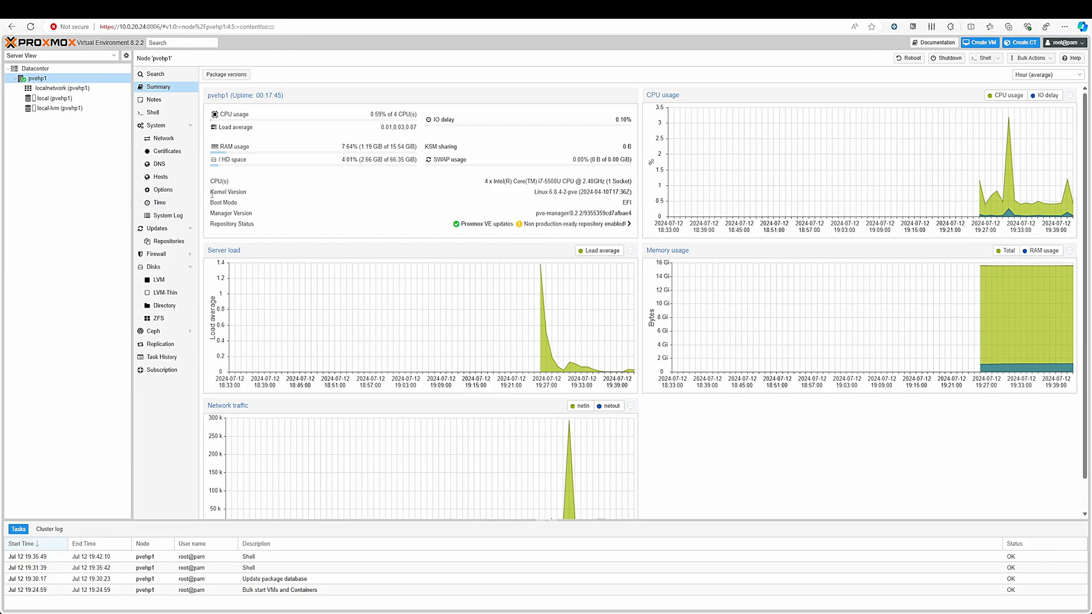
double_click(590, 191)
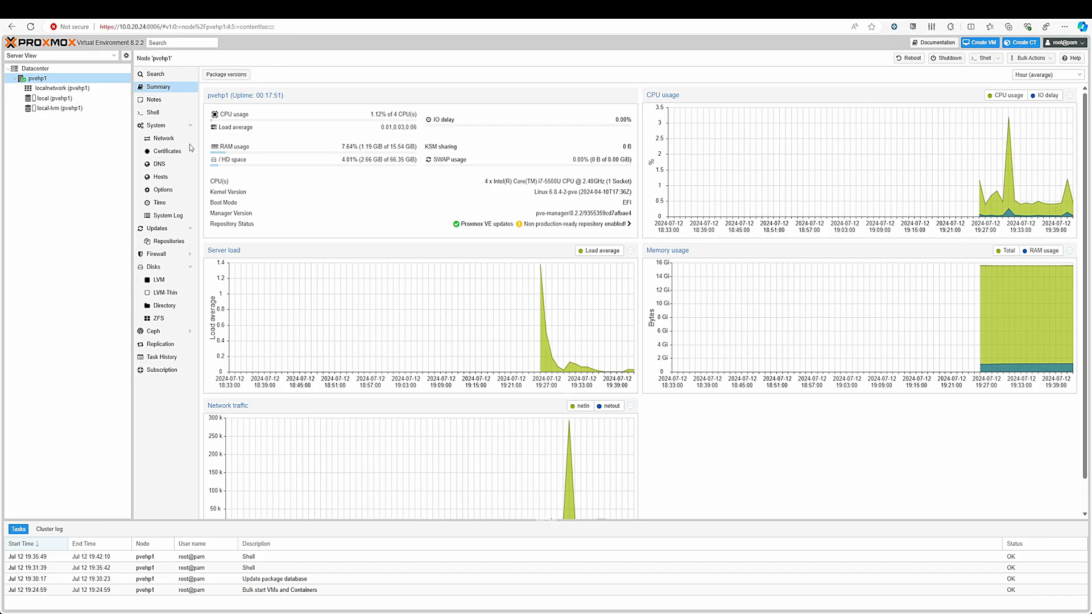
left_click(152, 113)
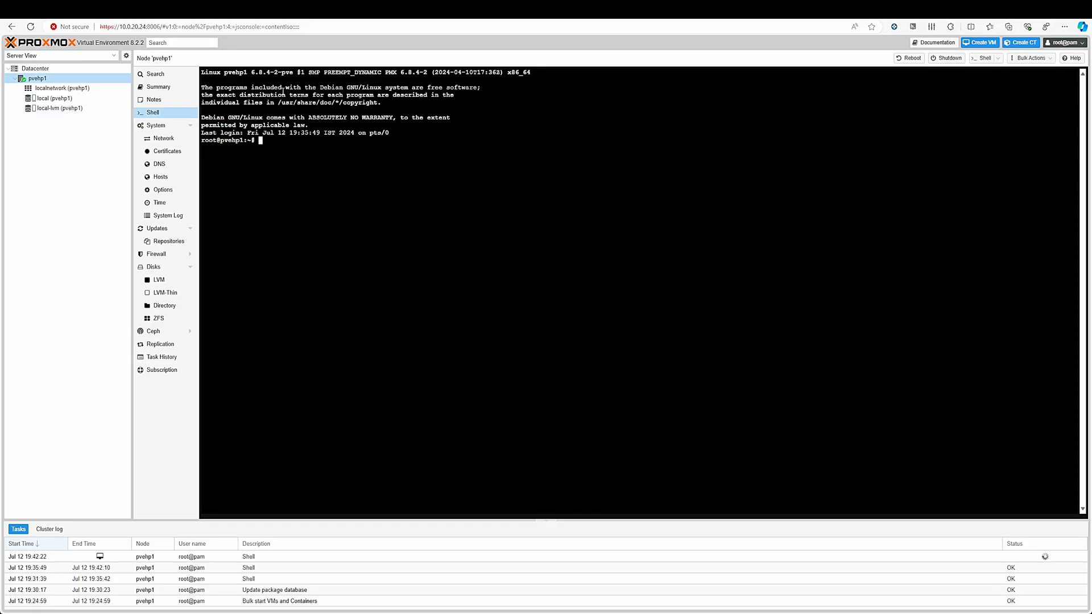
left_click(158, 86)
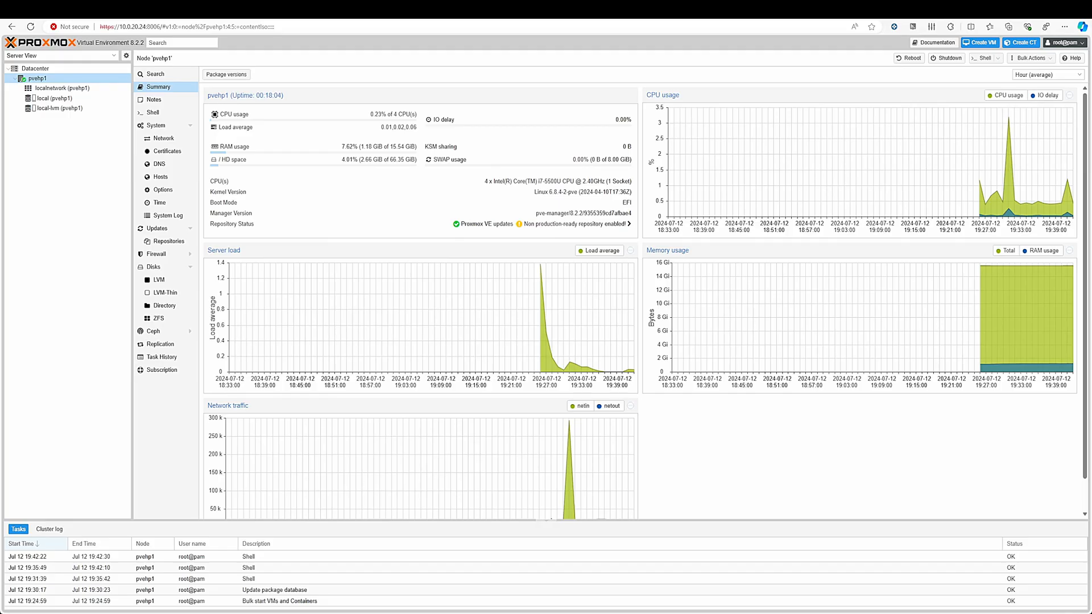
mouse_move(151, 113)
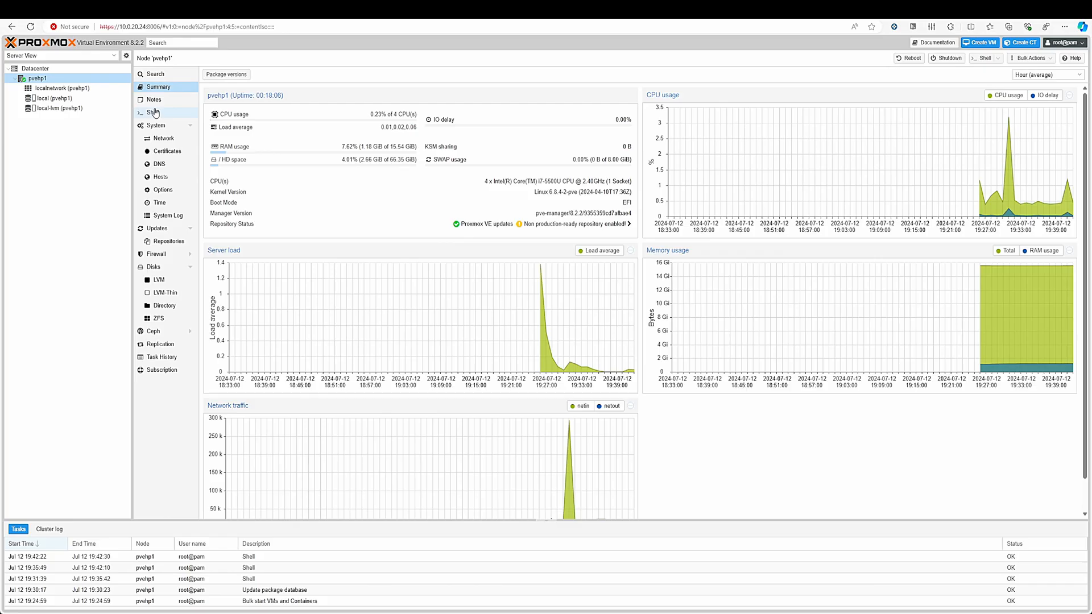
Run update-initramfs -u -k all in a fresh pvehp1 shell
left_click(153, 113)
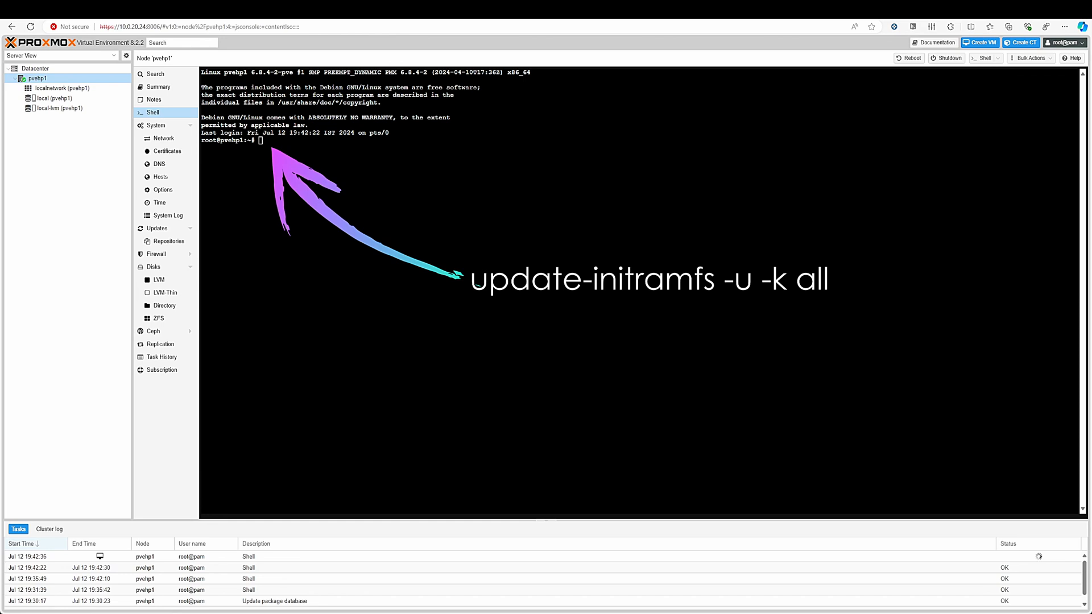
mouse_move(110, 369)
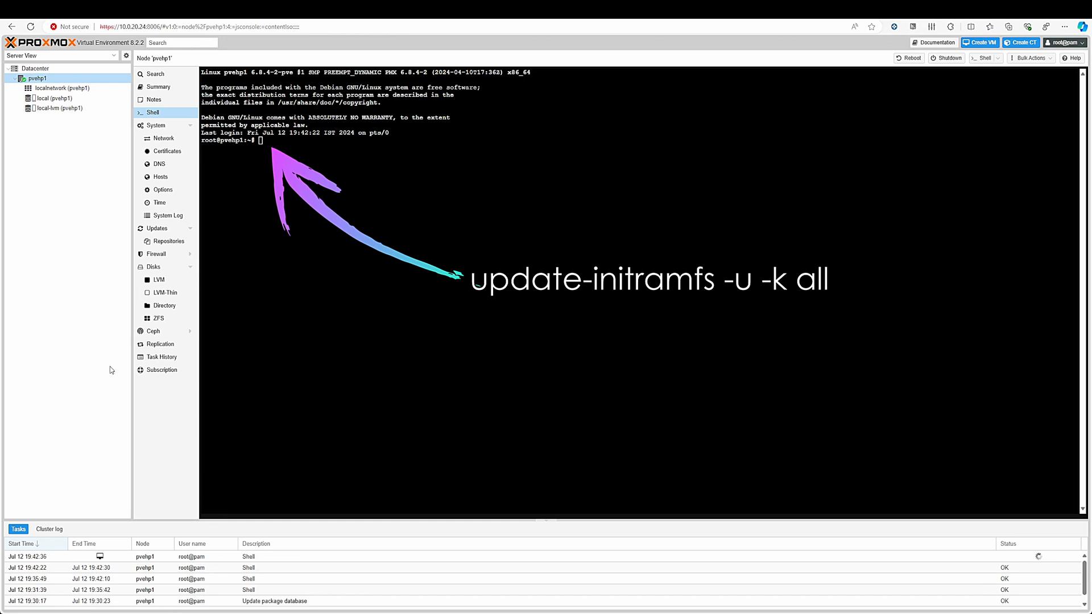
type("update-initramfs -u -k all")
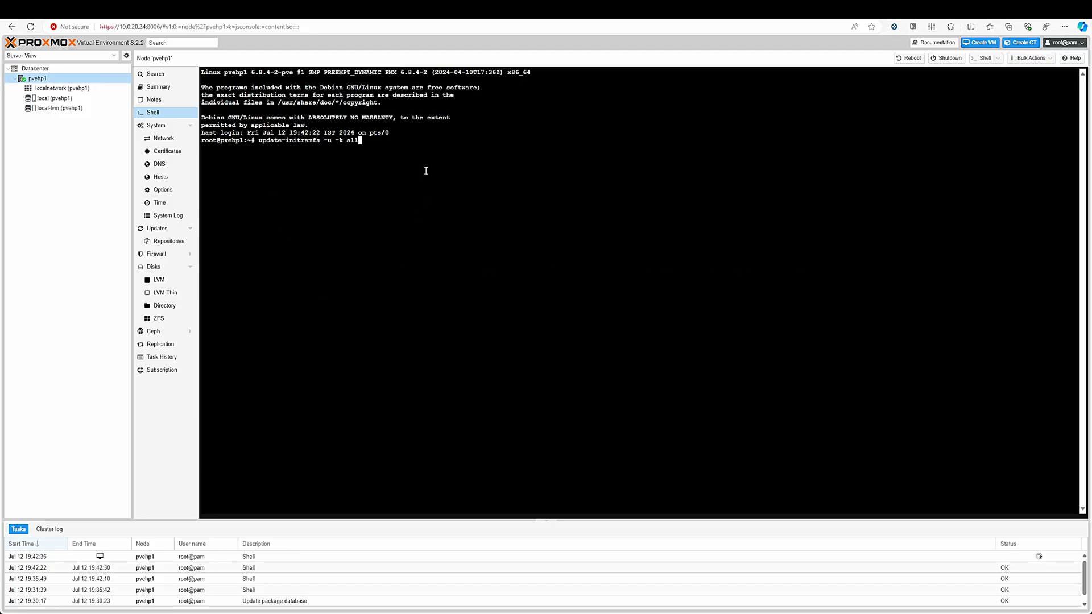
key("Return")
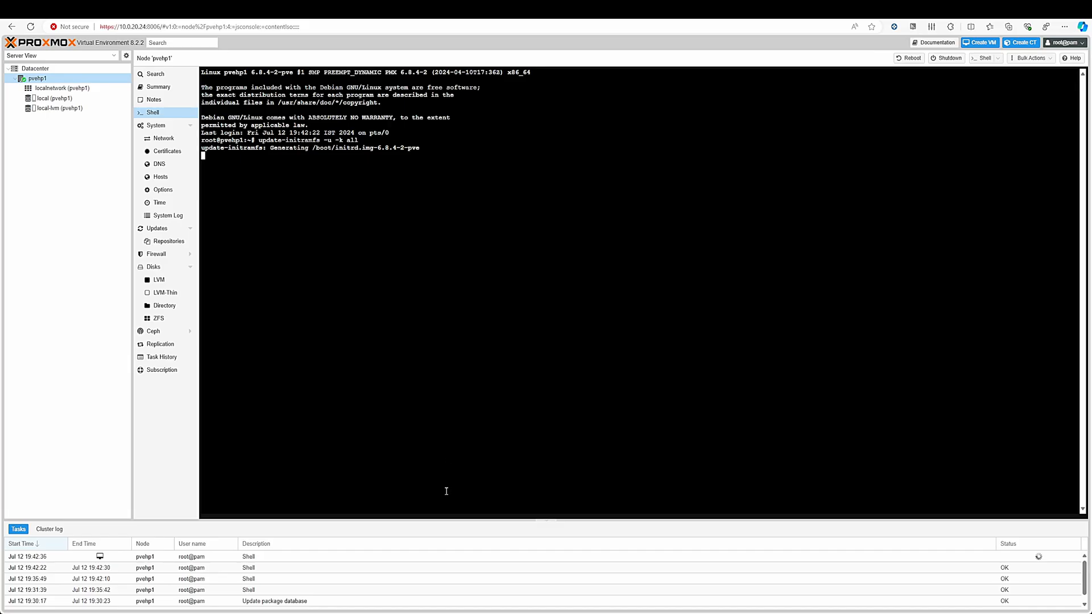
mouse_move(479, 272)
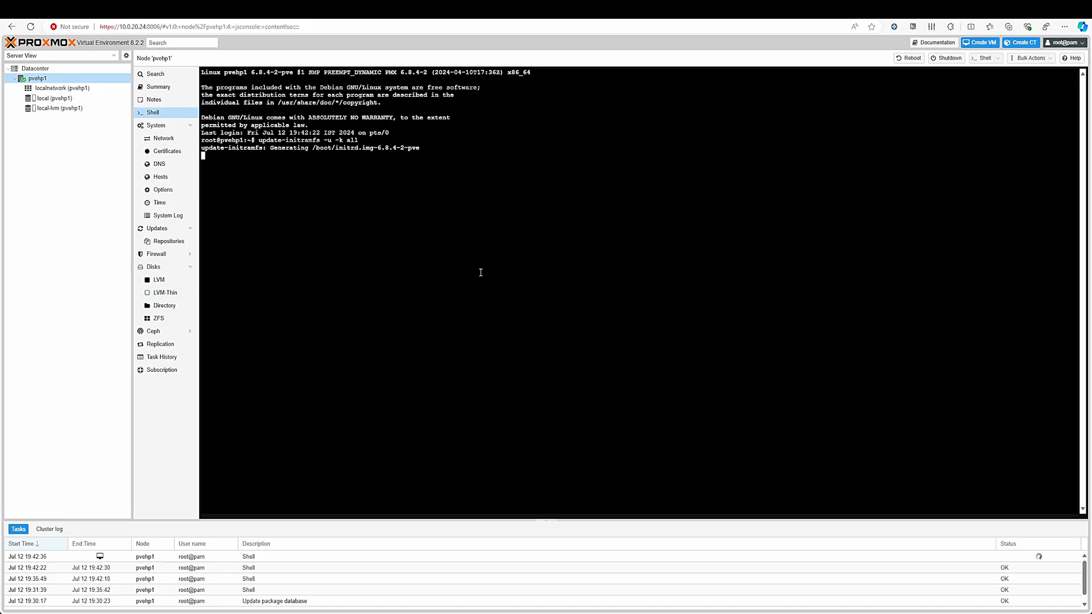
mouse_move(483, 294)
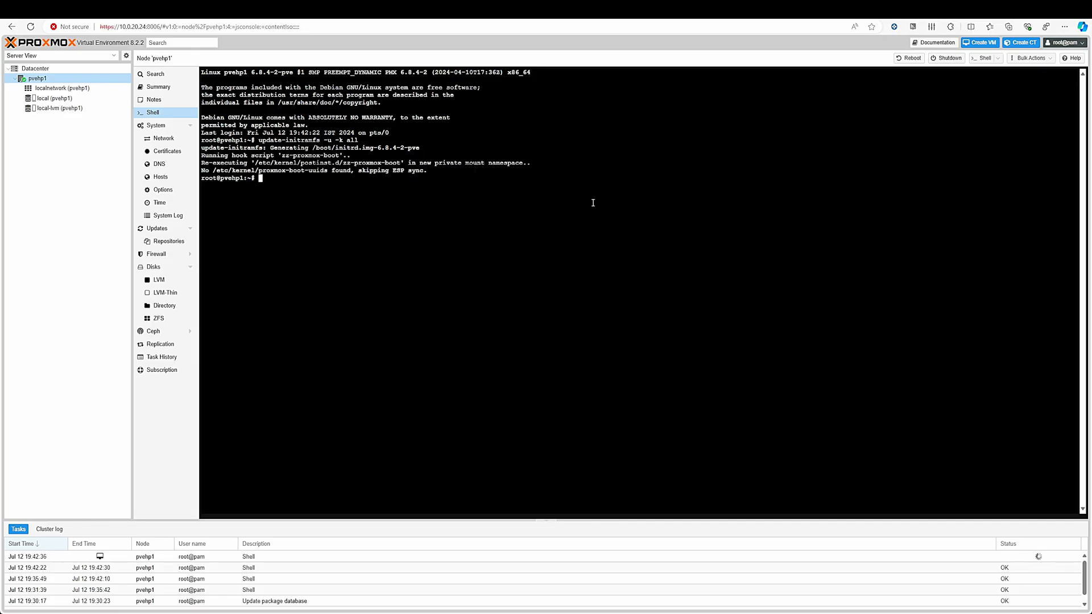
Reboot the pvehp1 node and confirm the reboot
left_click(909, 58)
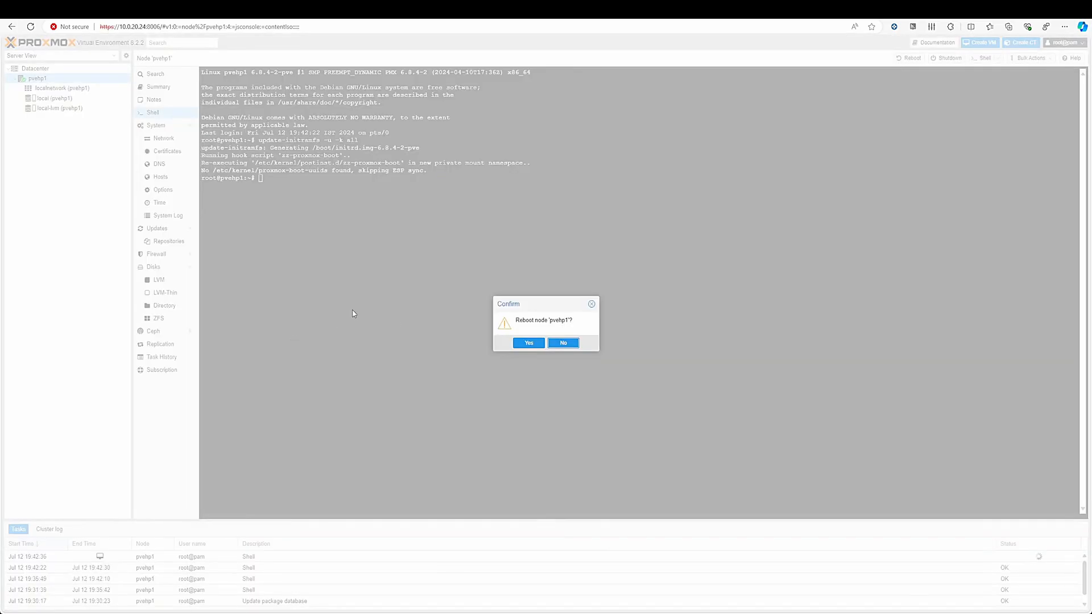
left_click(562, 342)
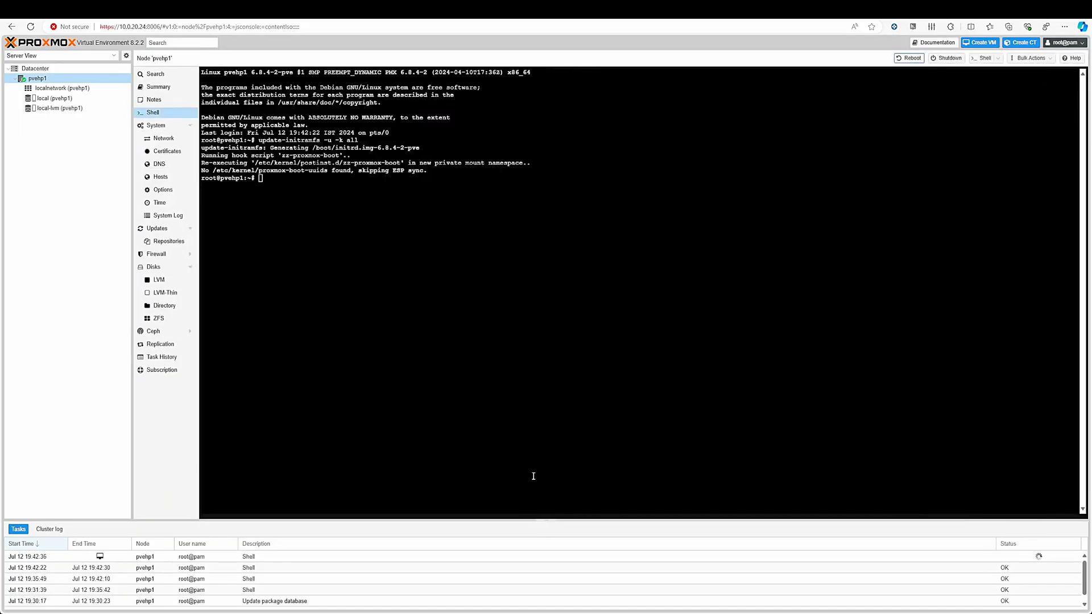
left_click(908, 58)
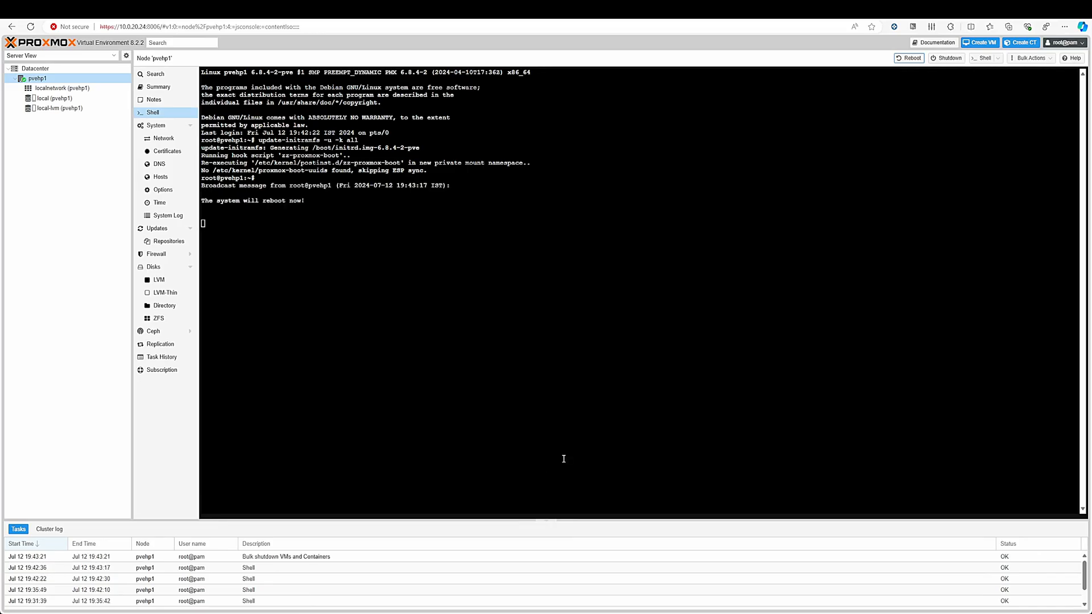
mouse_move(572, 492)
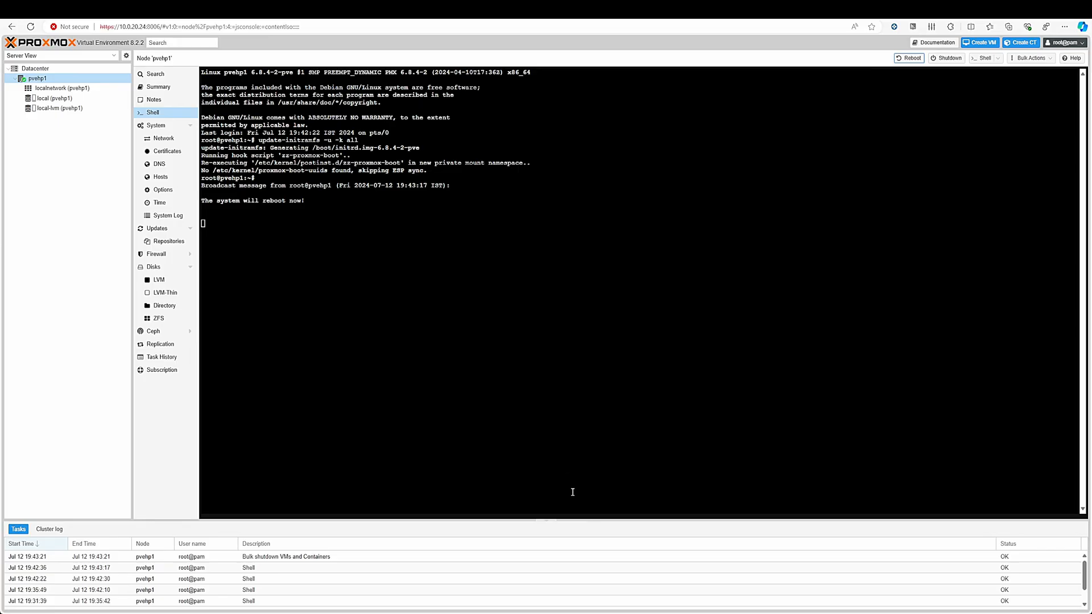
mouse_move(565, 378)
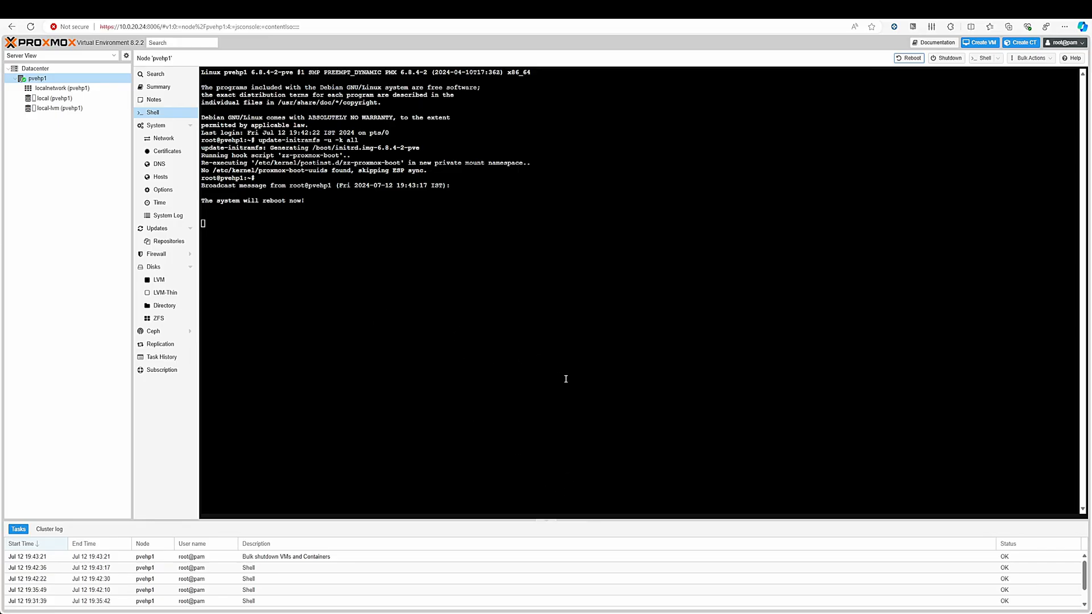
mouse_move(576, 385)
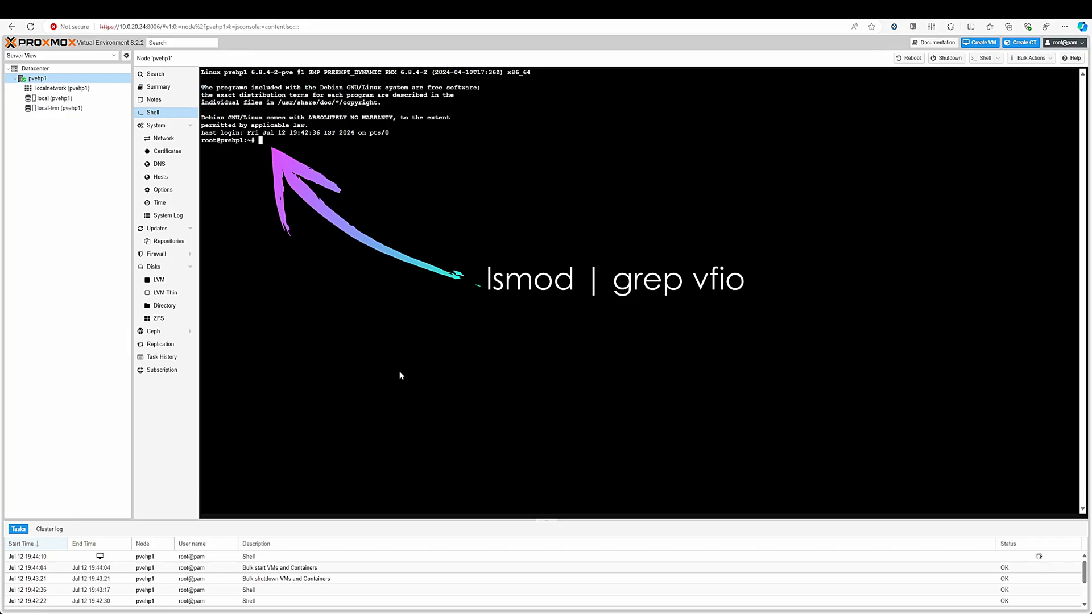
Run lsmod | grep vfio to confirm vfio, vfio_pci and vfio_iommu_type1 are loaded
type("lsmod | grep vfio")
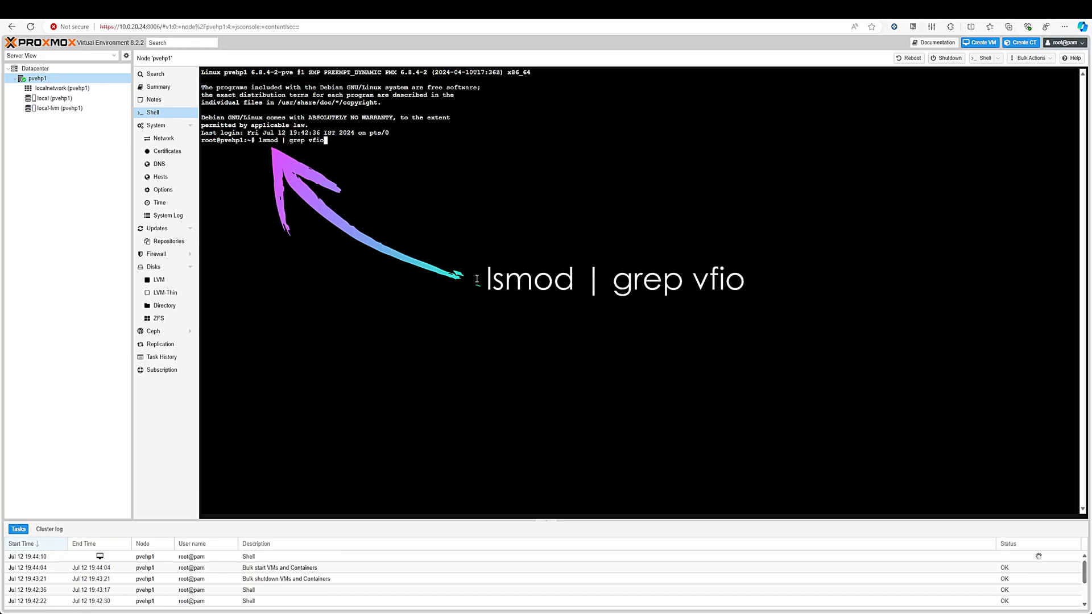
mouse_move(455, 266)
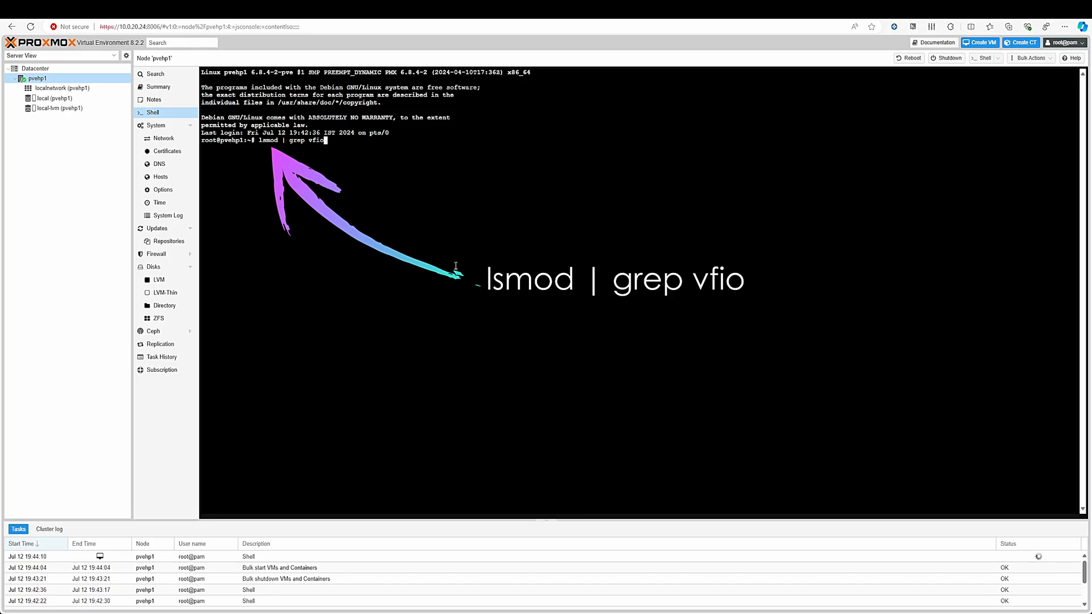
key("Return")
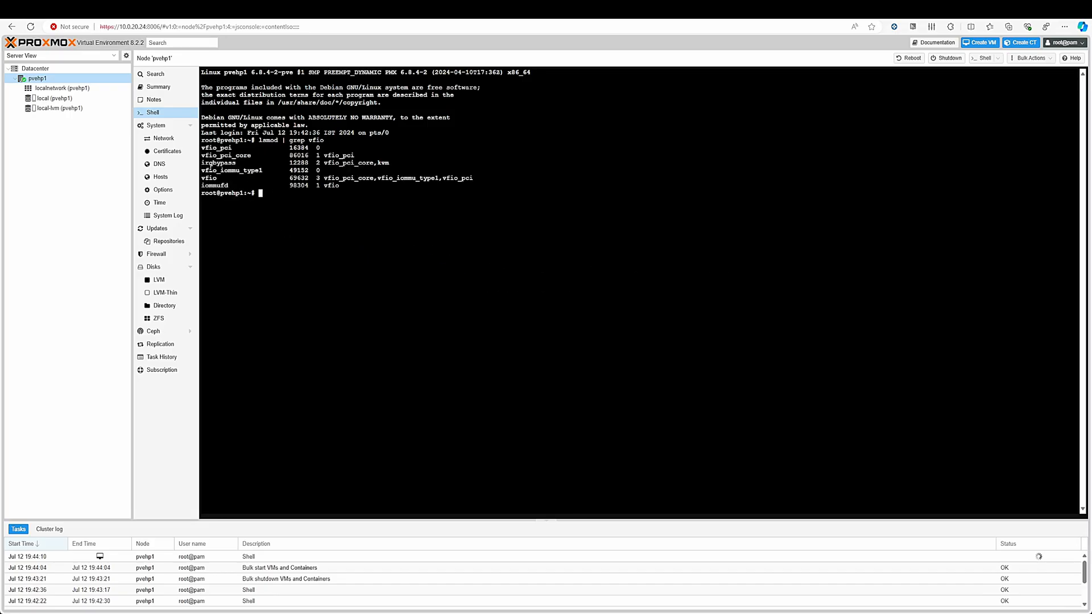
mouse_move(382, 292)
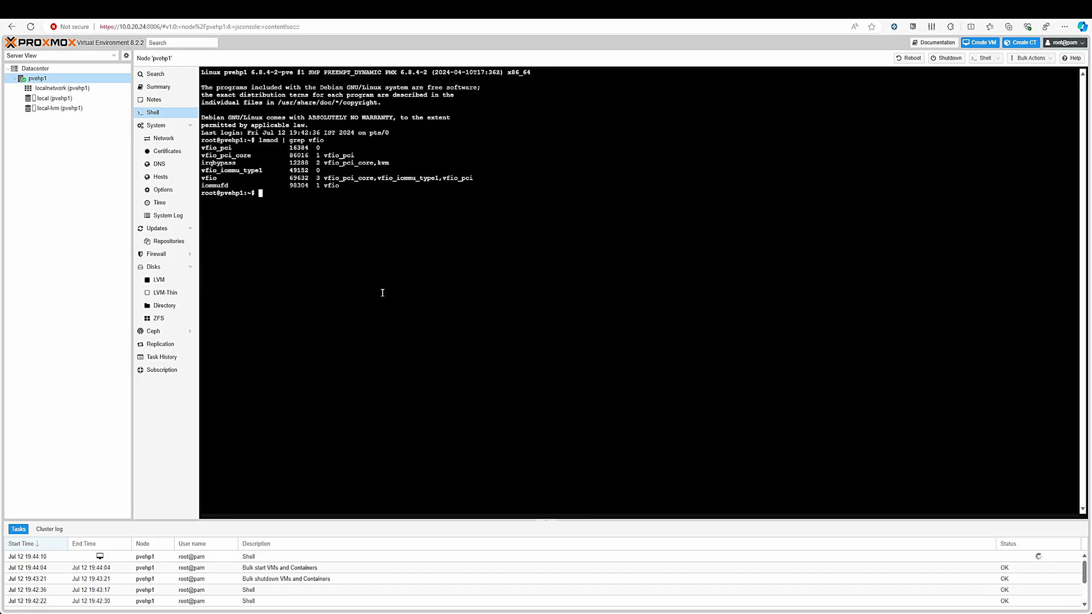
mouse_move(443, 330)
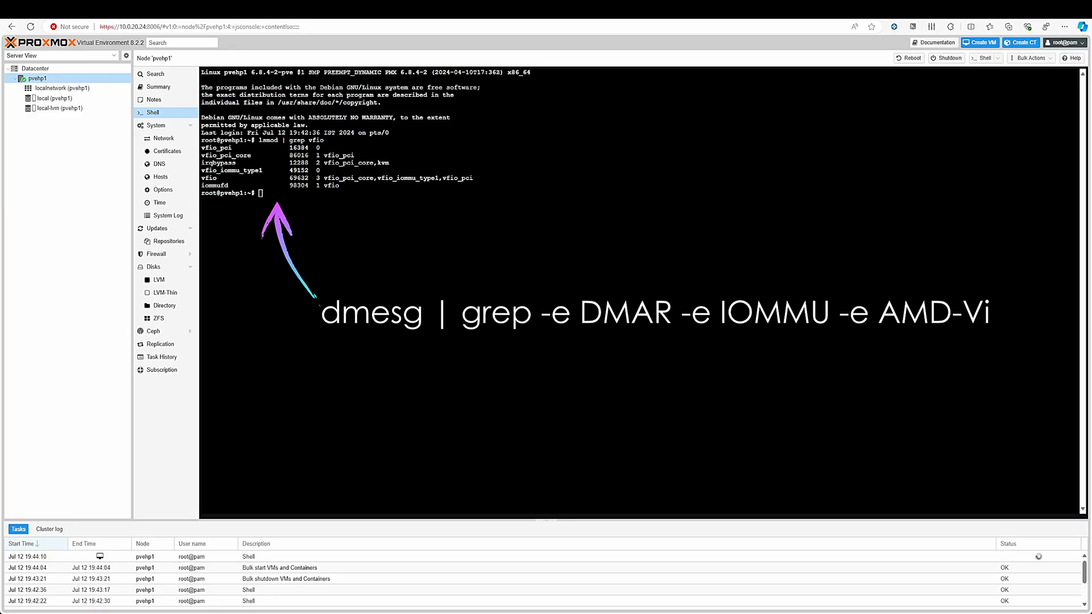
Grep dmesg for DMAR/IOMMU/AMD-Vi to confirm IOMMU enabled, then return to the node summary
type("dmesg | grep -e DMAR -e IOMMU -e AMD-Vi")
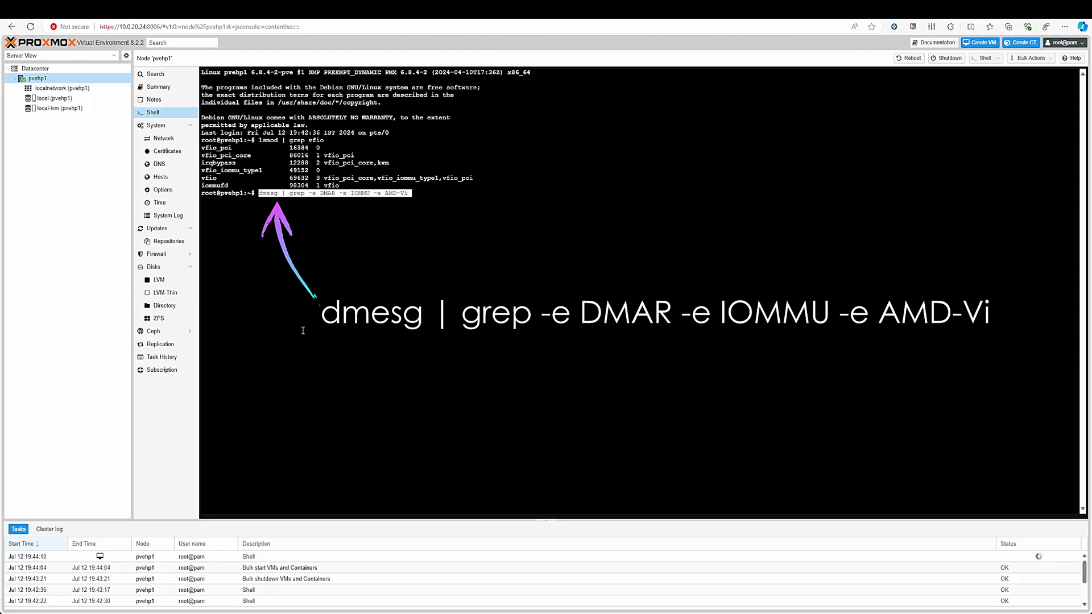
key("Return")
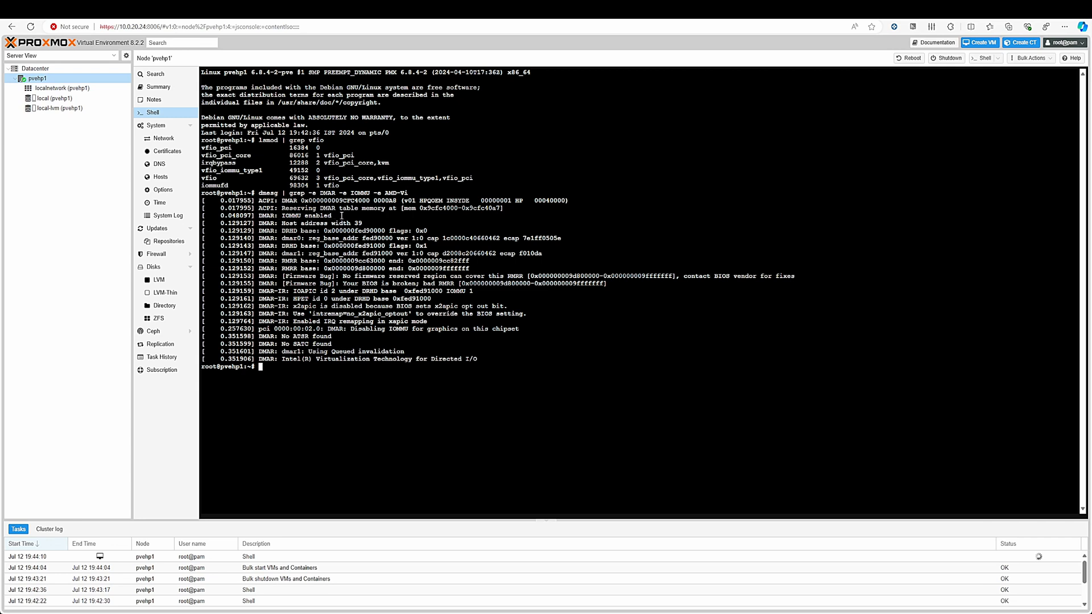
mouse_move(486, 416)
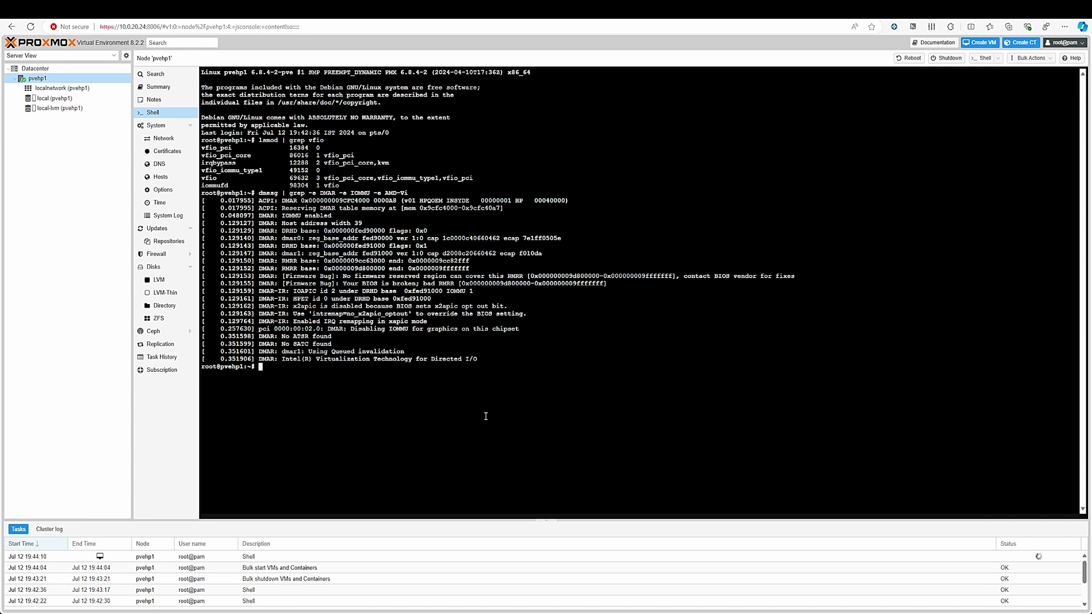
mouse_move(551, 399)
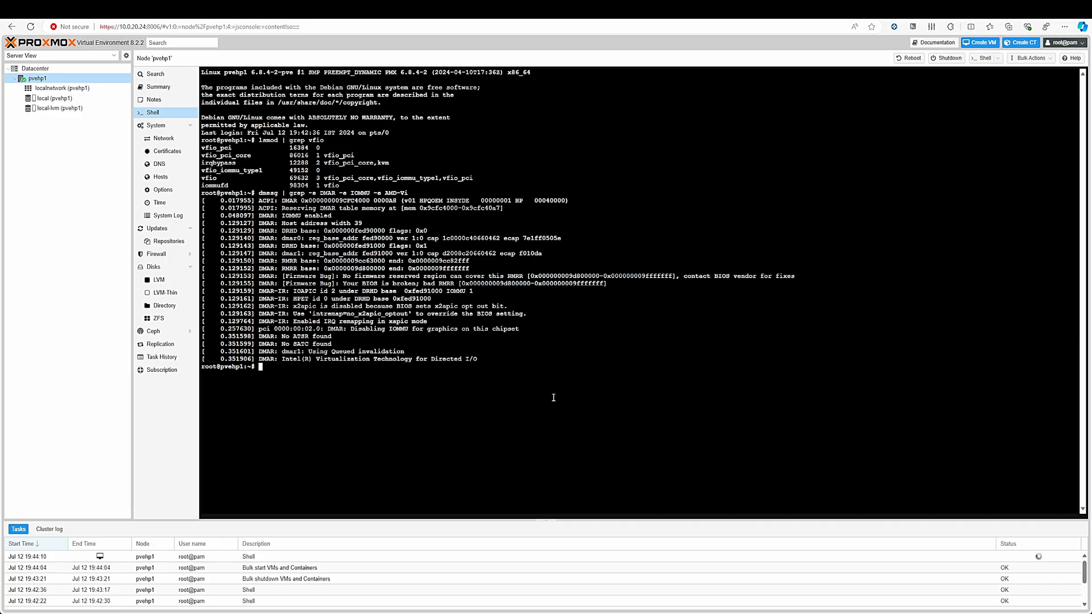
mouse_move(160, 86)
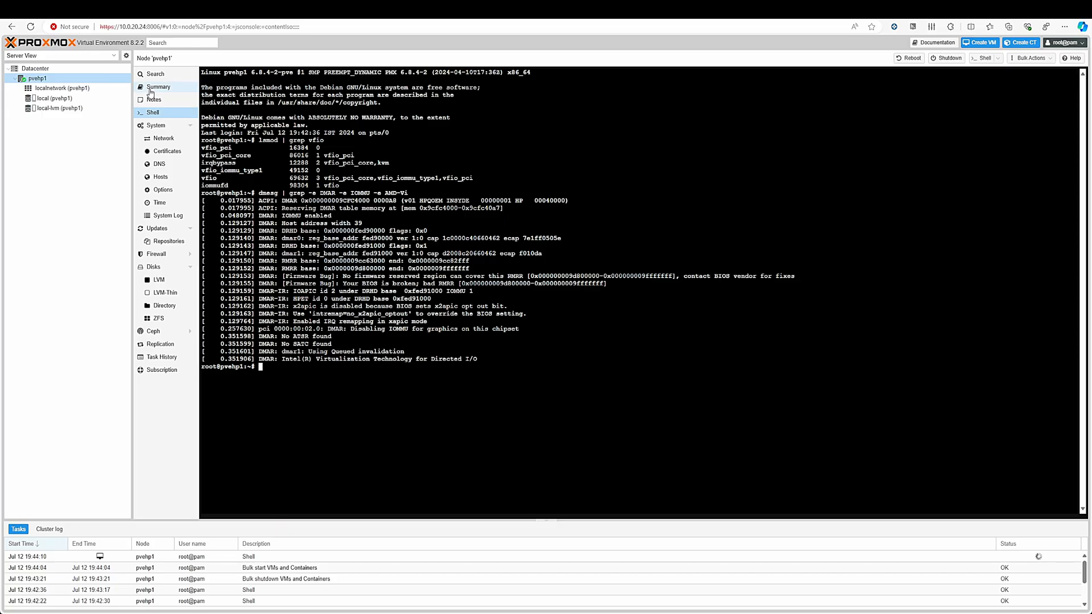
left_click(159, 86)
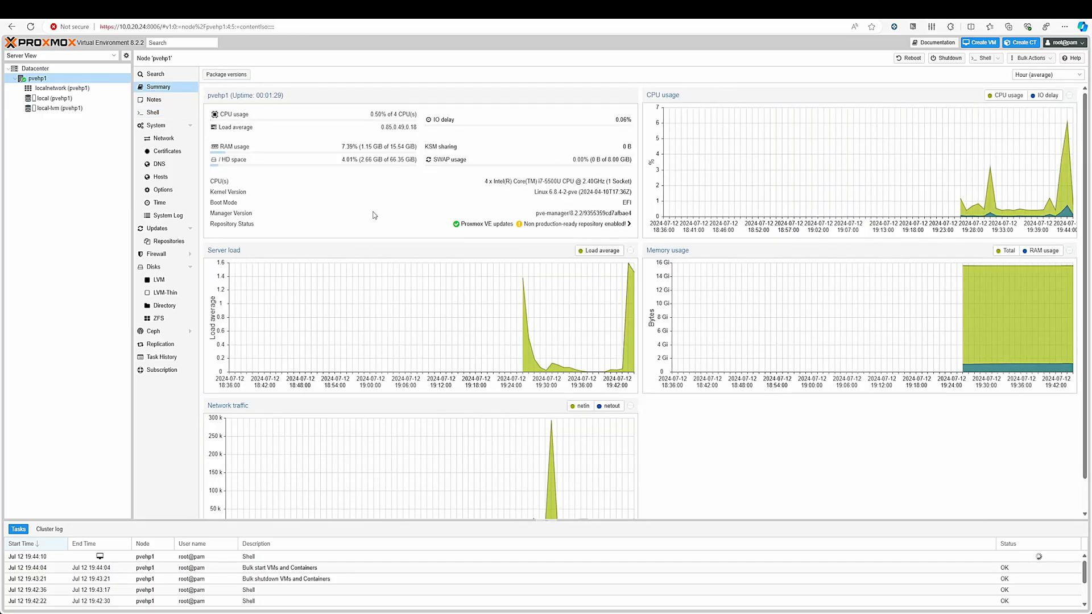